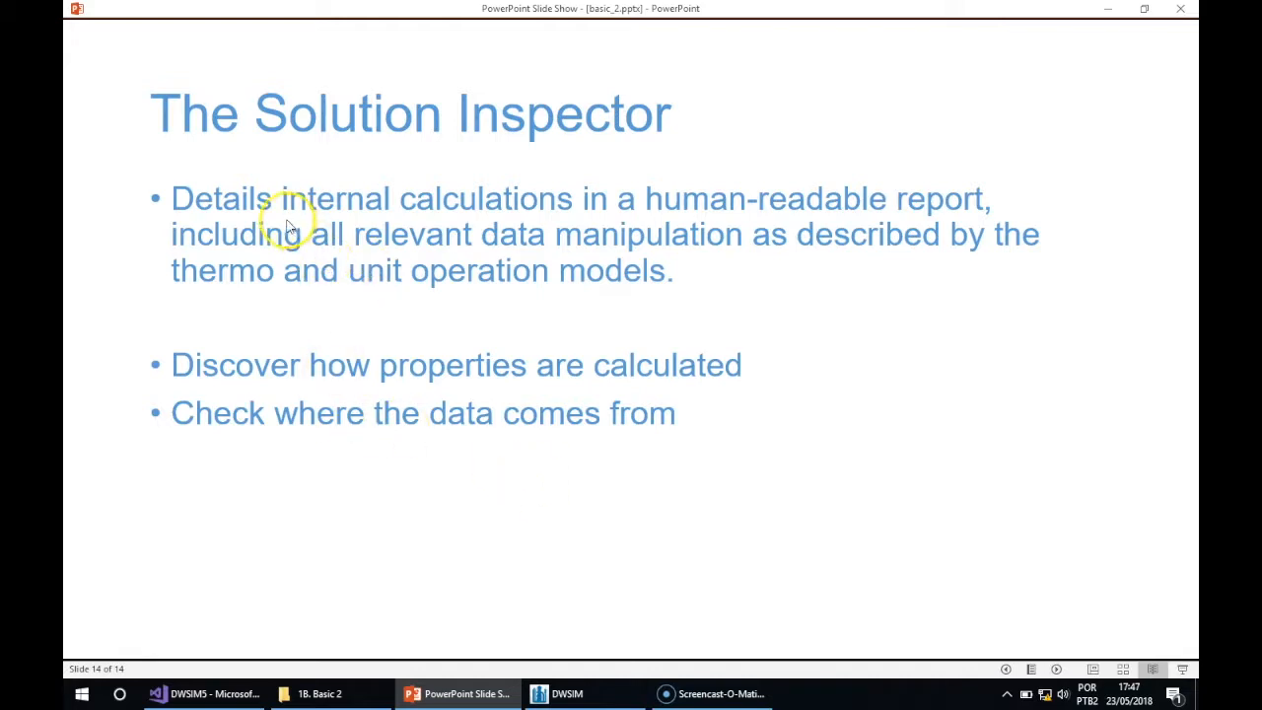
{"action": "mouse_move", "coordinate": [497, 215]}
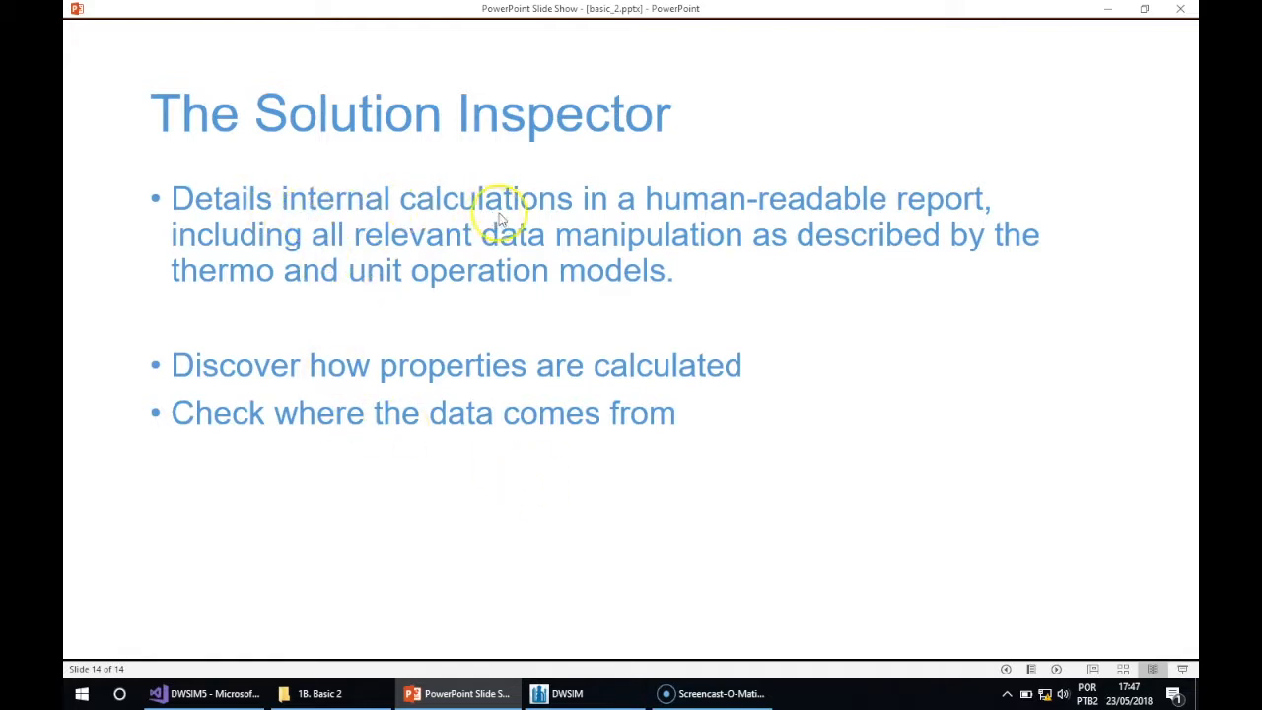
{"action": "mouse_move", "coordinate": [884, 215]}
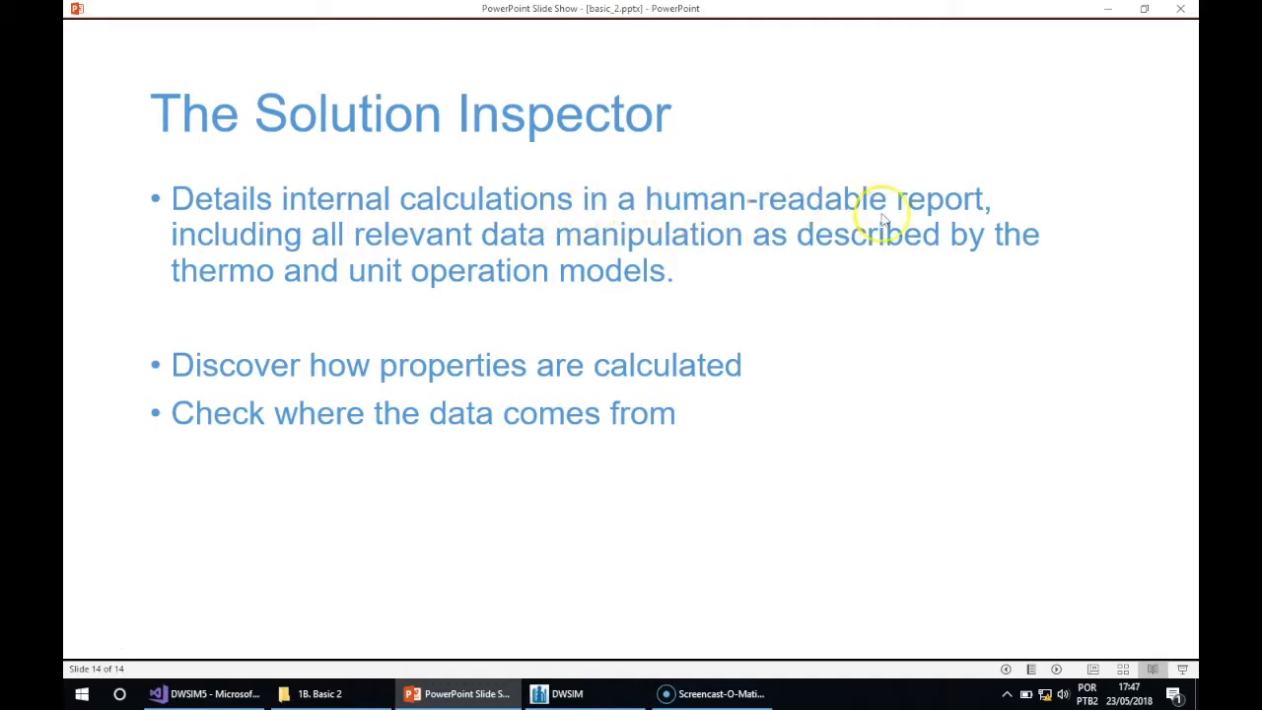
{"action": "mouse_move", "coordinate": [484, 254]}
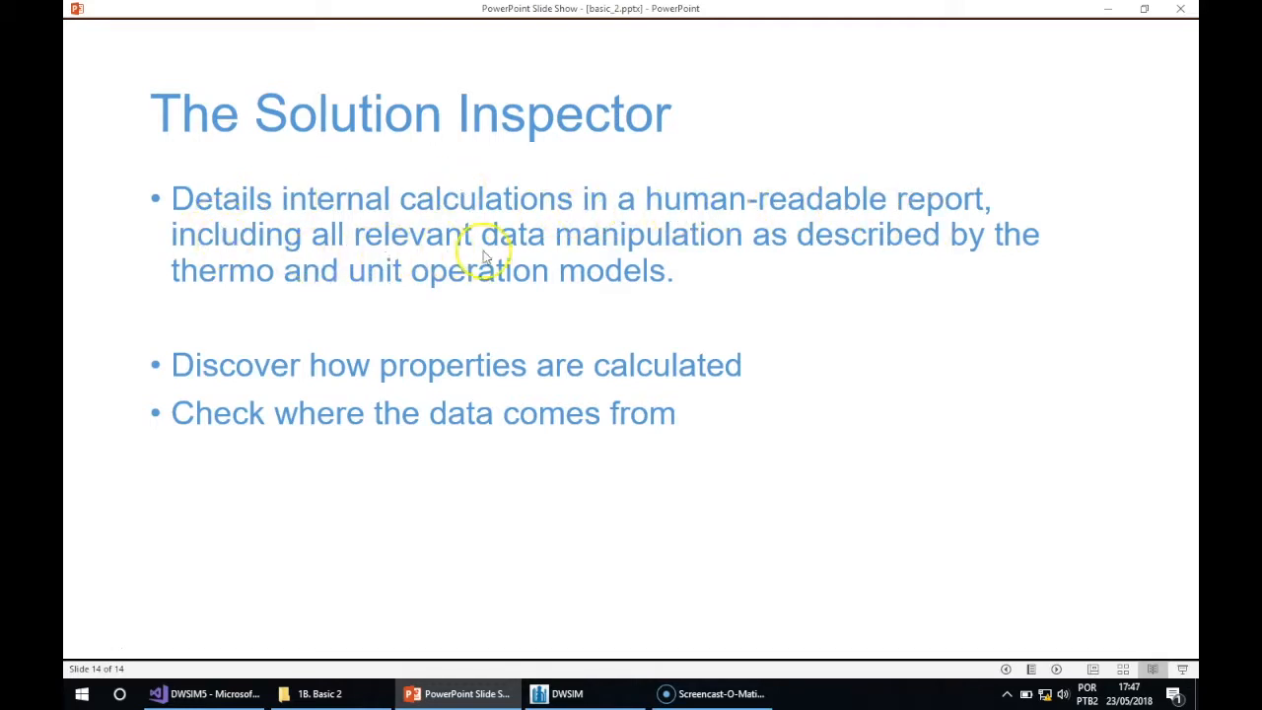
{"action": "mouse_move", "coordinate": [773, 253]}
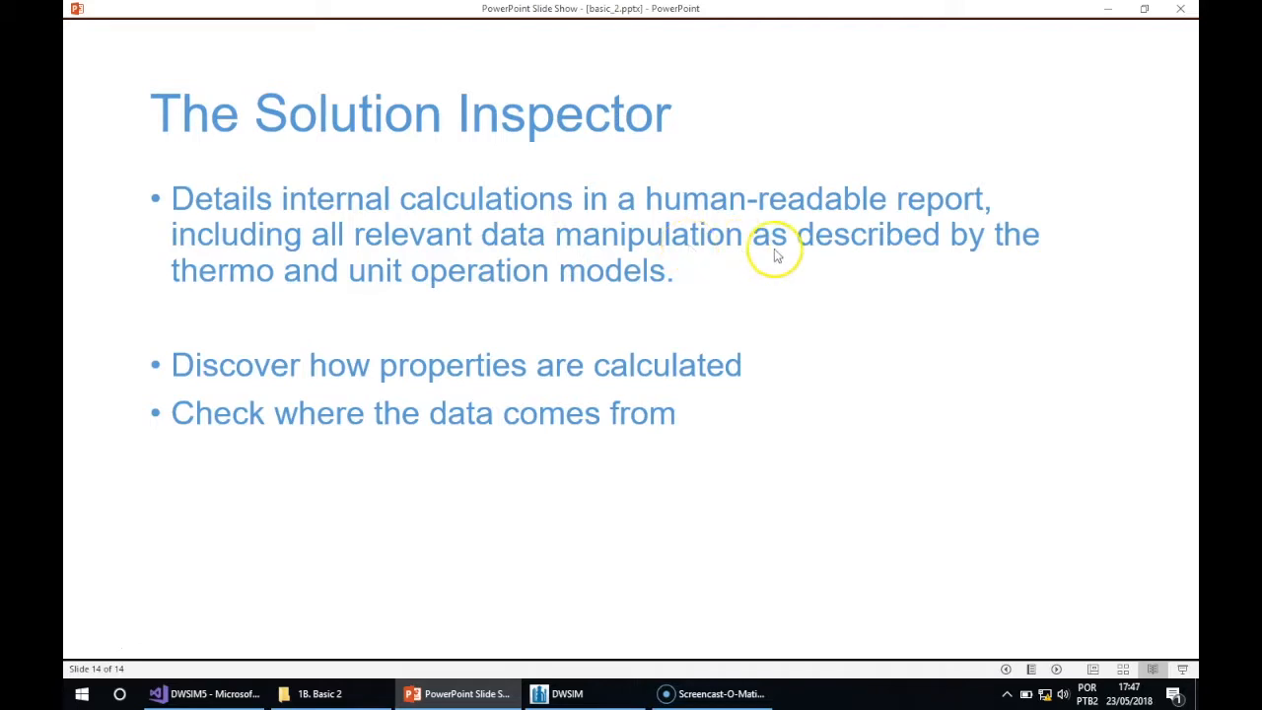
{"action": "mouse_move", "coordinate": [541, 284]}
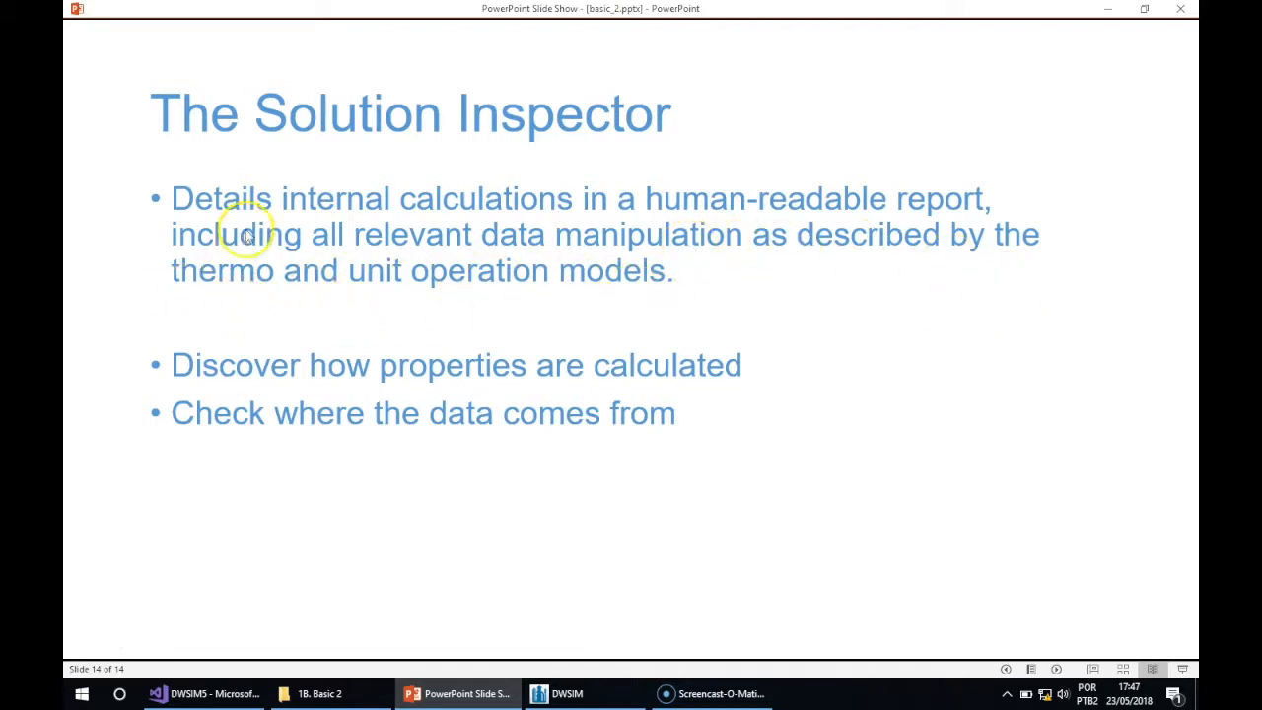
{"action": "mouse_move", "coordinate": [221, 394]}
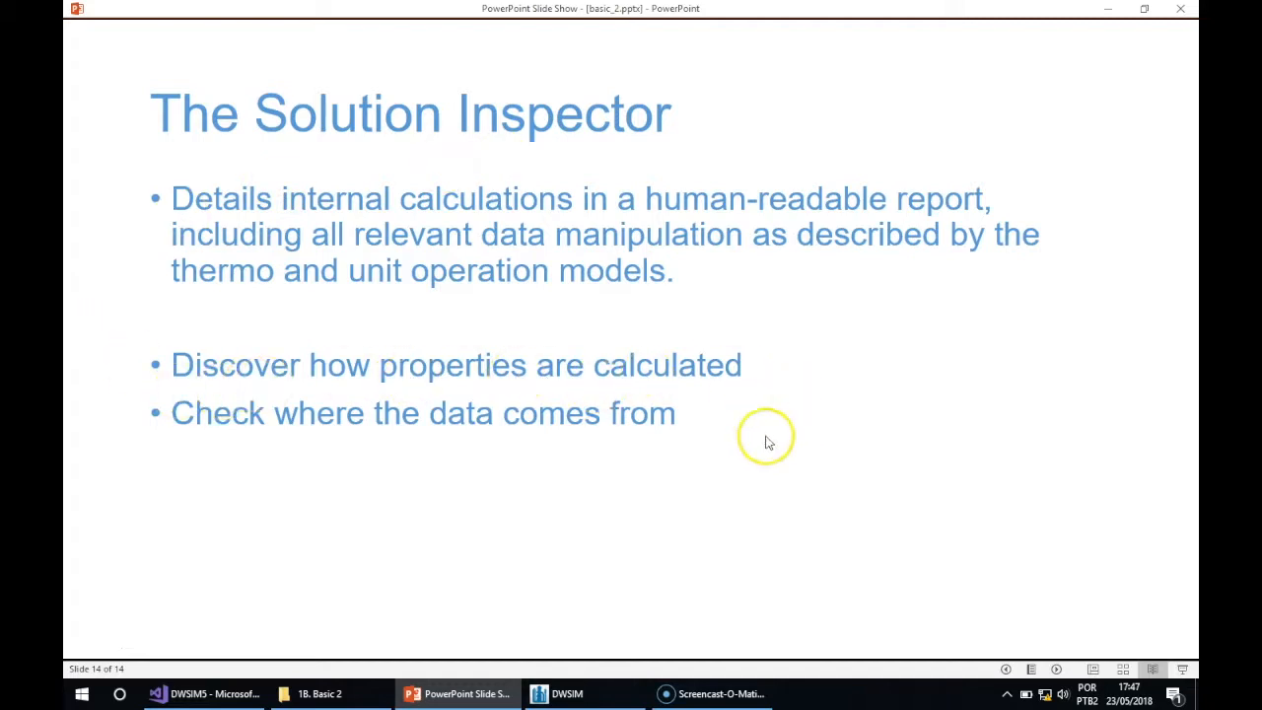
{"action": "mouse_move", "coordinate": [560, 455]}
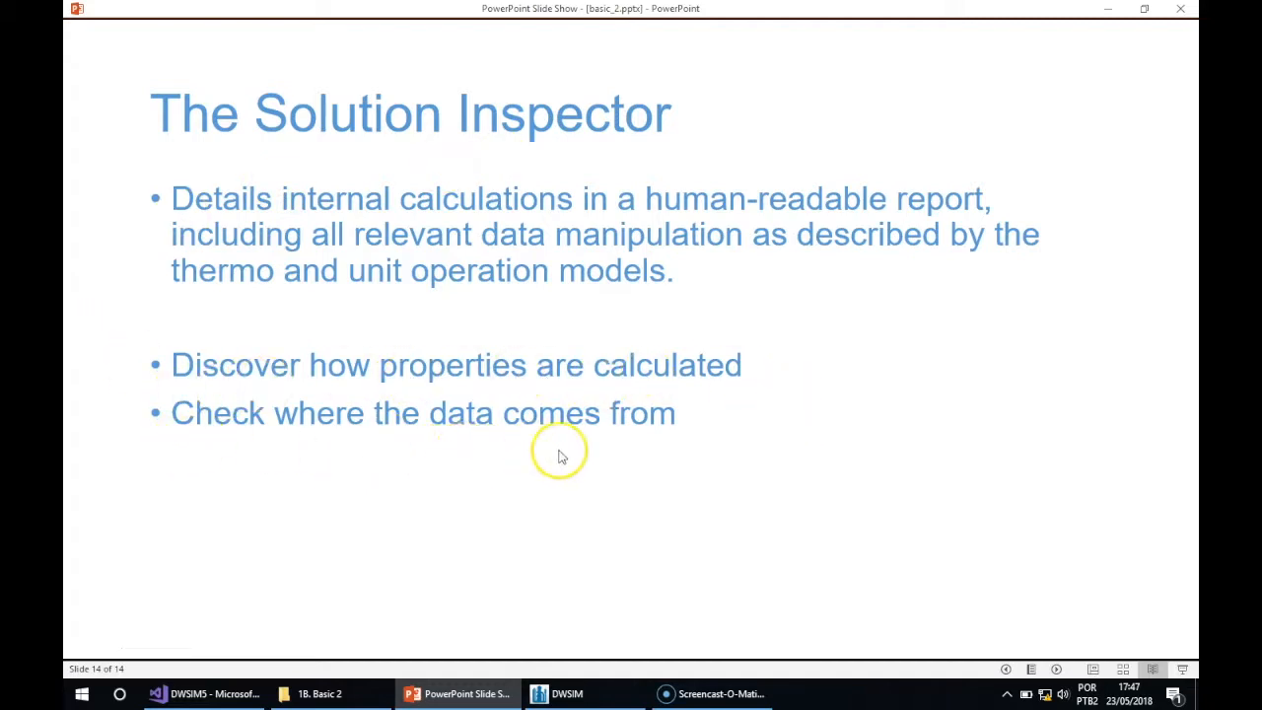
Dismiss the new-simulation setup wizard and close the blank simulation
{"action": "left_click", "coordinate": [568, 694]}
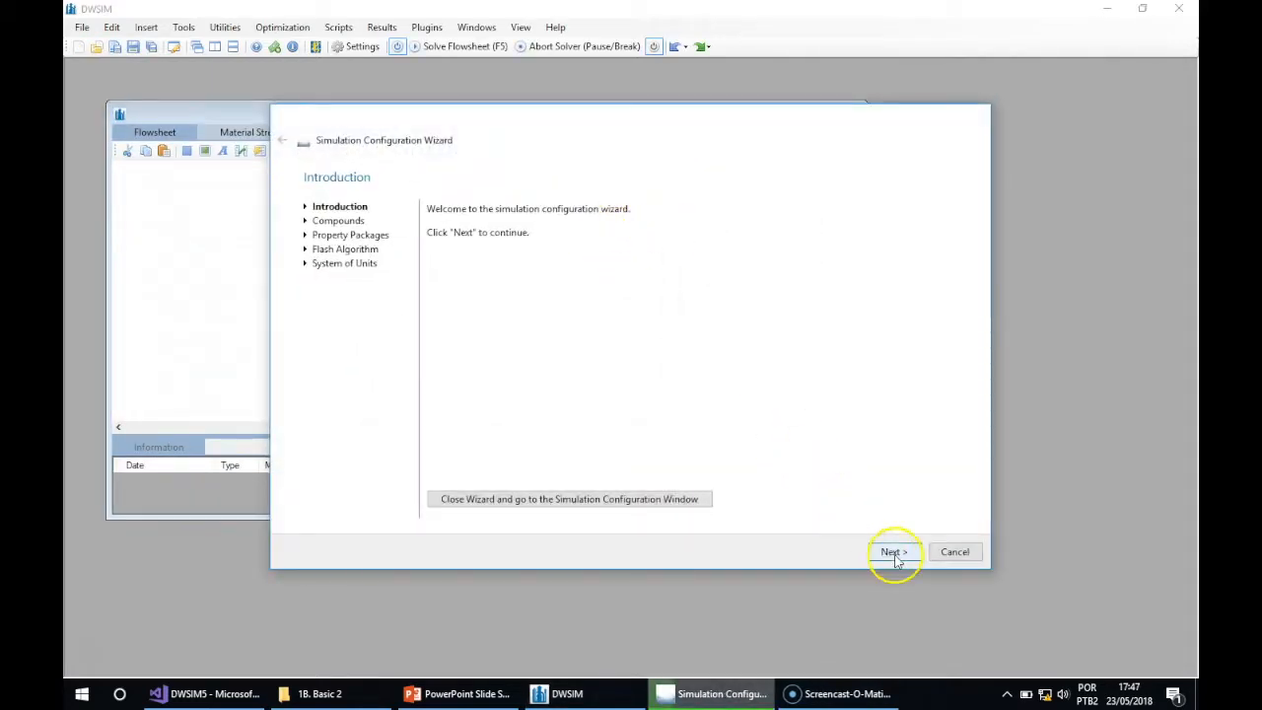
{"action": "left_click", "coordinate": [891, 552]}
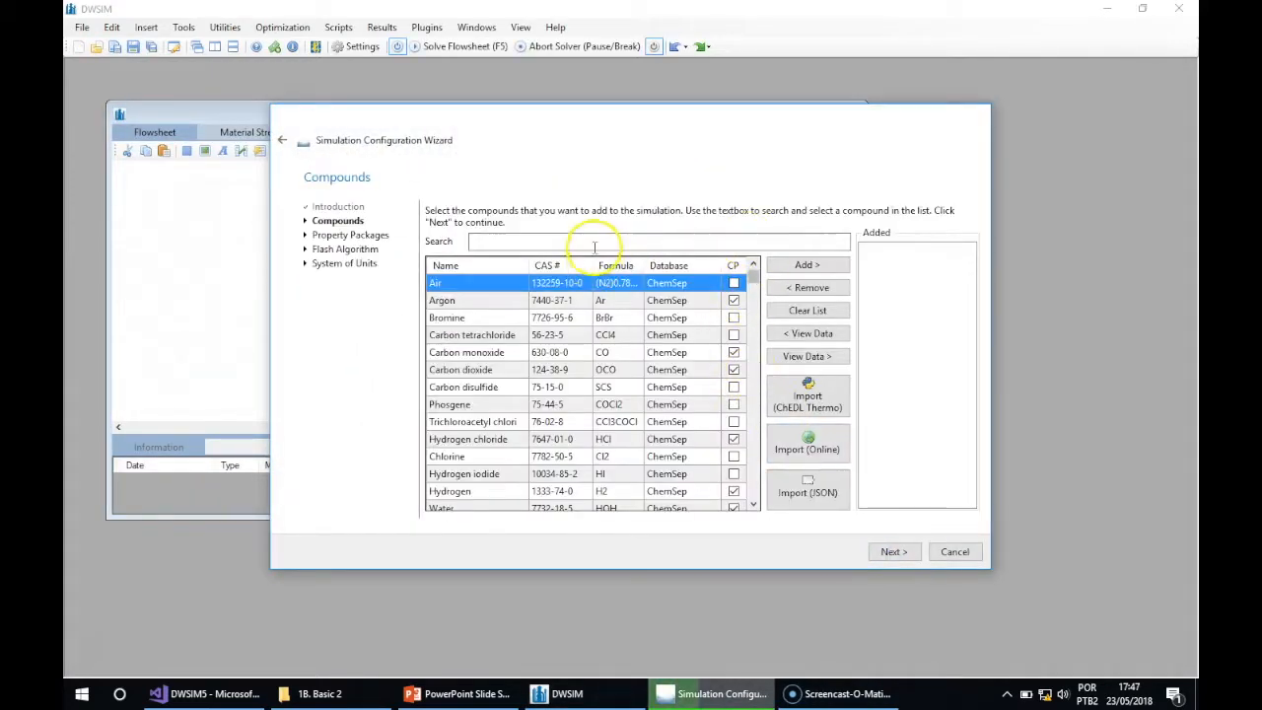
{"action": "mouse_move", "coordinate": [995, 564]}
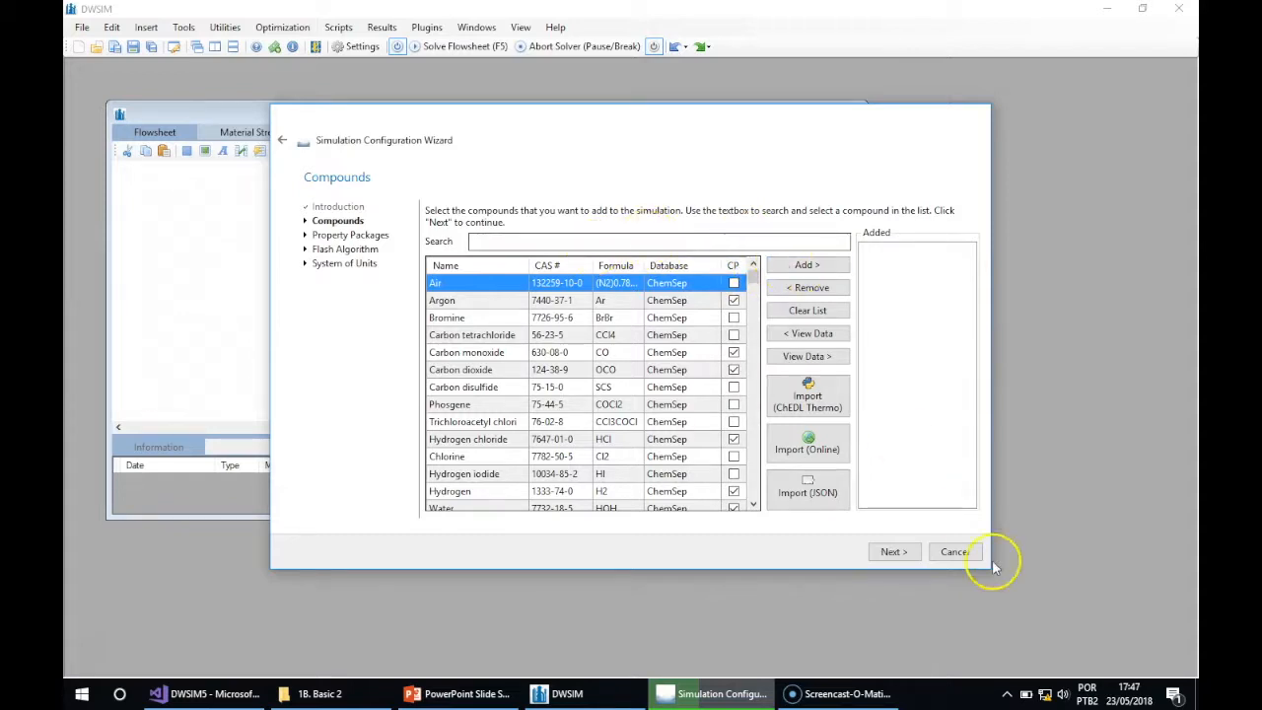
{"action": "left_click", "coordinate": [952, 552]}
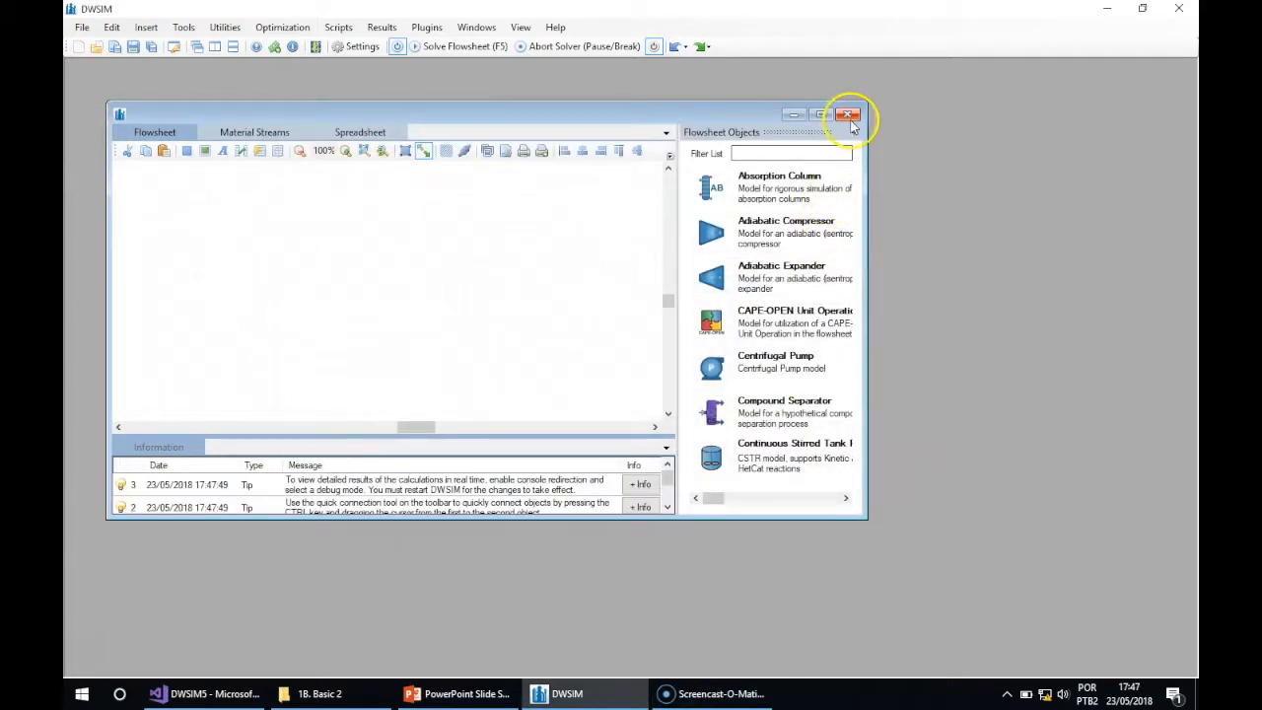
{"action": "left_click", "coordinate": [846, 114]}
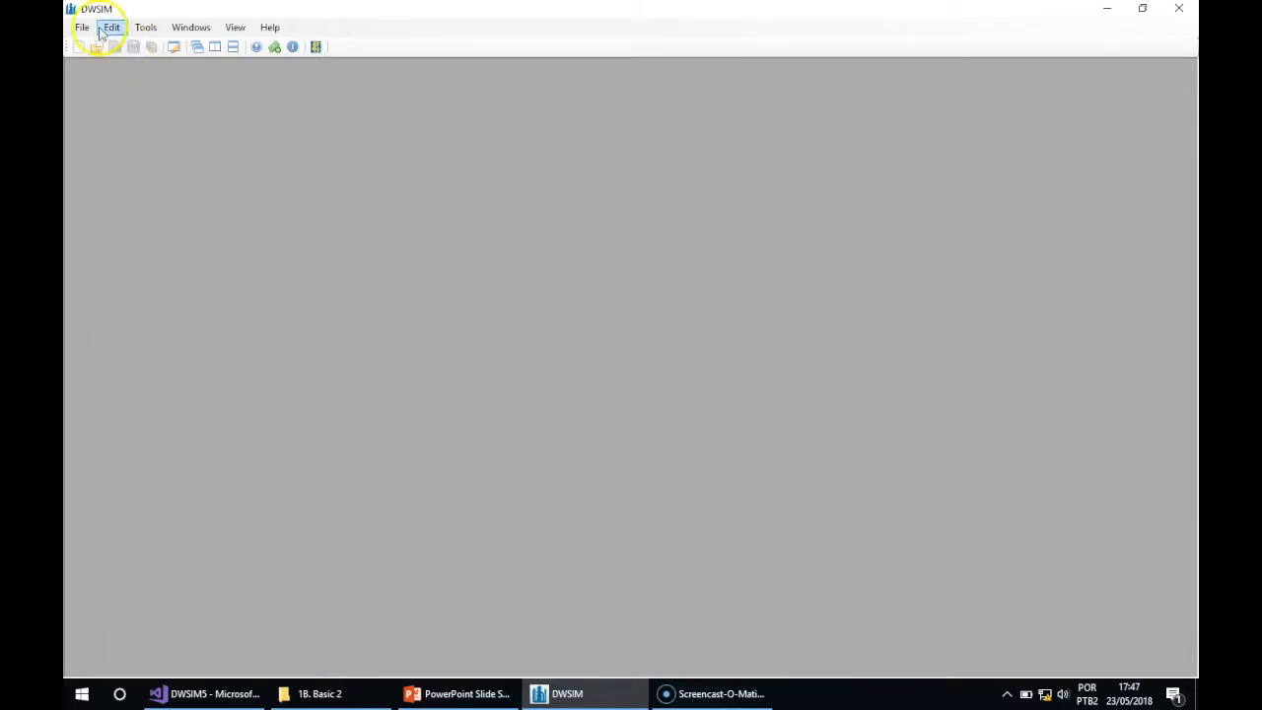
Load the 'Heat Exchanger Sizing and Design' sample from File > Open Samples
{"action": "left_click", "coordinate": [83, 28]}
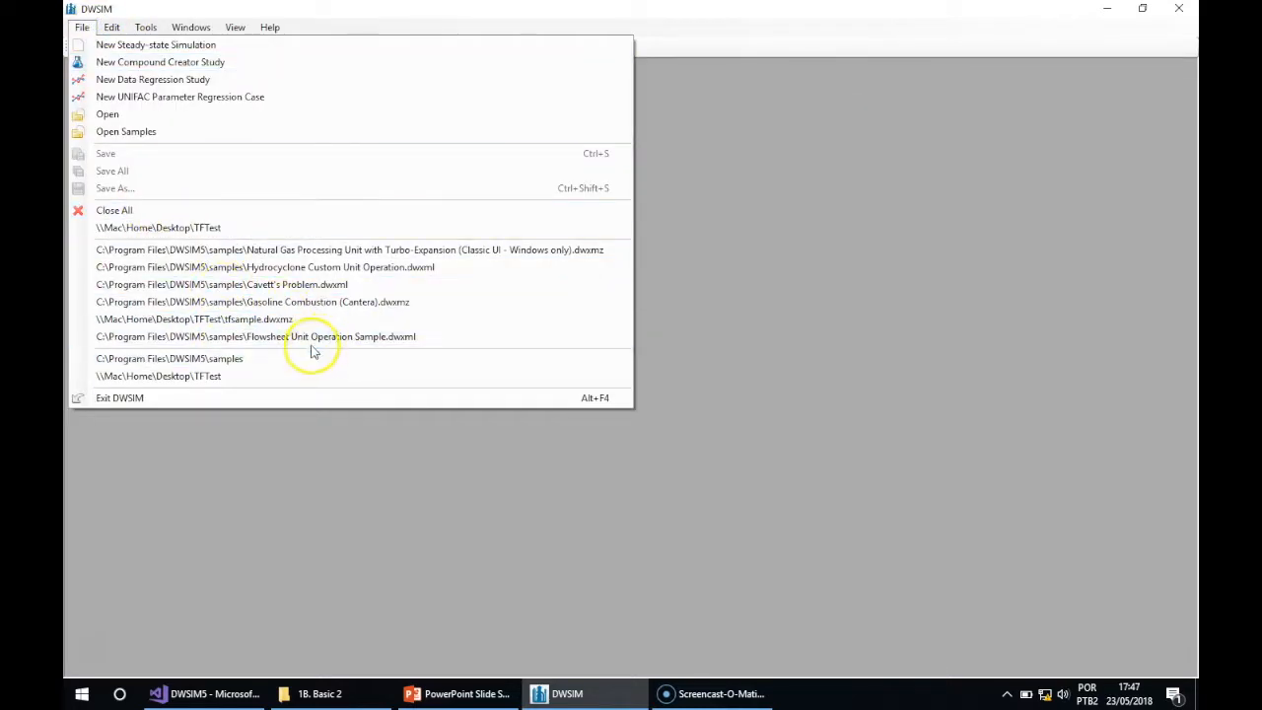
{"action": "mouse_move", "coordinate": [300, 269]}
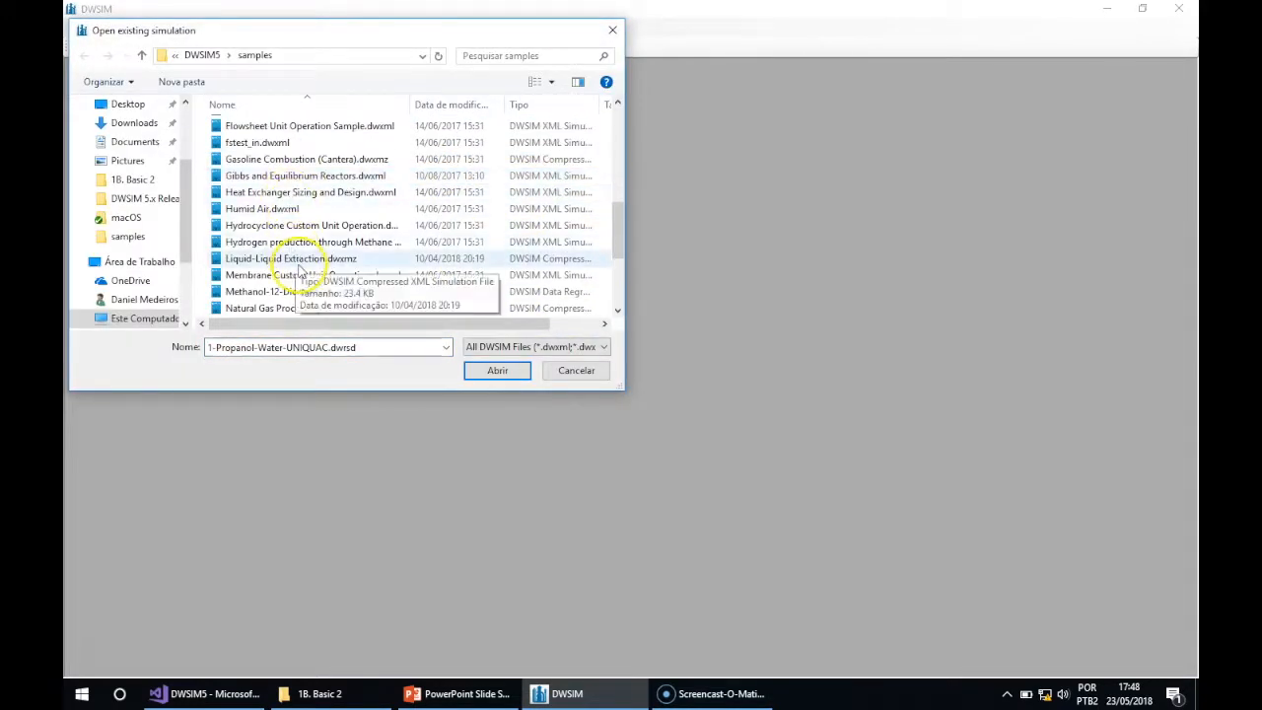
{"action": "left_click", "coordinate": [310, 192]}
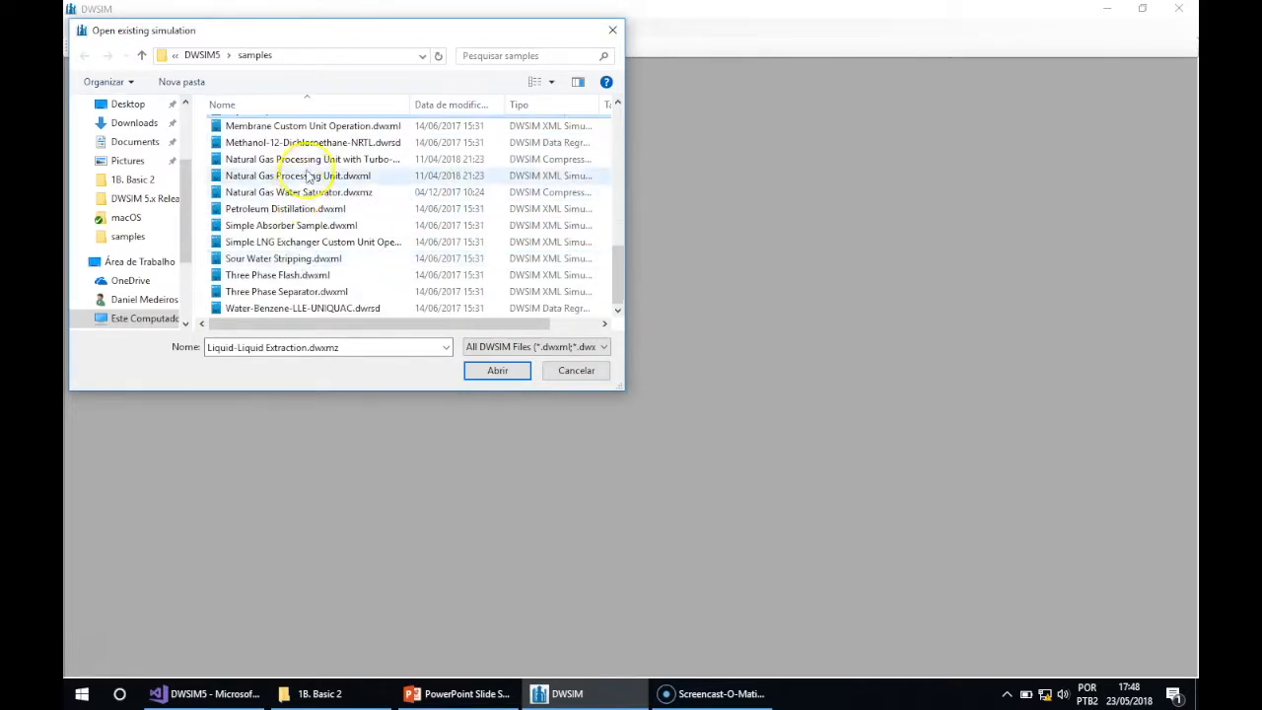
{"action": "left_click", "coordinate": [311, 241]}
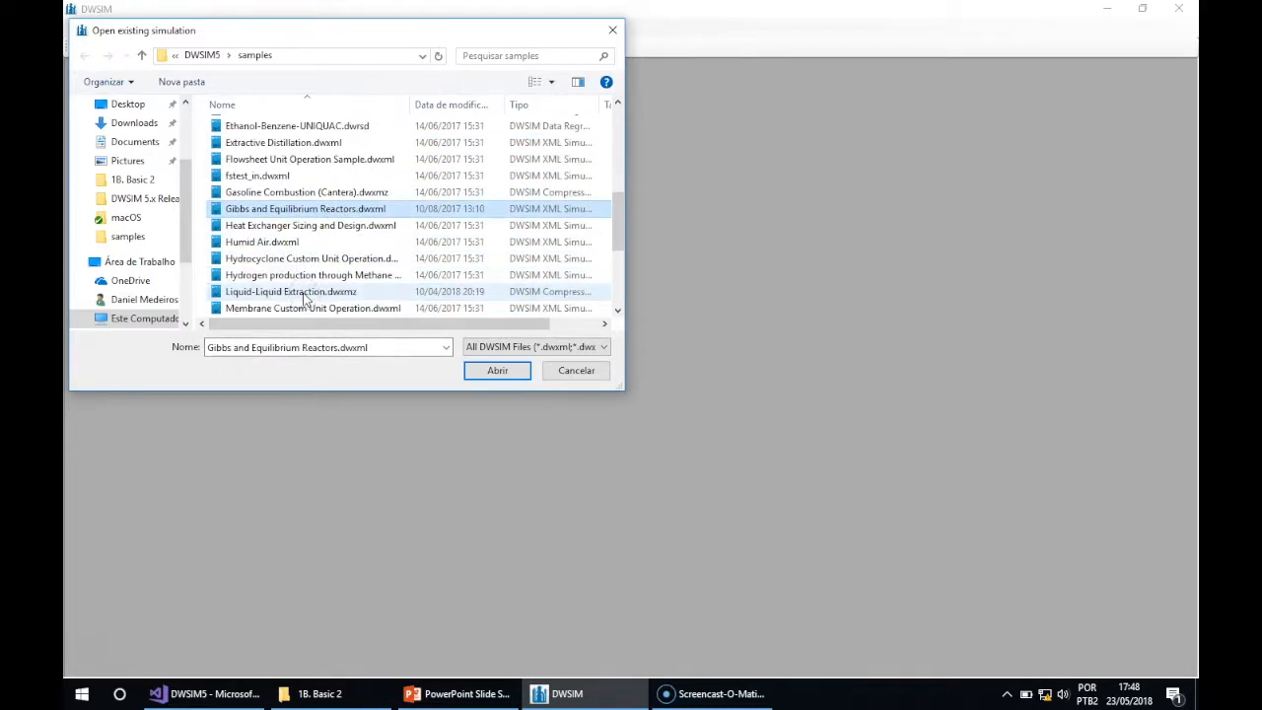
{"action": "left_click", "coordinate": [311, 225]}
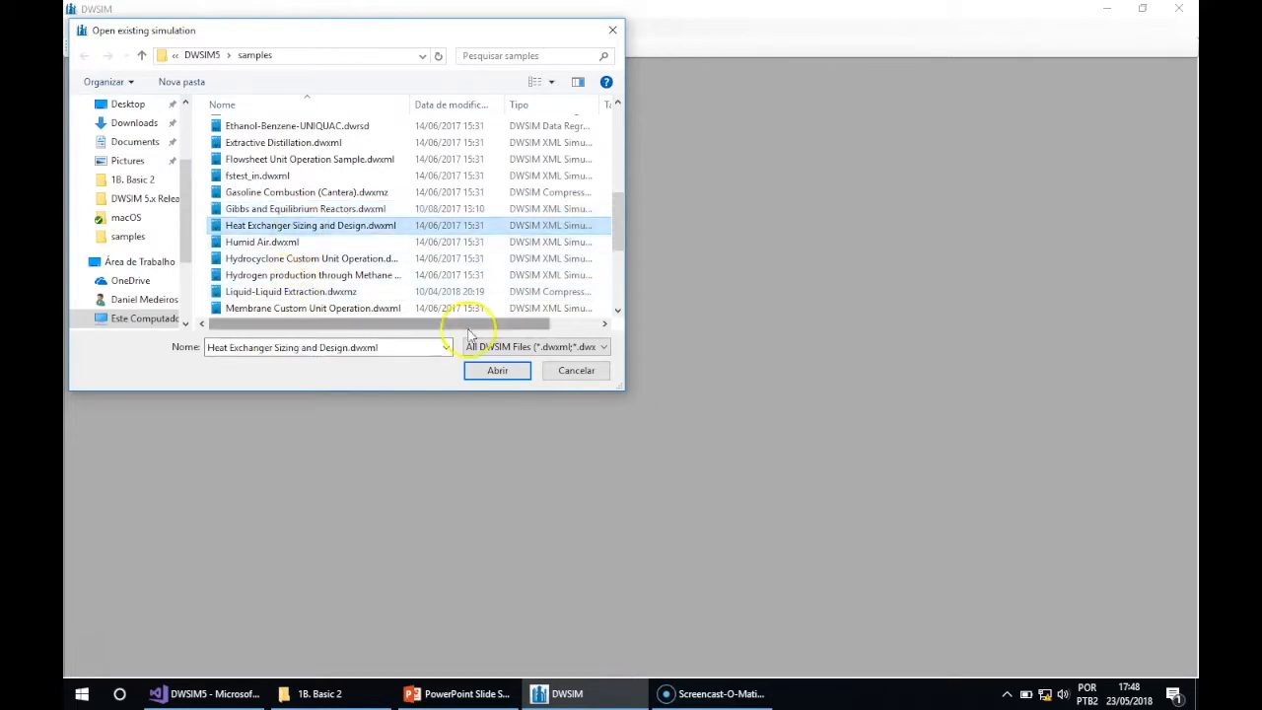
{"action": "left_click", "coordinate": [497, 371]}
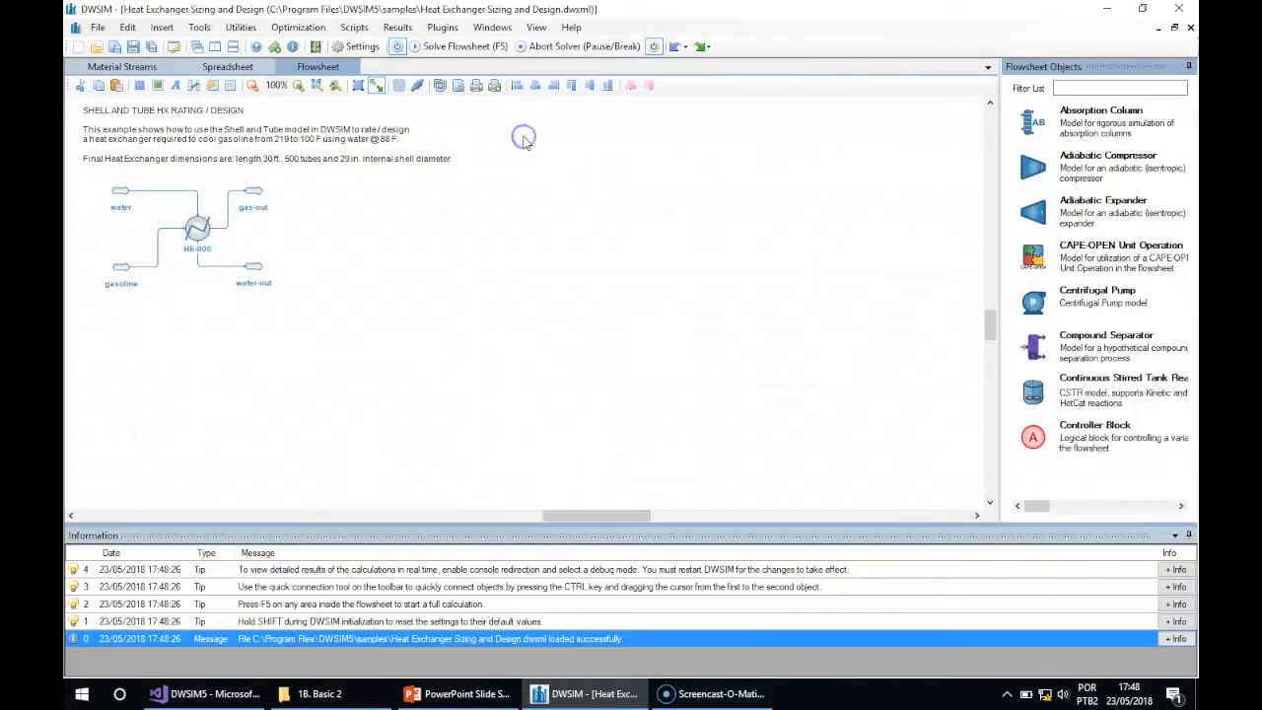
Enable Inspector Reports in General Settings and solve the water/gasoline heat exchanger flowsheet
{"action": "left_click", "coordinate": [127, 27]}
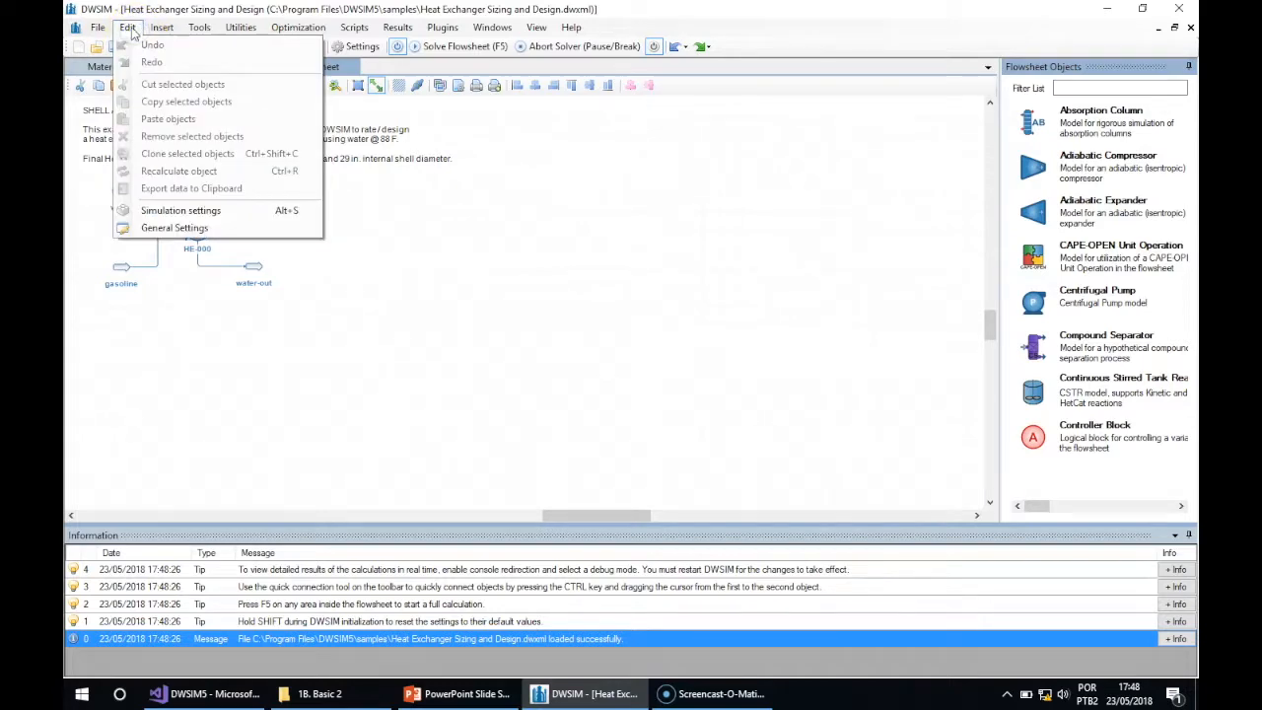
{"action": "mouse_move", "coordinate": [174, 228]}
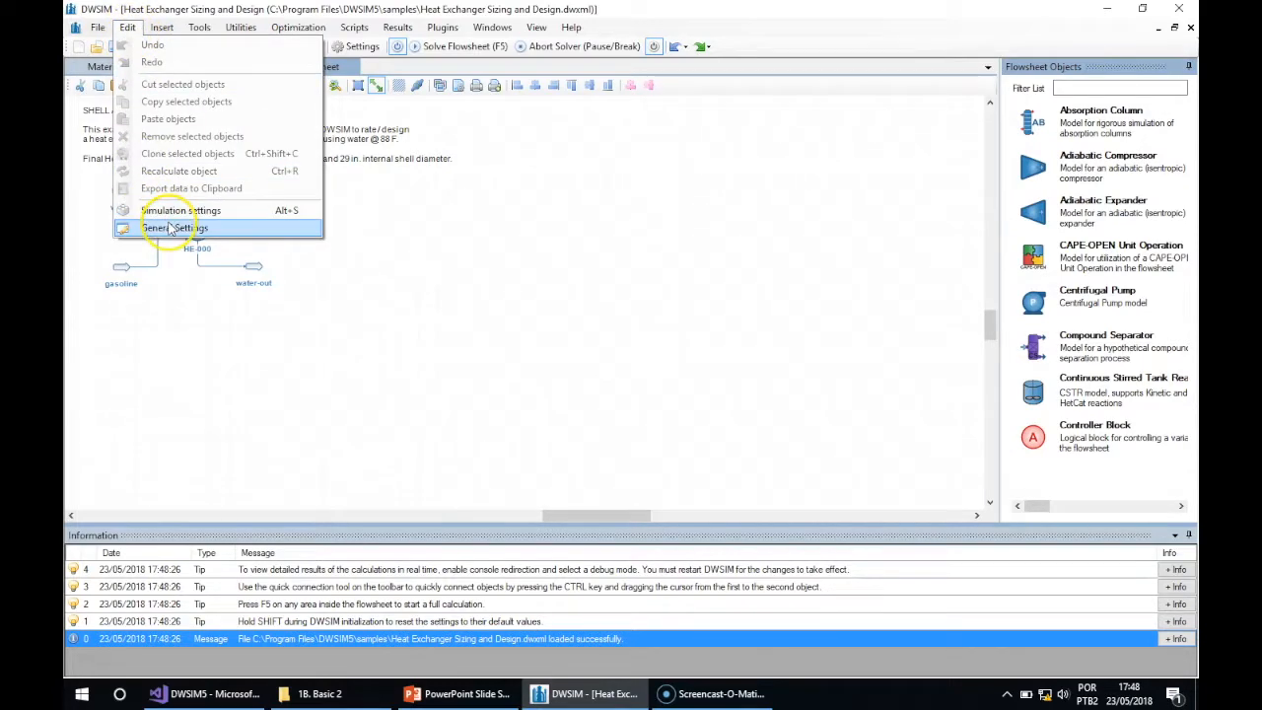
{"action": "left_click", "coordinate": [173, 229]}
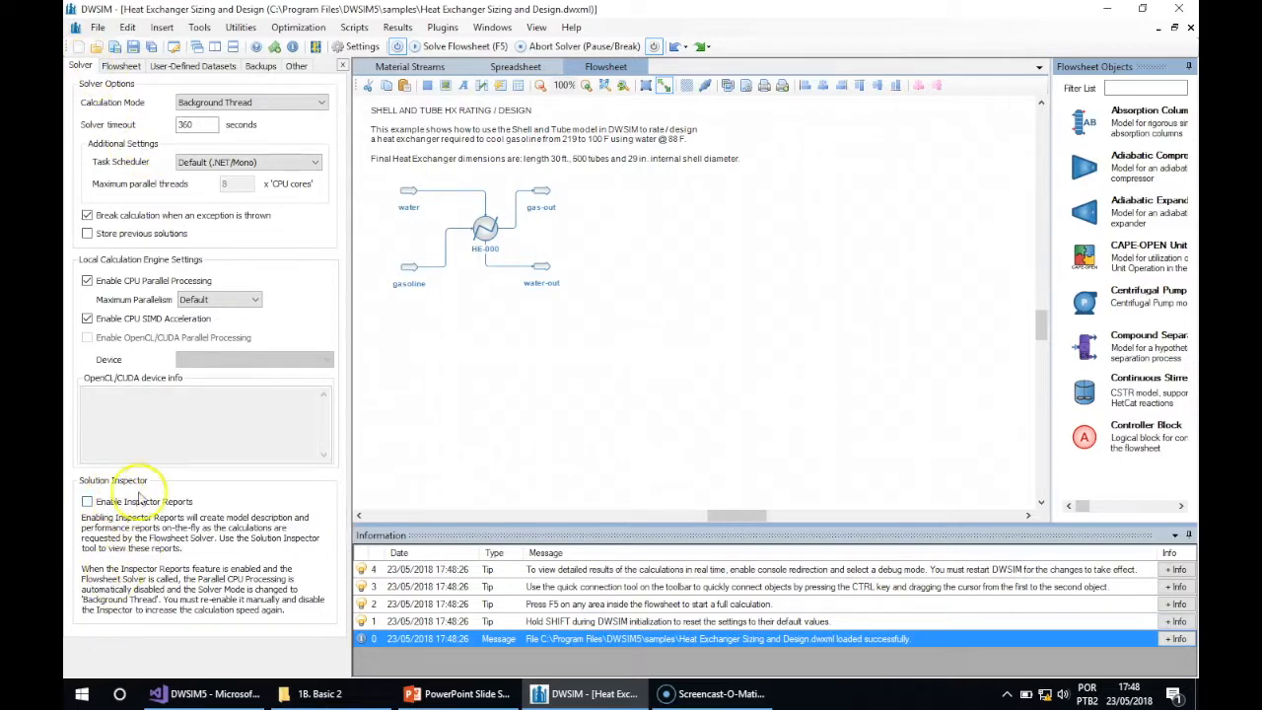
{"action": "left_click", "coordinate": [86, 503]}
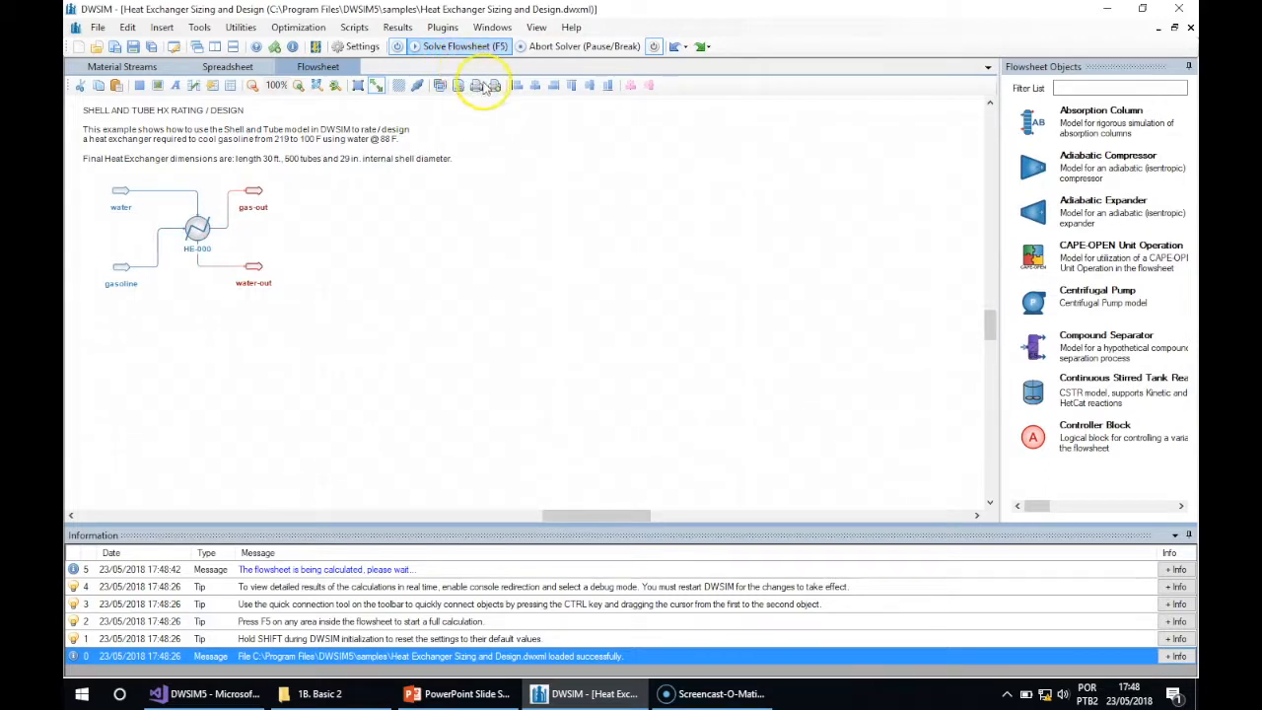
{"action": "left_click", "coordinate": [458, 47]}
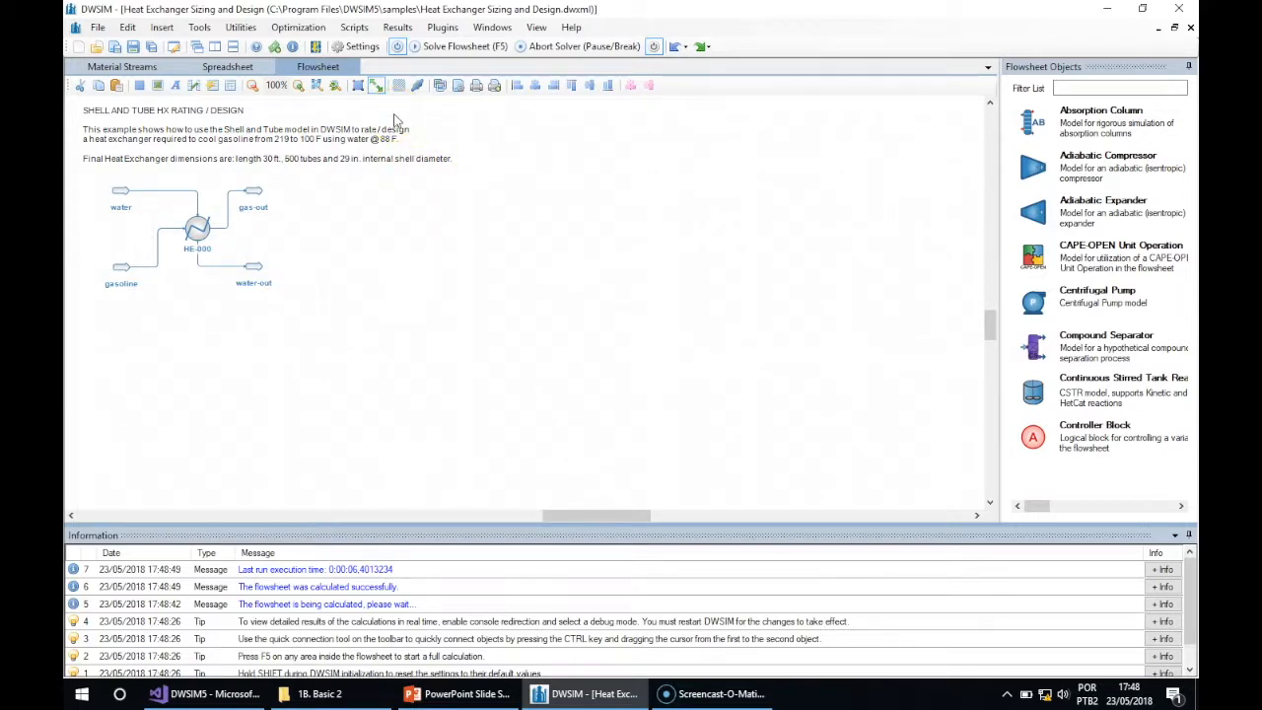
{"action": "mouse_move", "coordinate": [430, 197]}
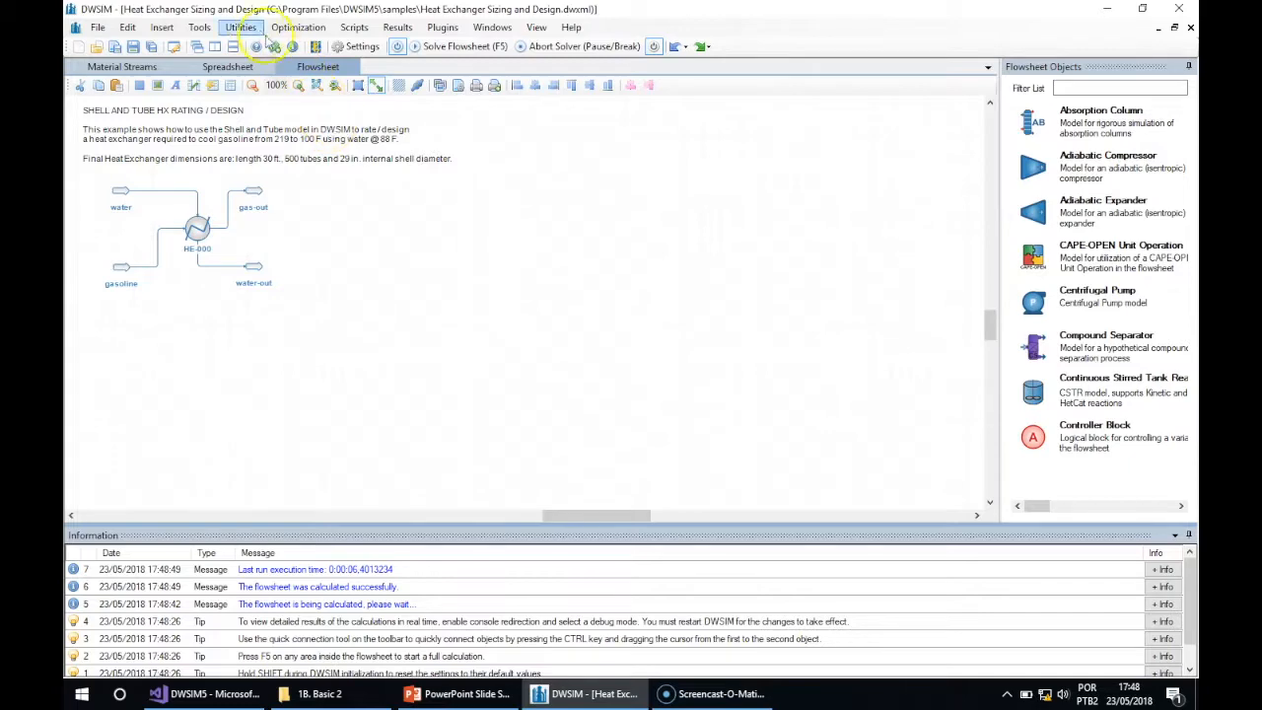
{"action": "left_click", "coordinate": [200, 28]}
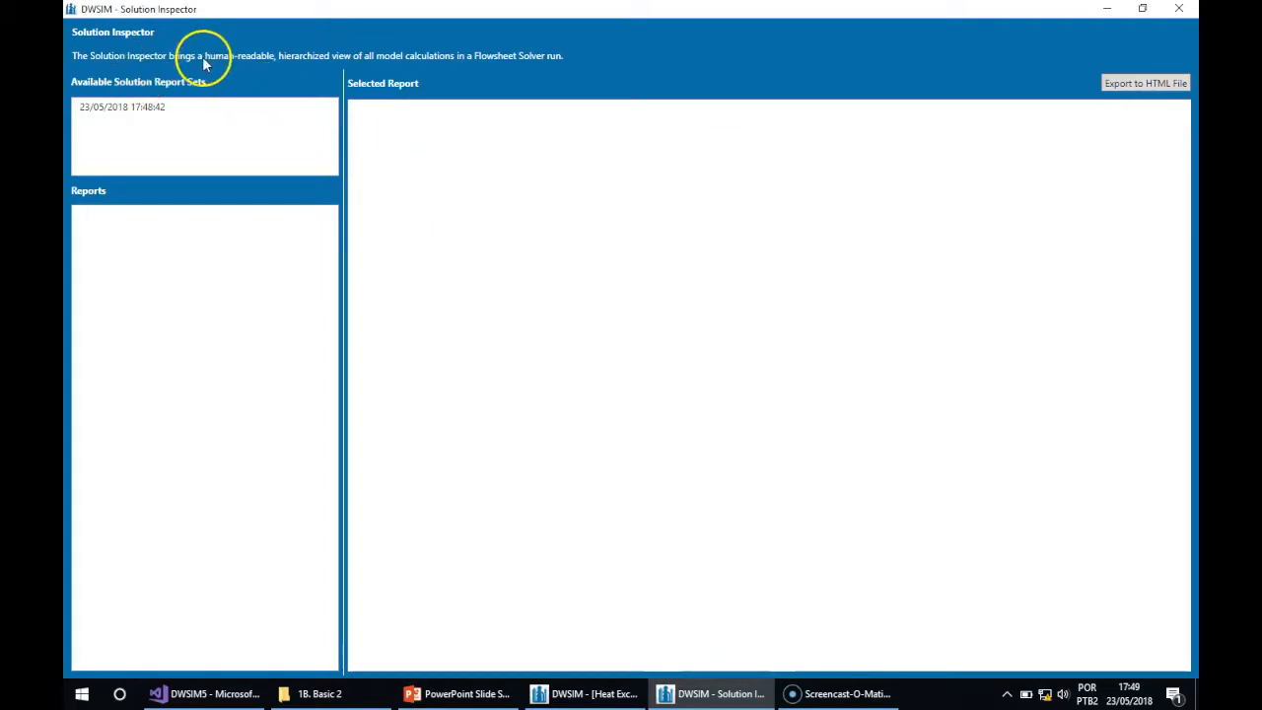
{"action": "mouse_move", "coordinate": [79, 94]}
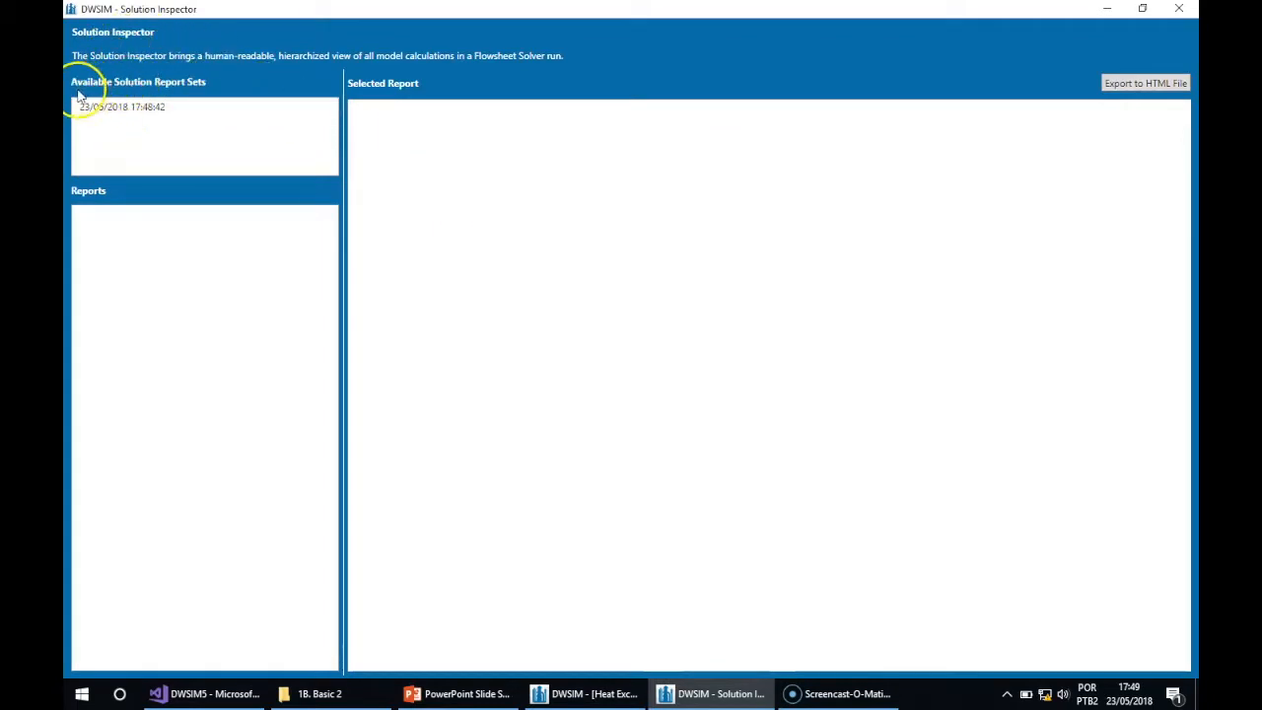
Load the newest Solution Inspector report set, continuing past the error, listing gasoline, water, HE-000 and outlets
{"action": "left_click", "coordinate": [122, 106]}
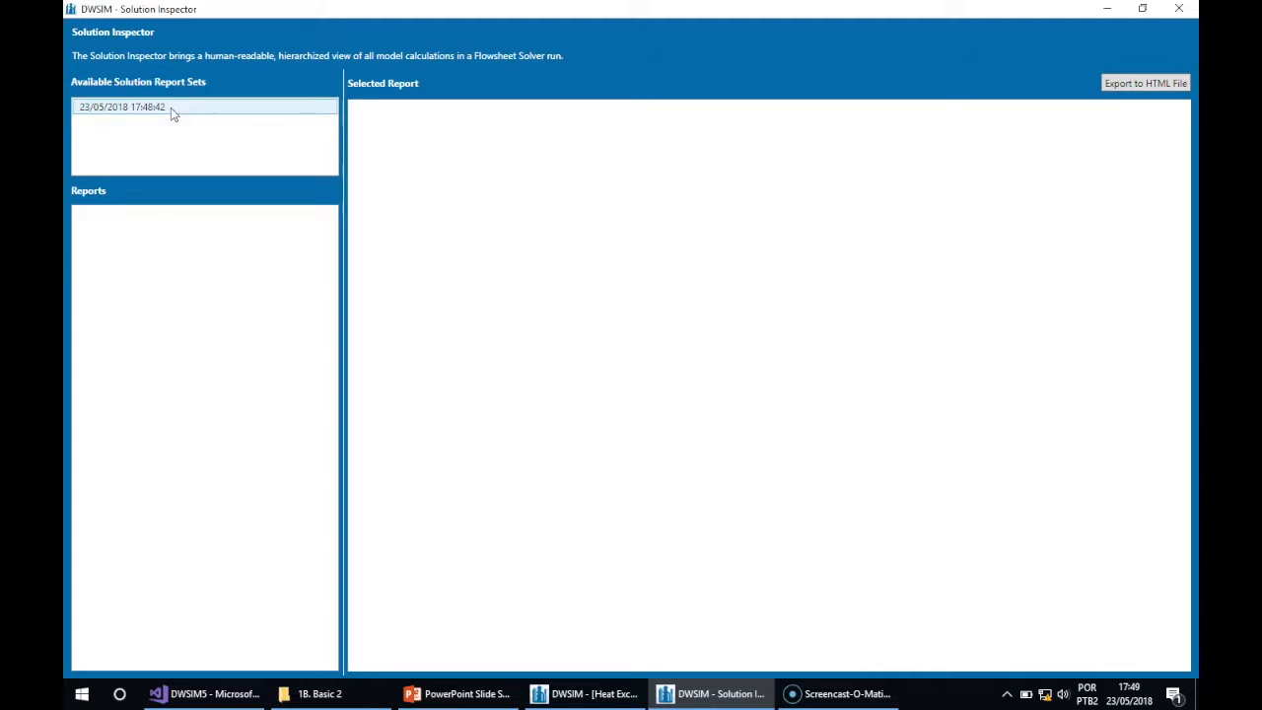
{"action": "left_click", "coordinate": [122, 106]}
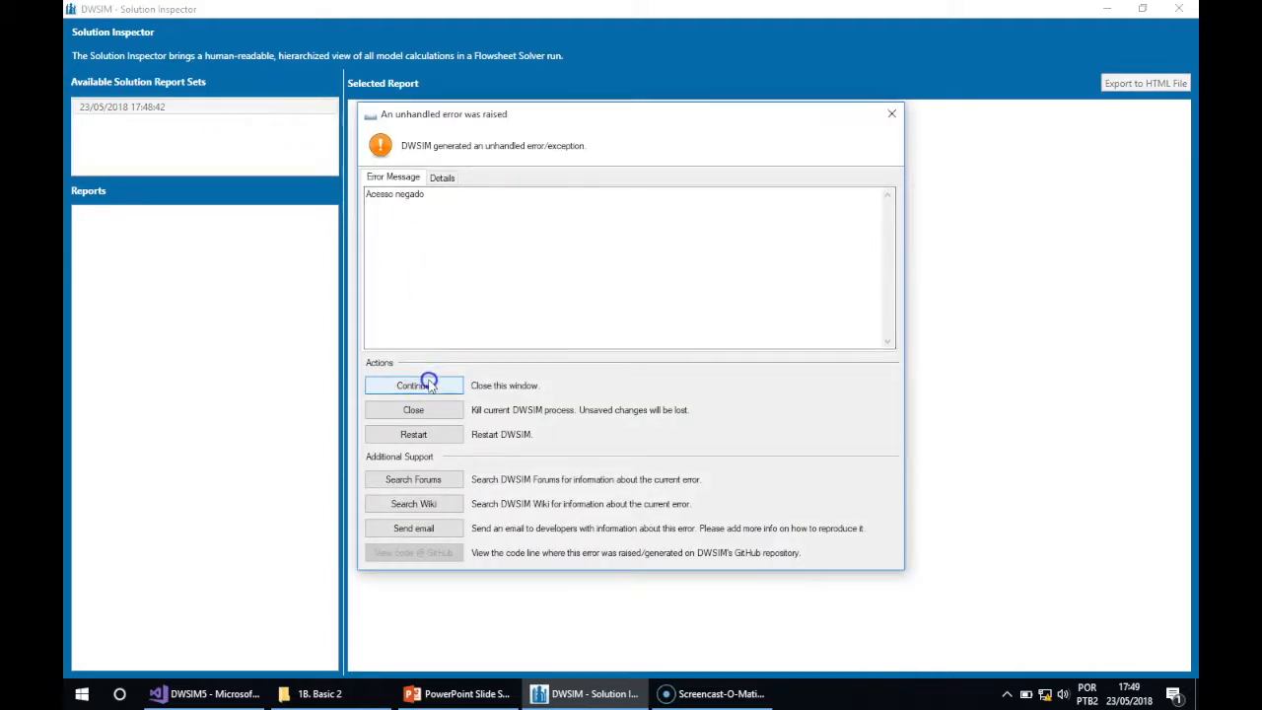
{"action": "left_click", "coordinate": [414, 384]}
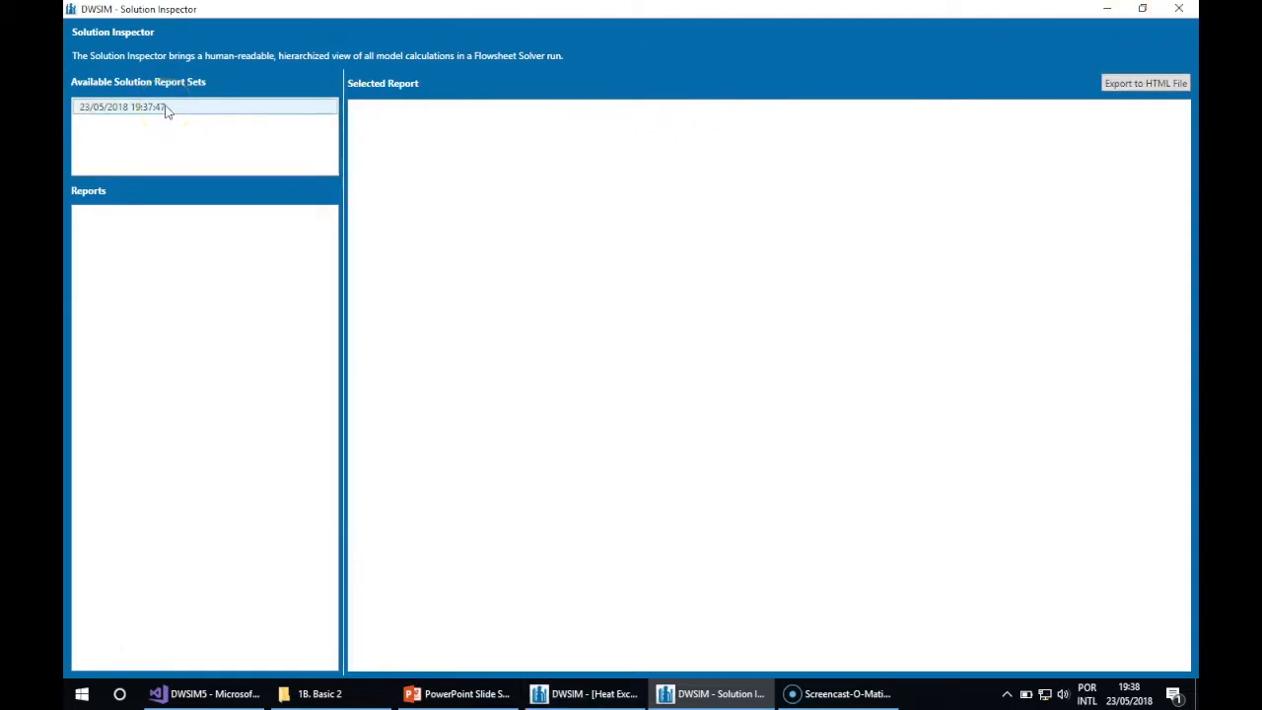
{"action": "left_click", "coordinate": [122, 106]}
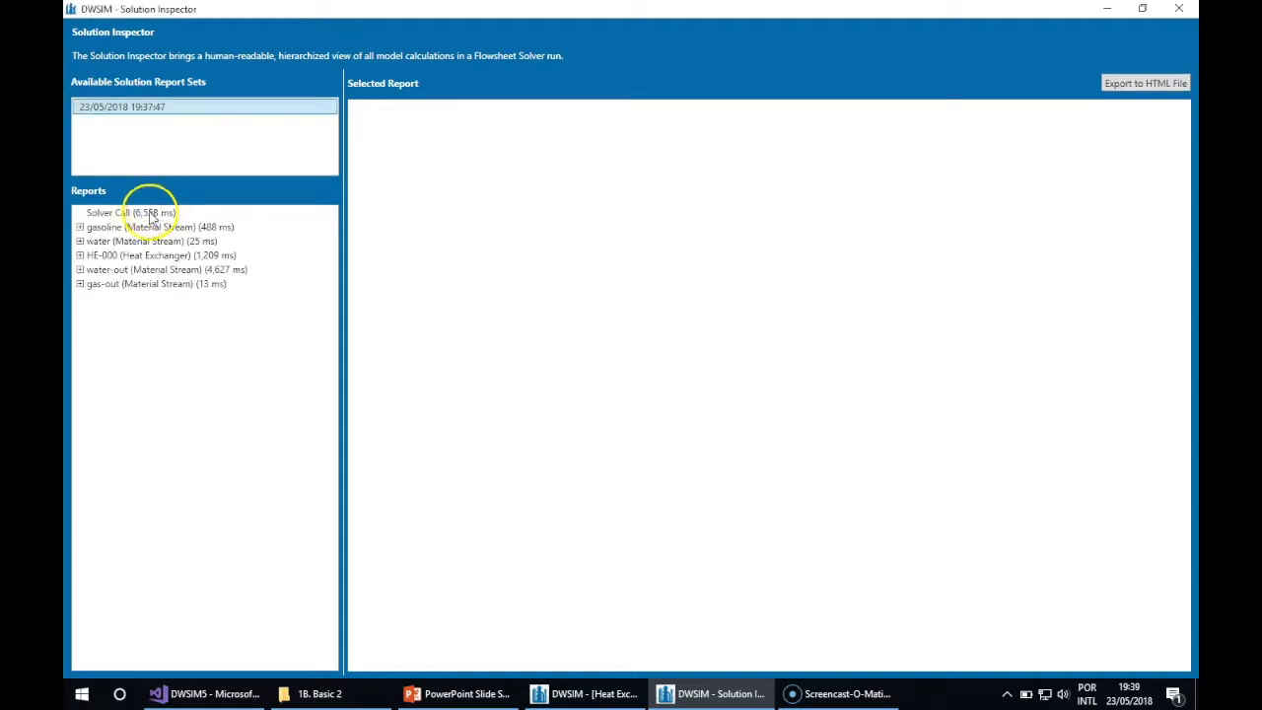
View the Solver Call report, then the gasoline material stream's calculation report
{"action": "left_click", "coordinate": [131, 213]}
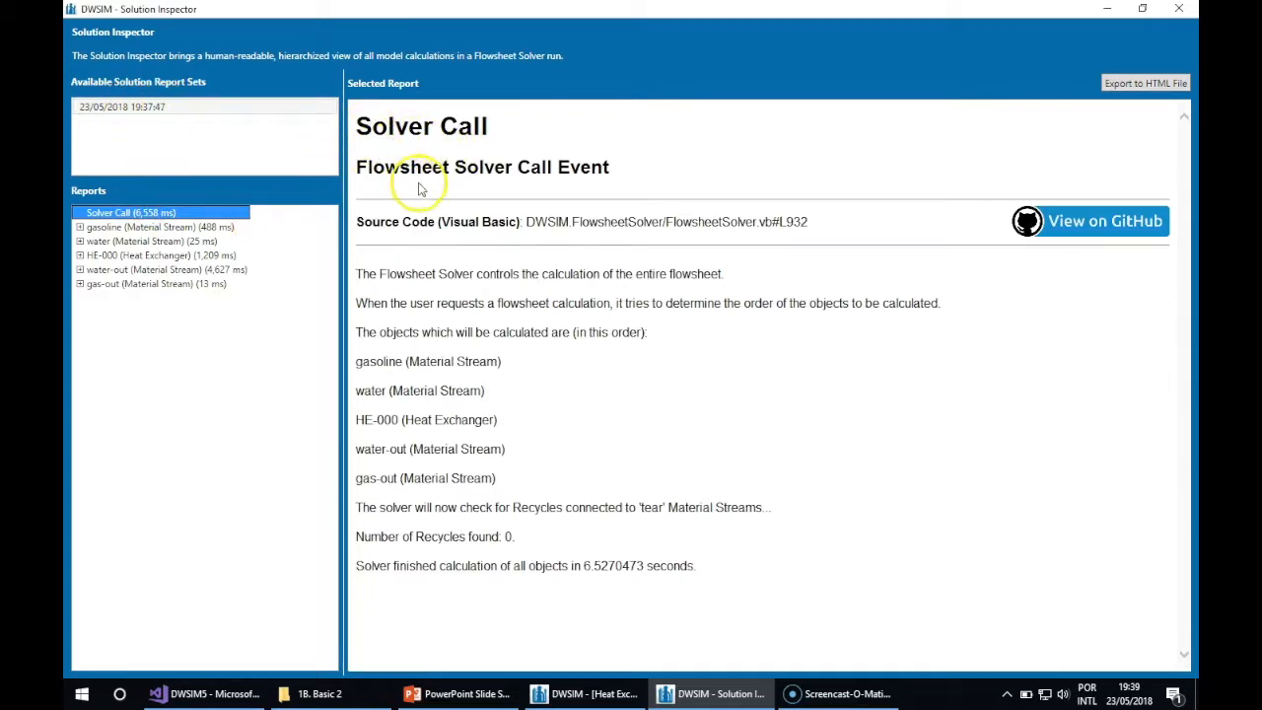
{"action": "mouse_move", "coordinate": [375, 126]}
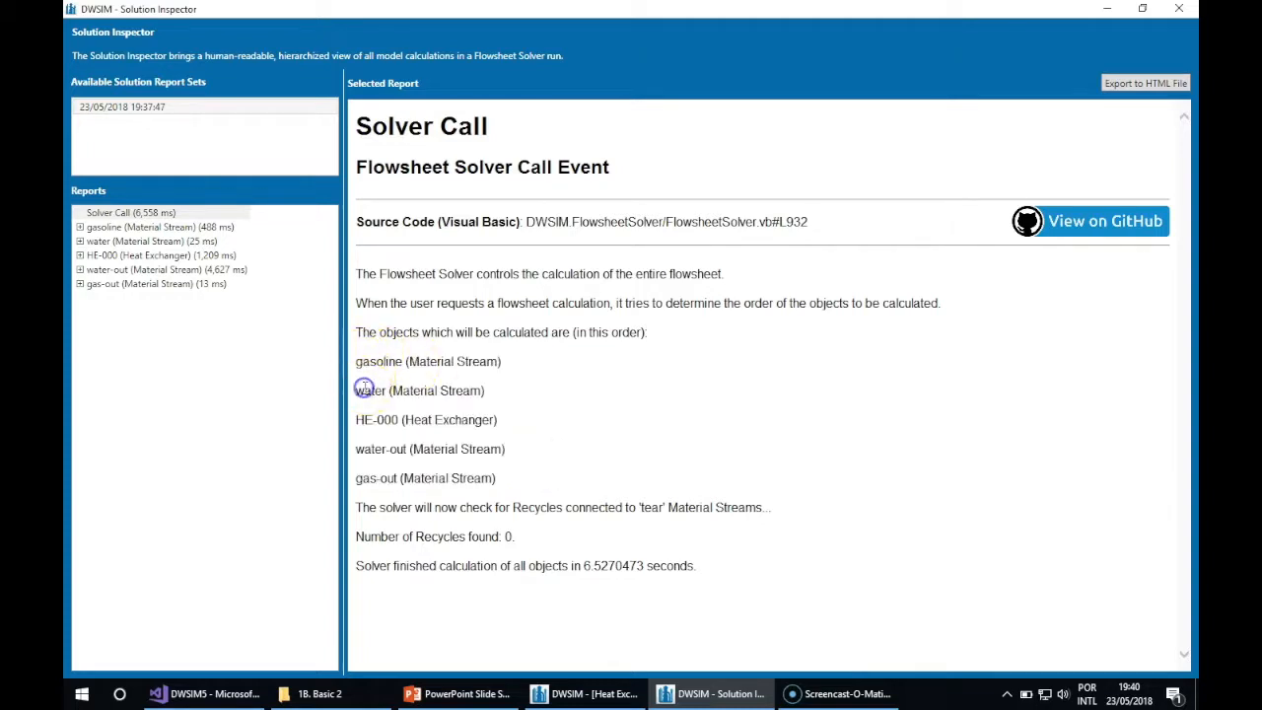
{"action": "mouse_move", "coordinate": [367, 479]}
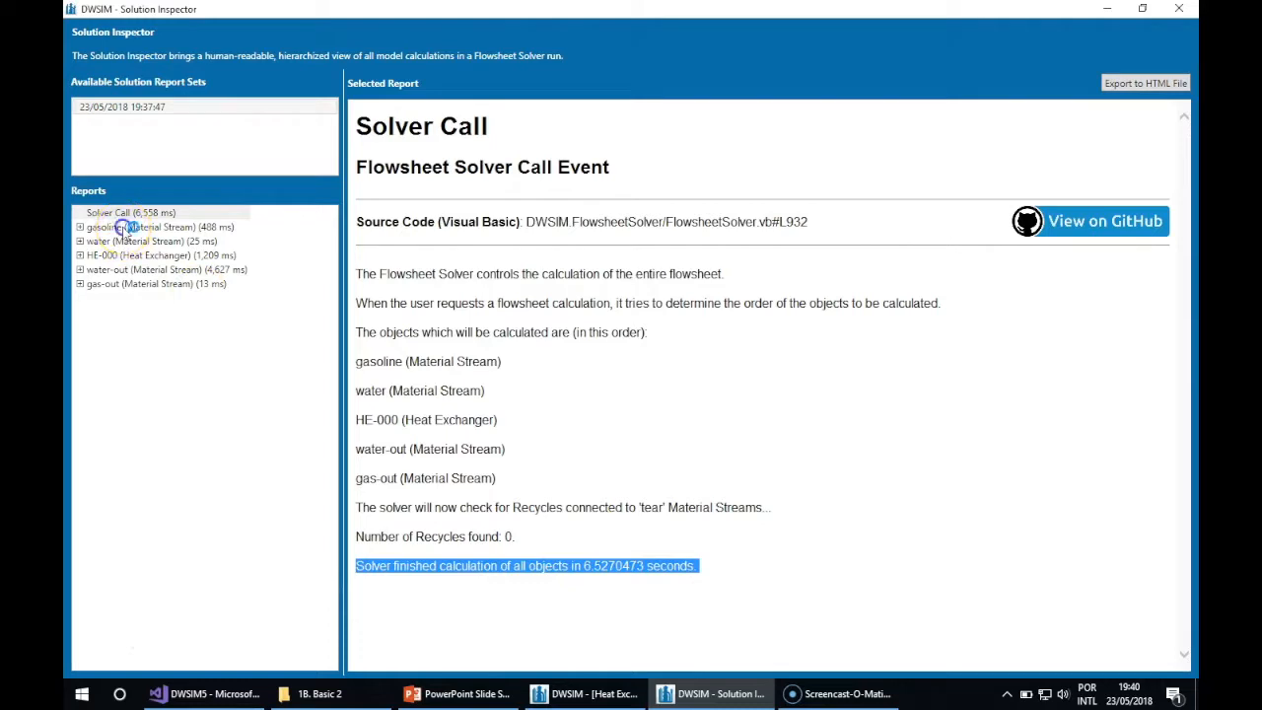
{"action": "left_click", "coordinate": [162, 227]}
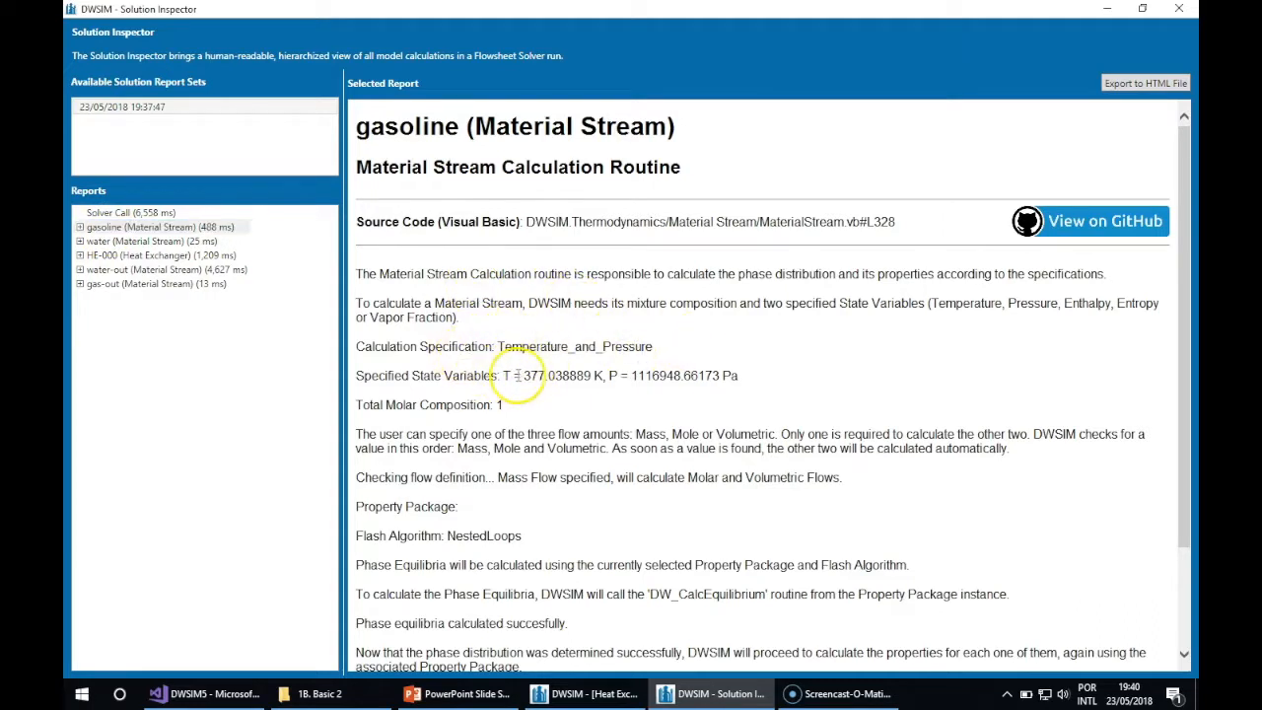
Expand gasoline into Phase Equilibria and display the Nested Loops (VLE) PT Flash report
{"action": "scroll", "scroll_direction": "down", "scroll_amount": 3}
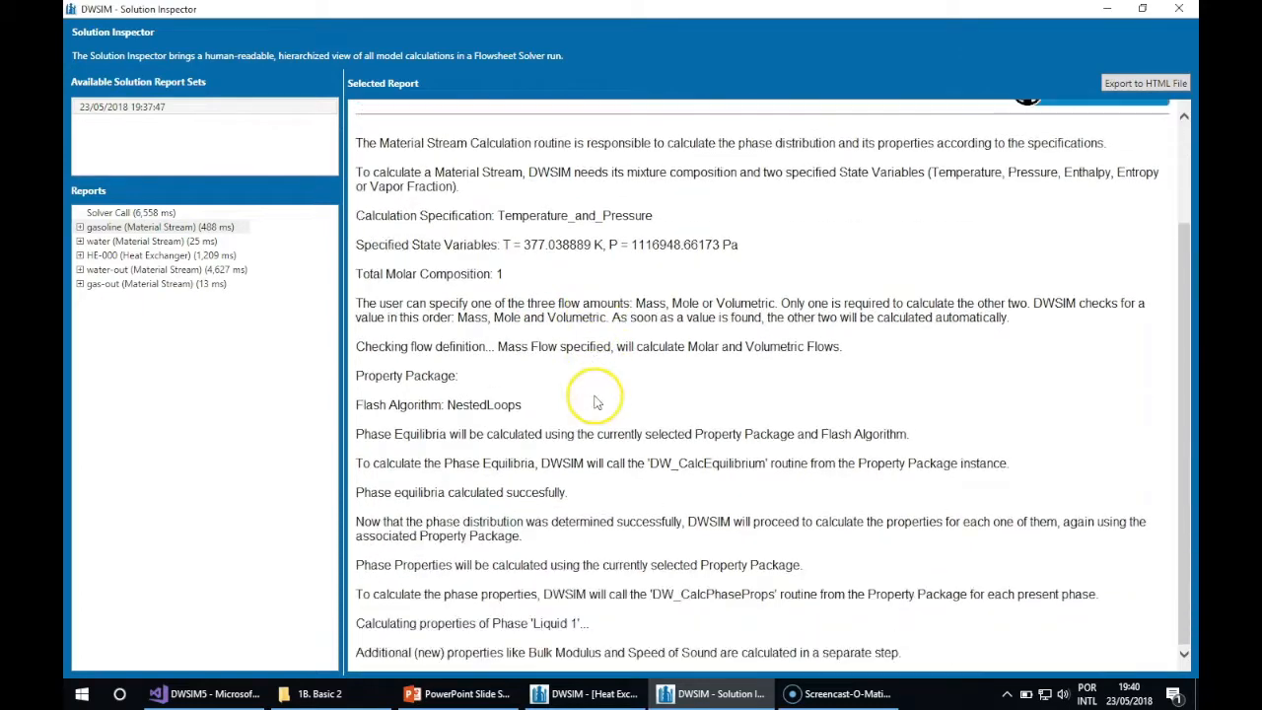
{"action": "mouse_move", "coordinate": [531, 475]}
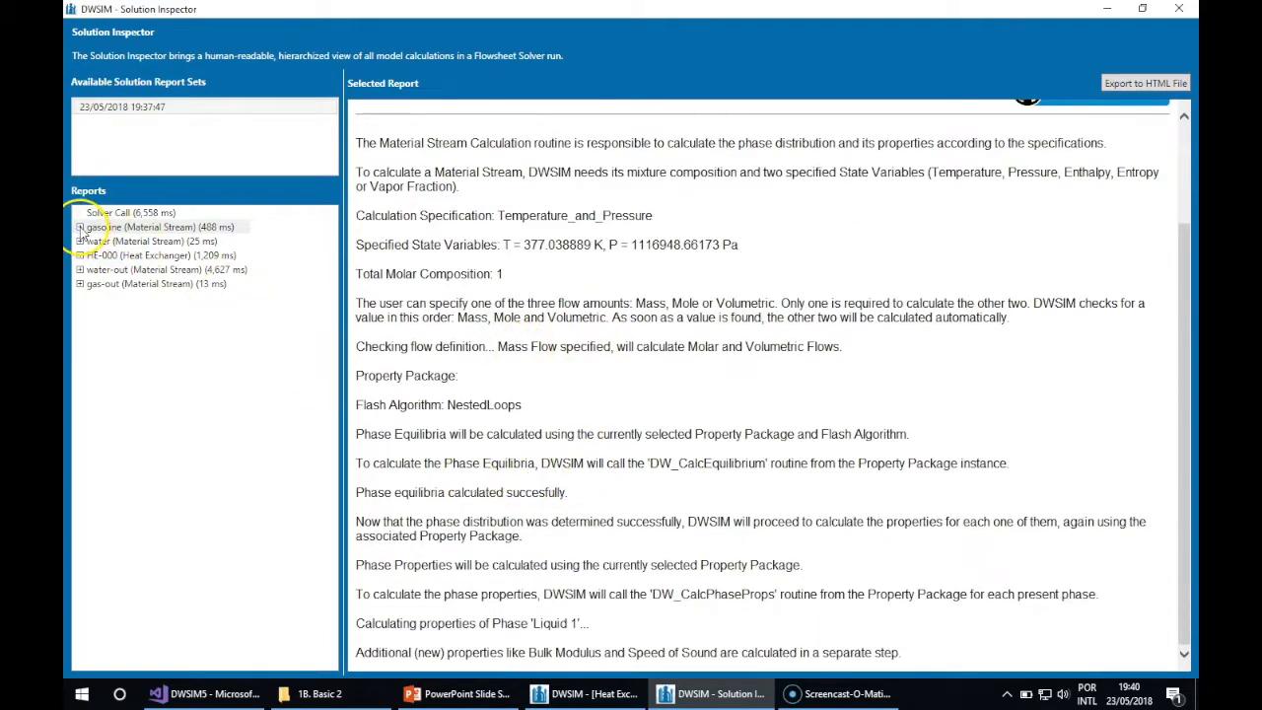
{"action": "left_click", "coordinate": [79, 226]}
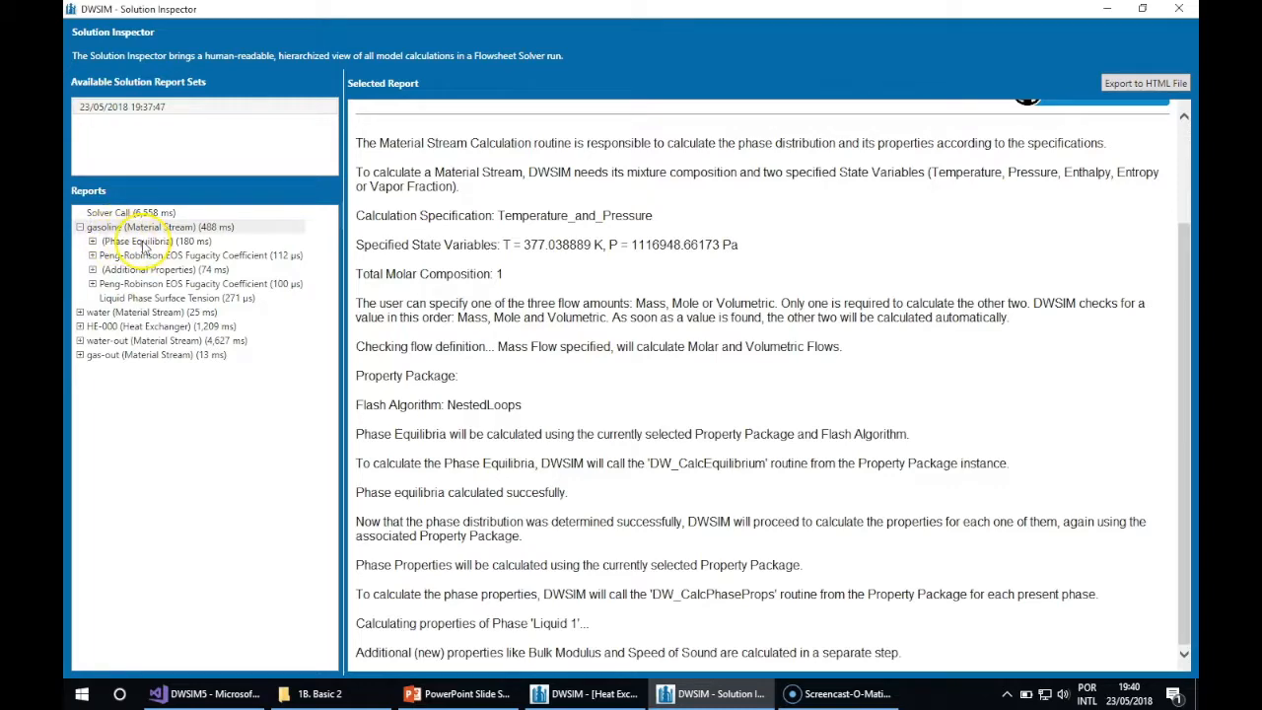
{"action": "left_click", "coordinate": [158, 241]}
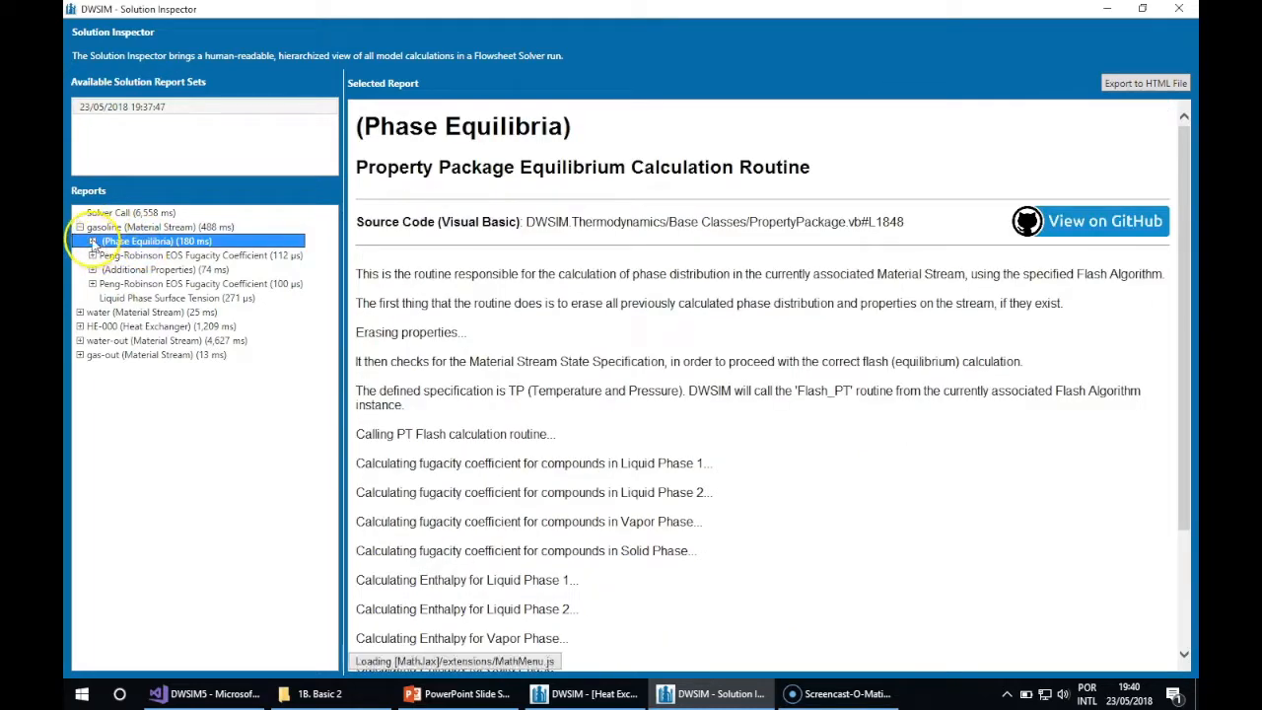
{"action": "left_click", "coordinate": [88, 241]}
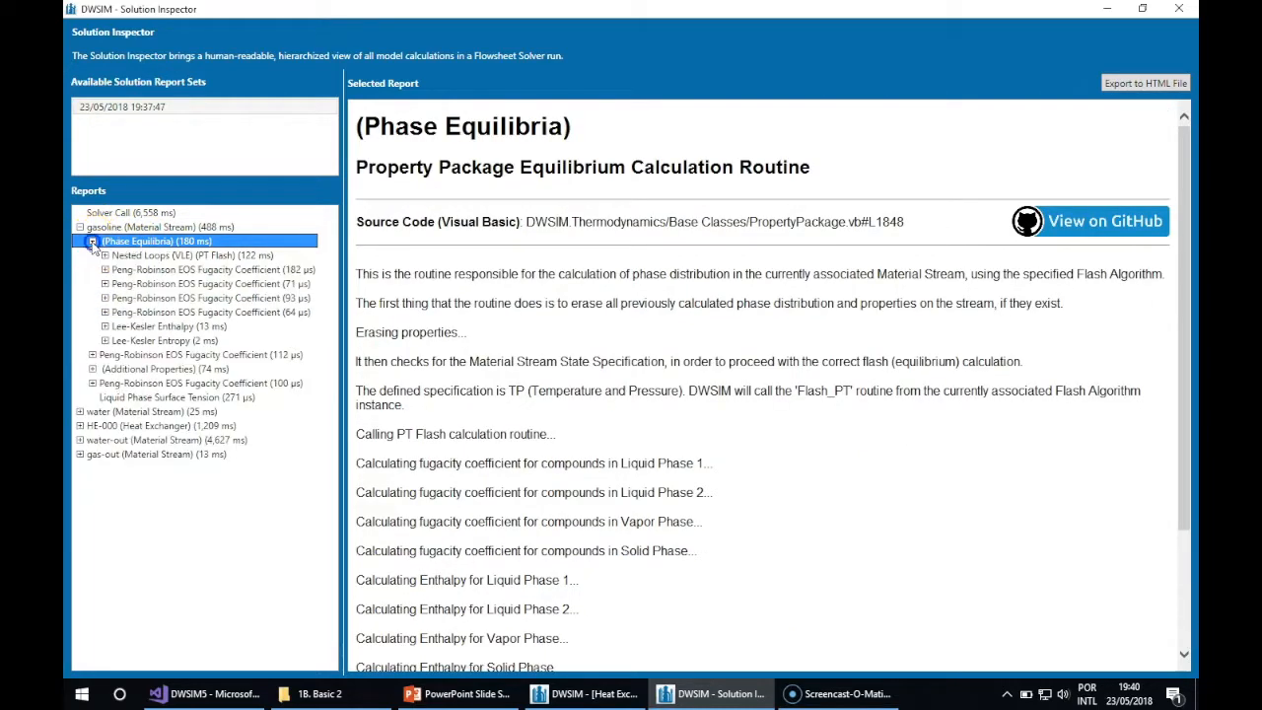
{"action": "left_click", "coordinate": [188, 257]}
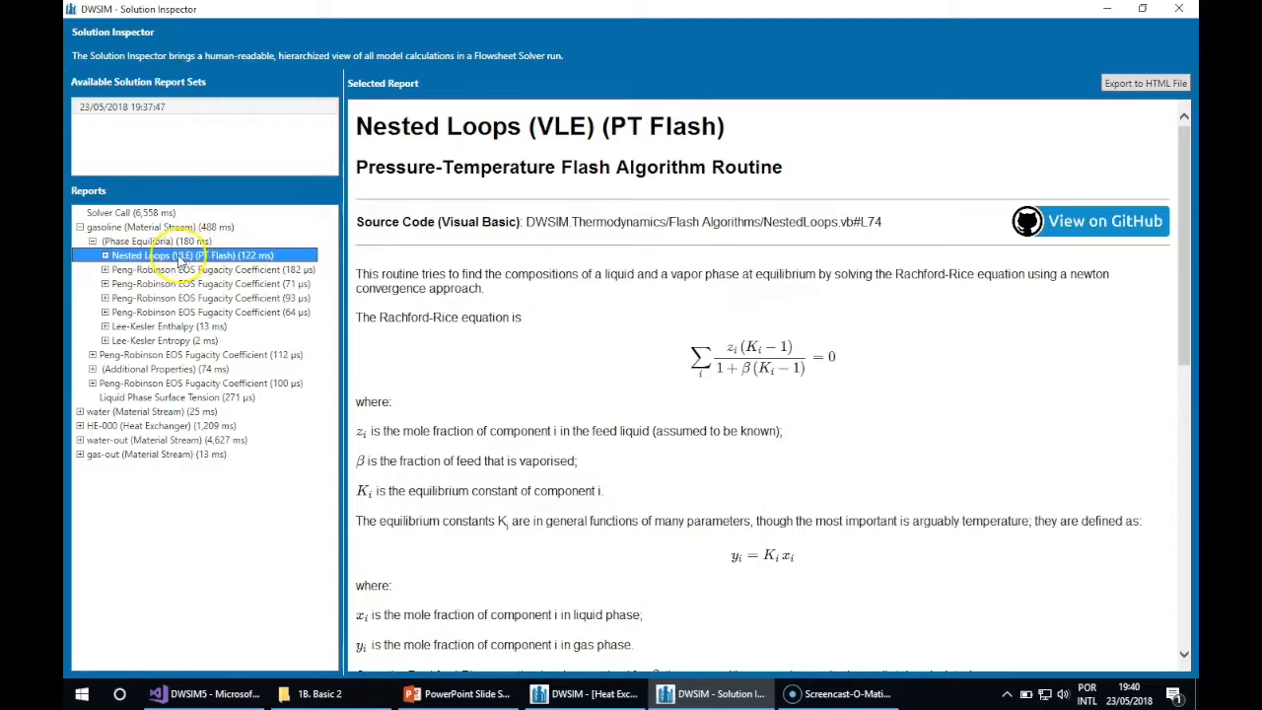
{"action": "mouse_move", "coordinate": [367, 273]}
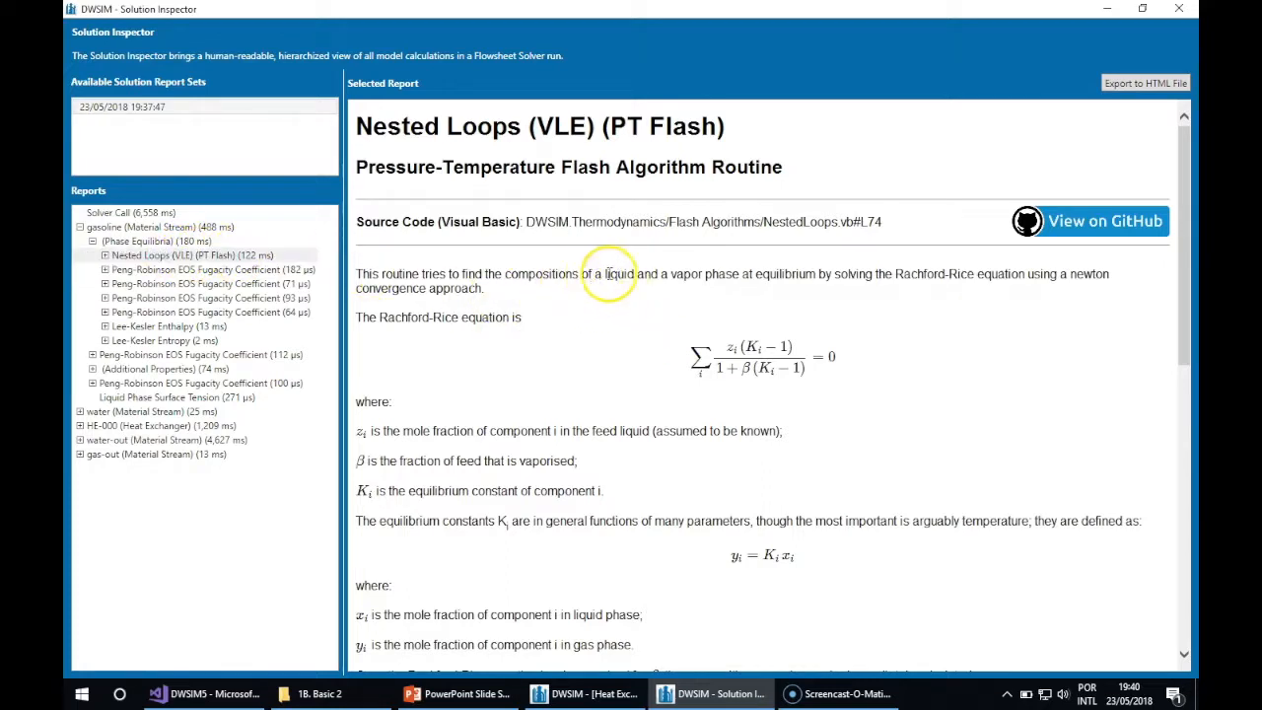
Review the PT flash input parameters and expand Nested Loops into its PT Flash Newton Iterations
{"action": "scroll", "scroll_direction": "down", "scroll_amount": 3}
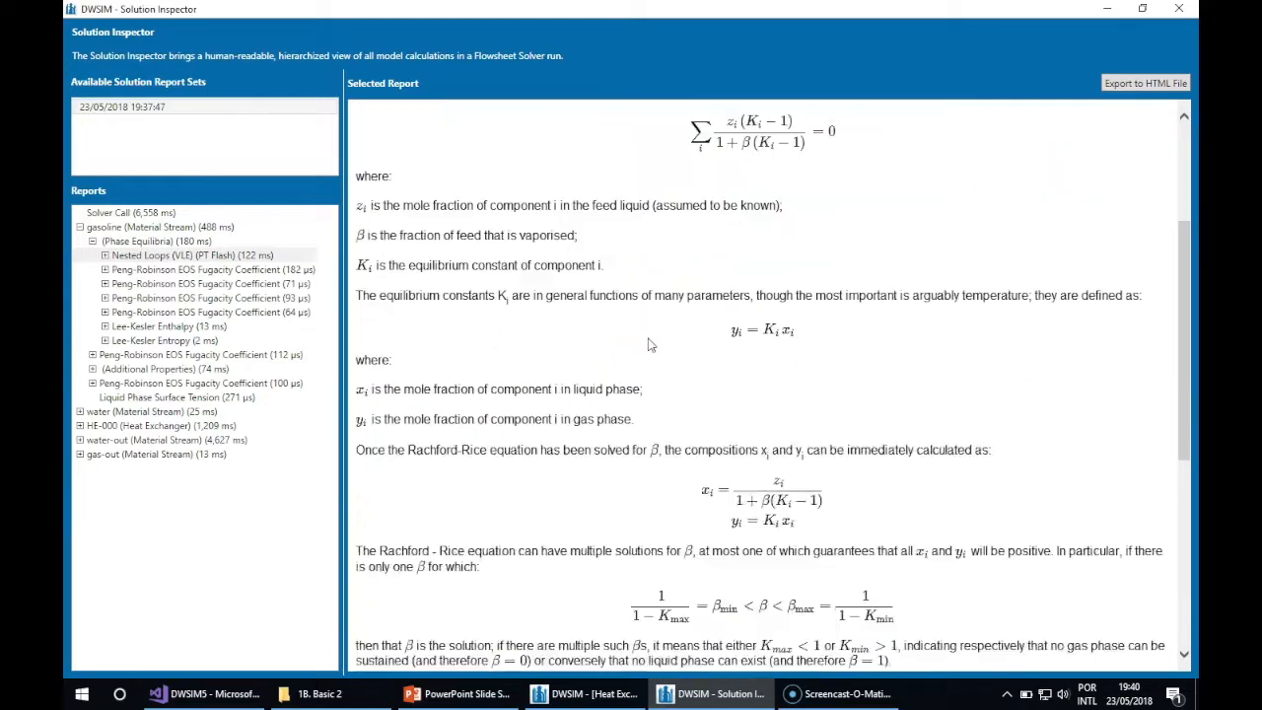
{"action": "scroll", "scroll_direction": "down", "scroll_amount": 3}
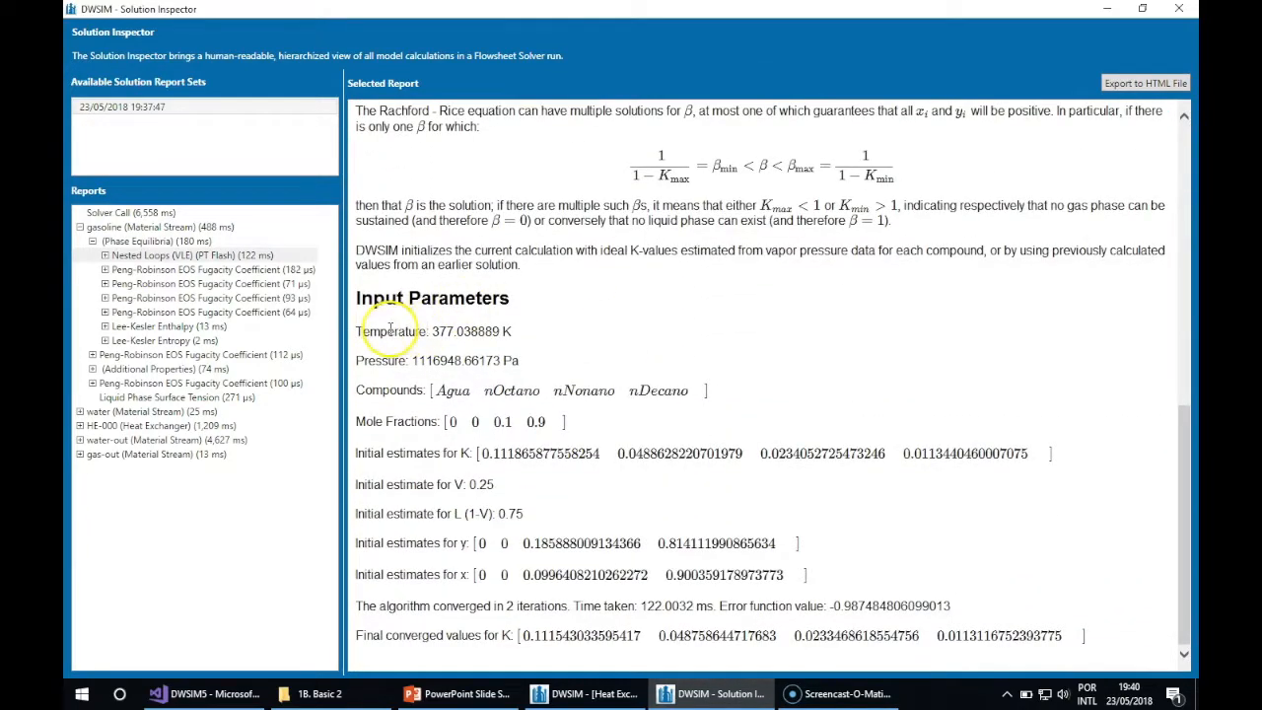
{"action": "mouse_move", "coordinate": [541, 343]}
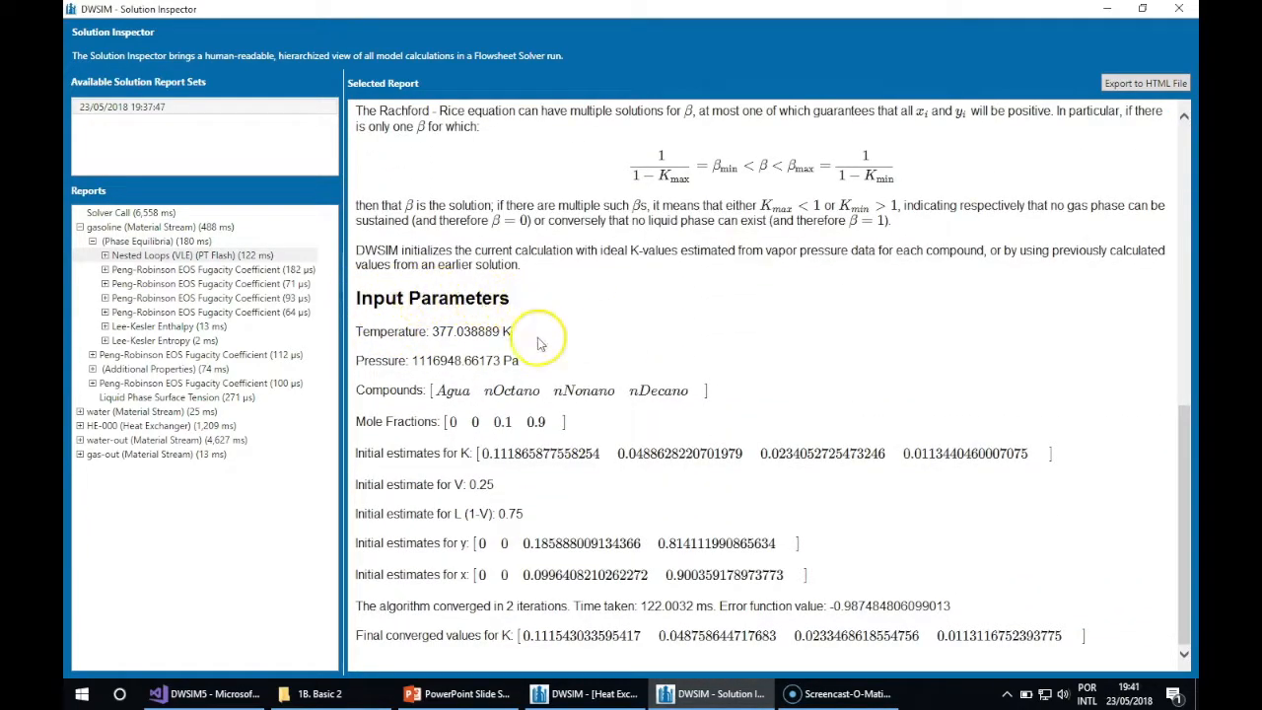
{"action": "mouse_move", "coordinate": [450, 511]}
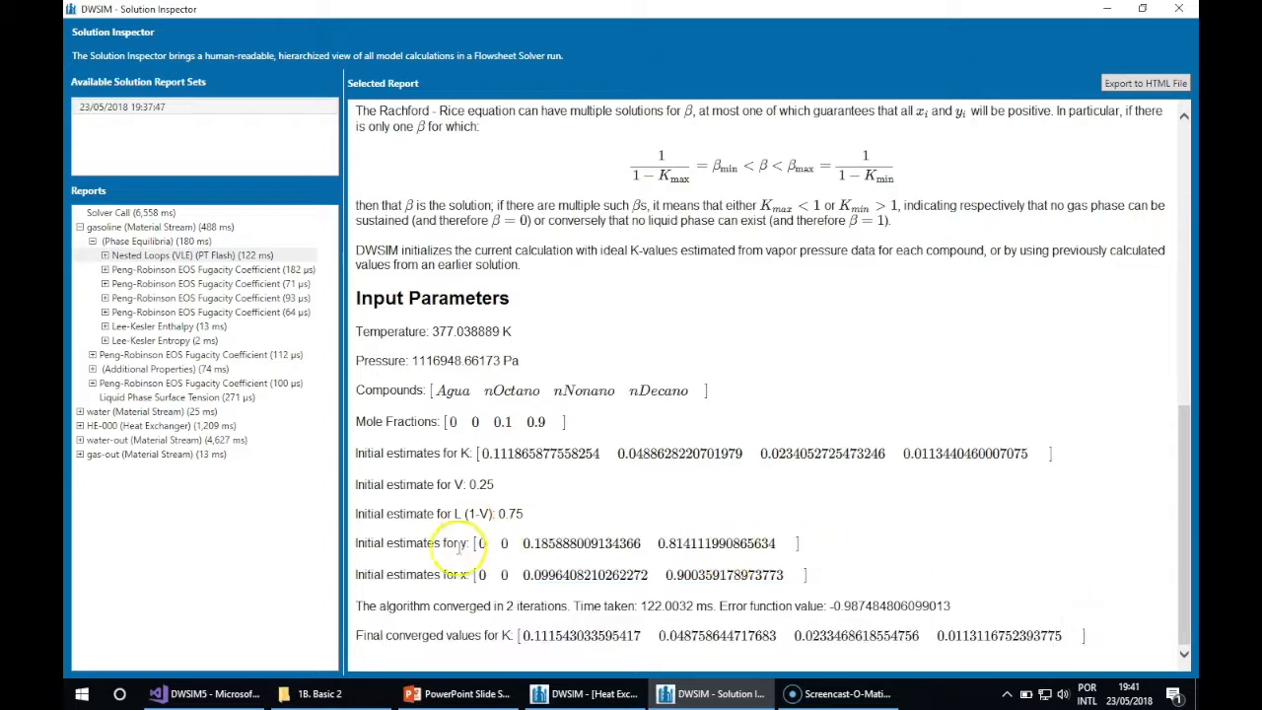
{"action": "mouse_move", "coordinate": [522, 619]}
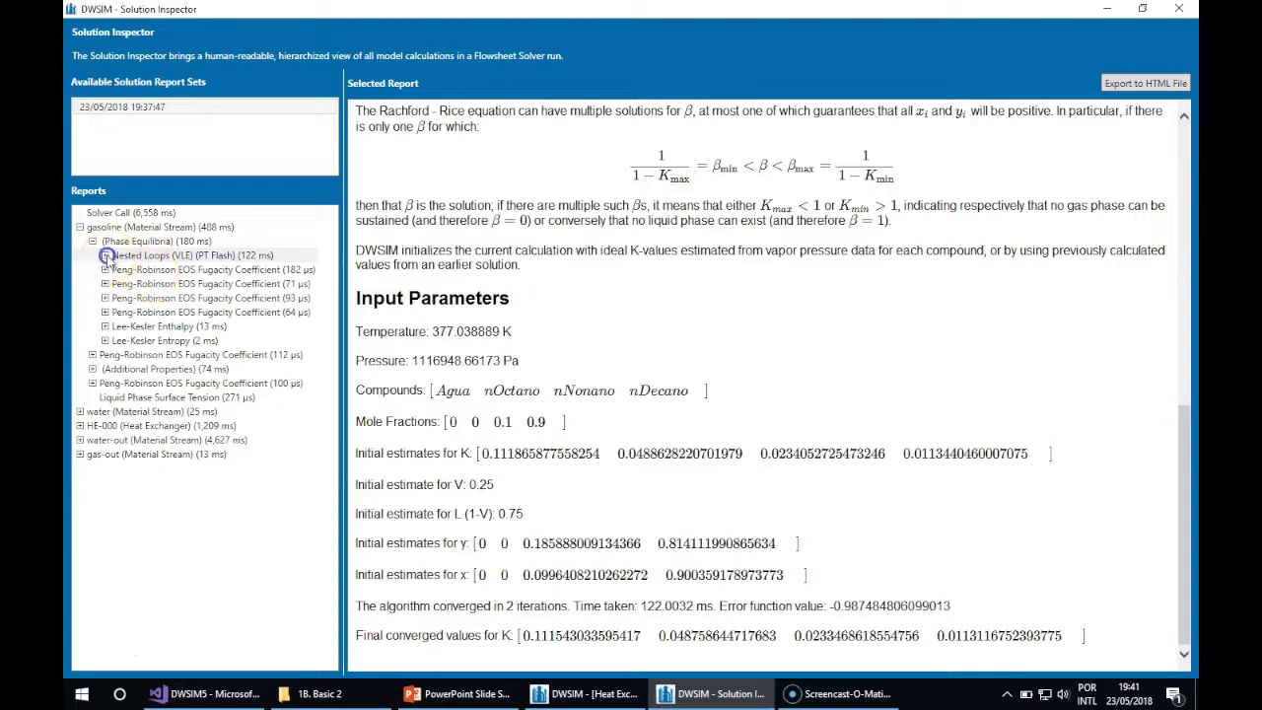
{"action": "left_click", "coordinate": [90, 256]}
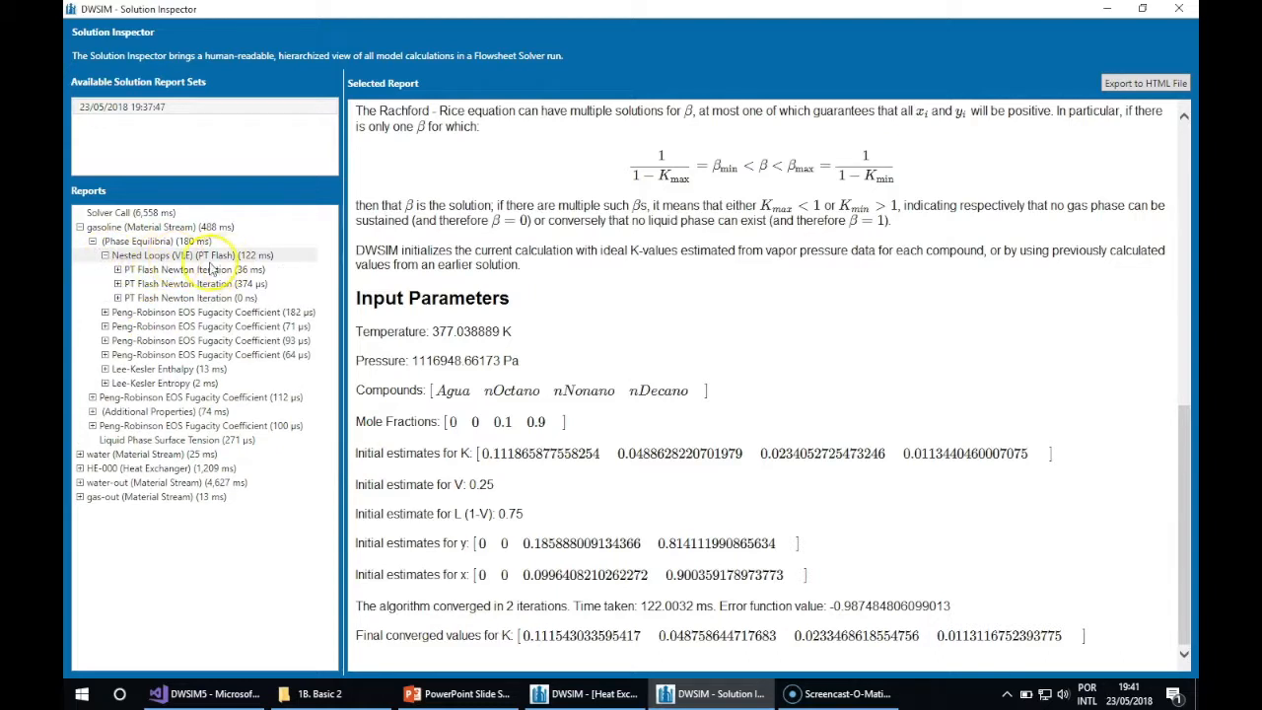
{"action": "left_click", "coordinate": [185, 256]}
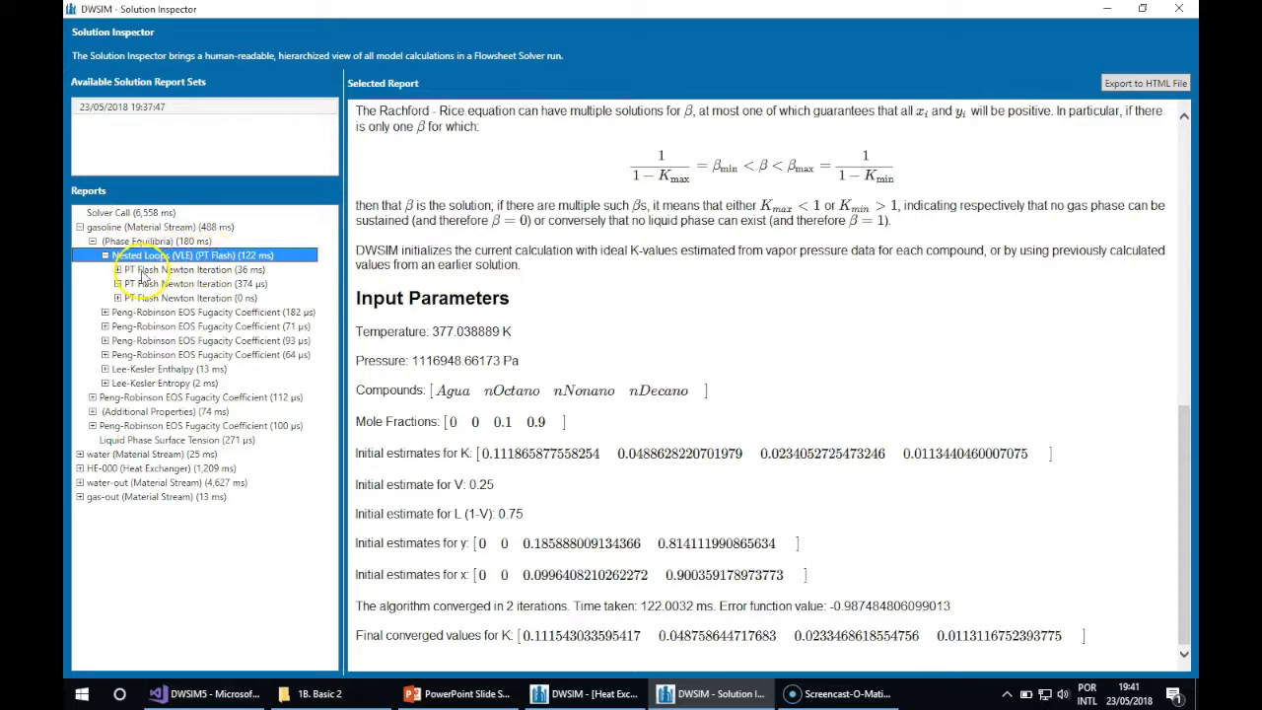
Compare Newton iterations #0 and #1, highlighting the updated vapor fraction and Rachford-Rice error
{"action": "left_click", "coordinate": [177, 284]}
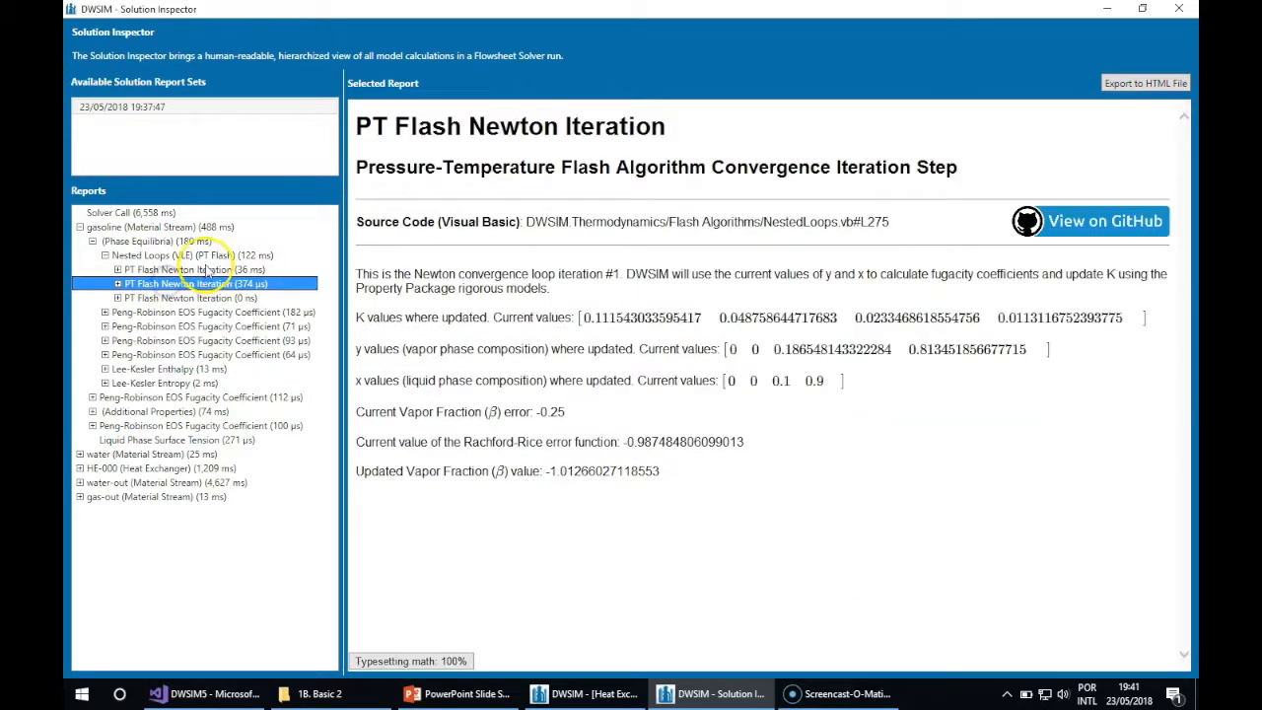
{"action": "left_click", "coordinate": [189, 298]}
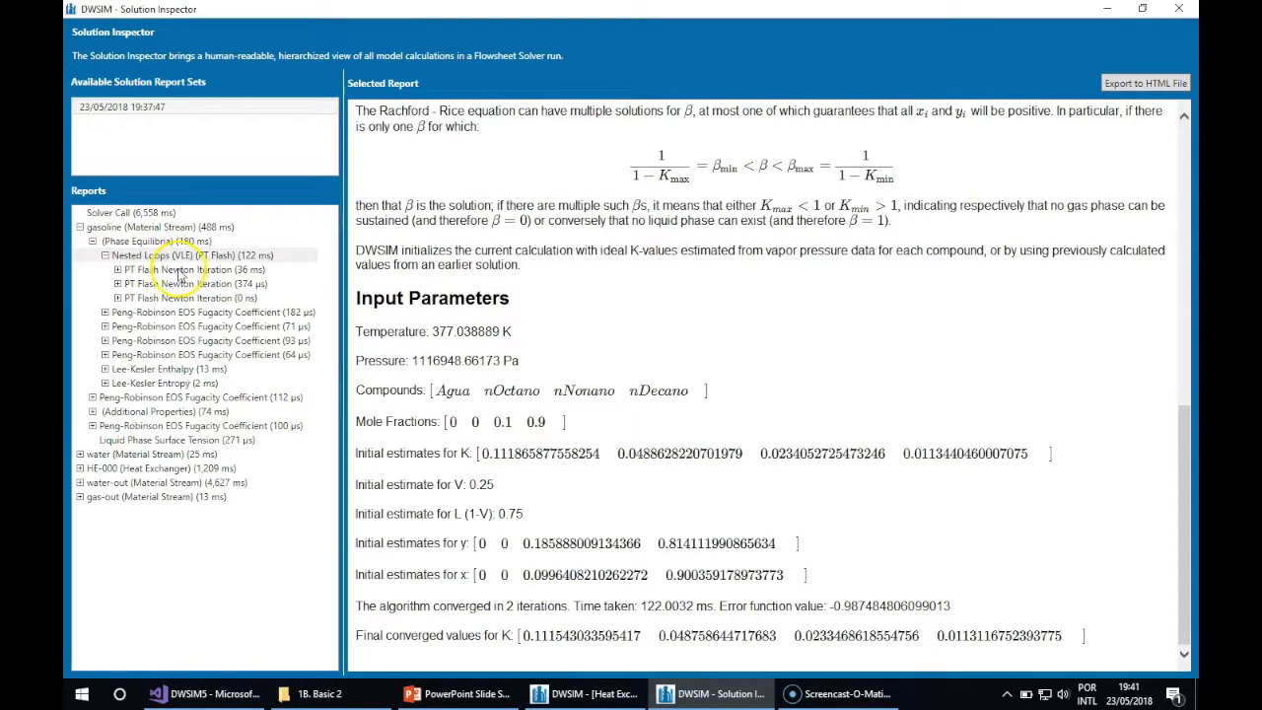
{"action": "left_click", "coordinate": [193, 268]}
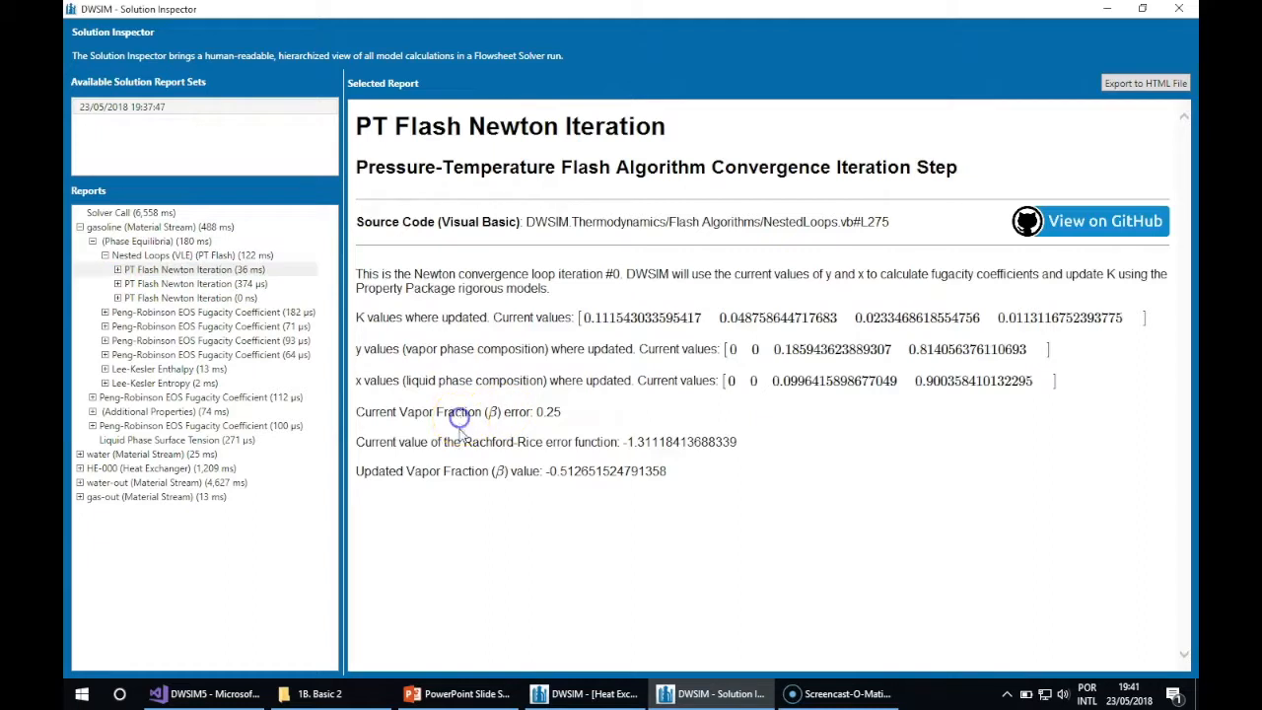
{"action": "mouse_move", "coordinate": [407, 469]}
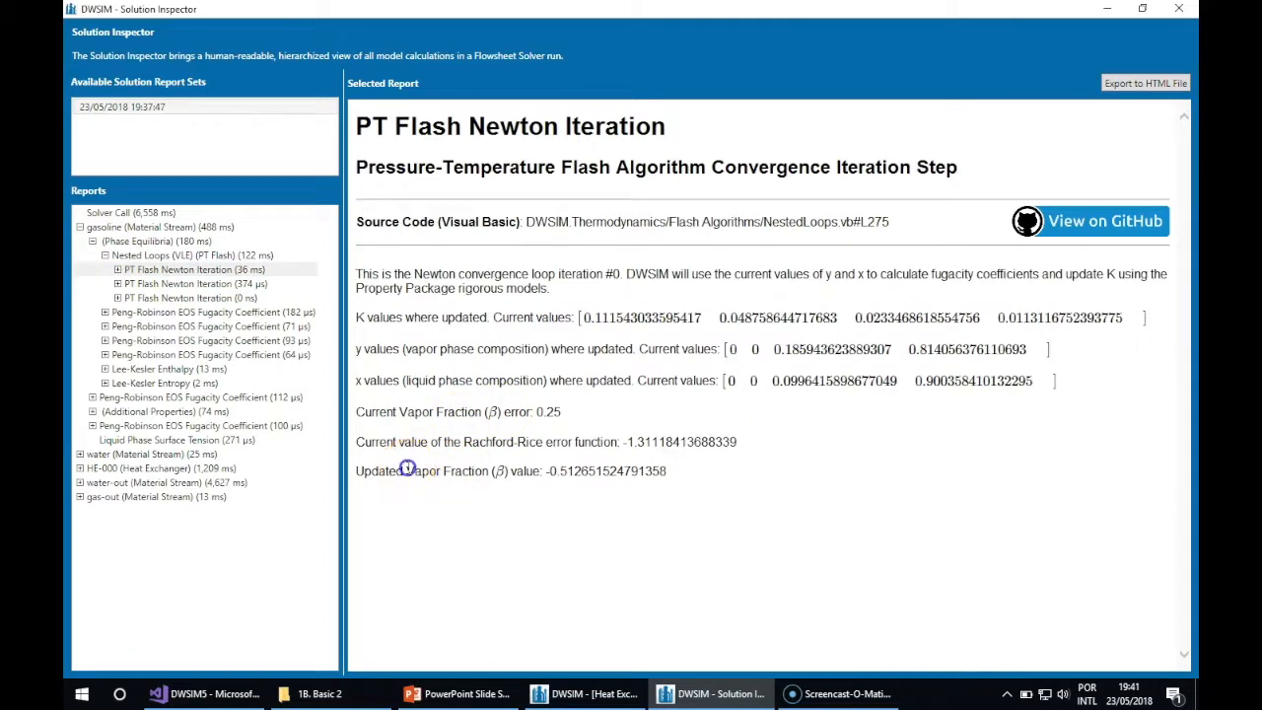
{"action": "left_click_drag", "start_coordinate": [406, 470], "coordinate": [670, 469]}
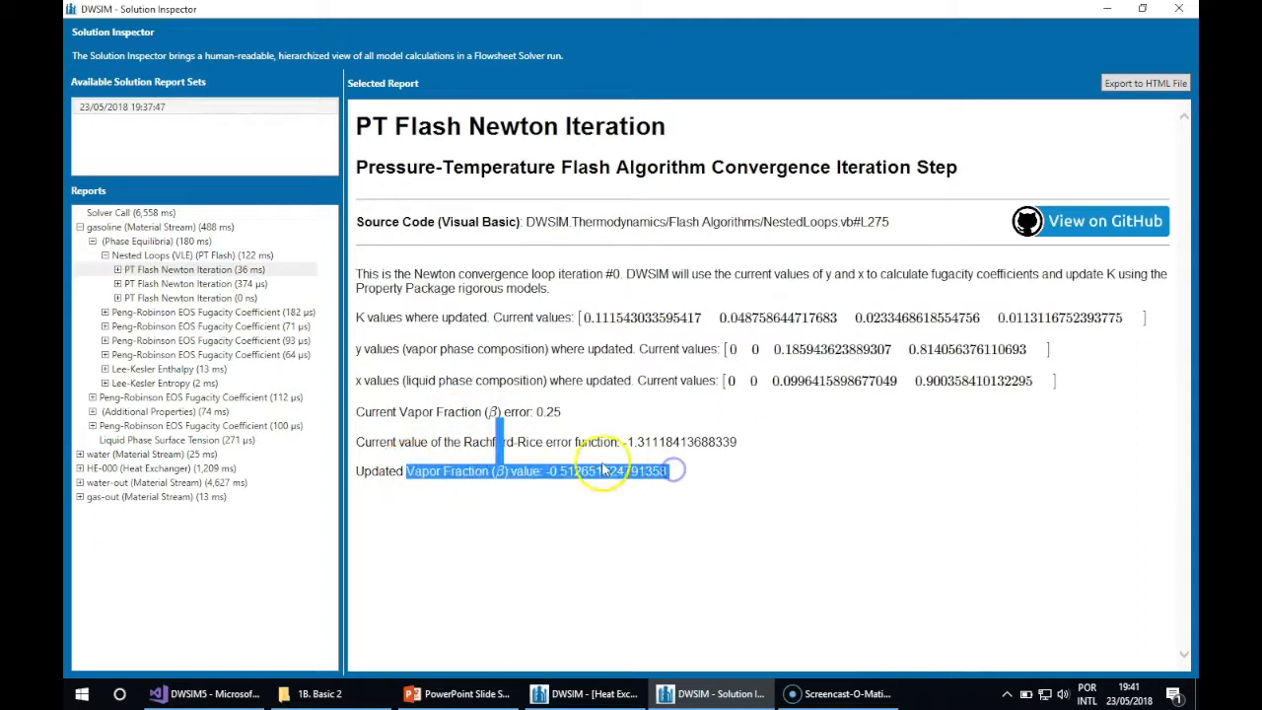
{"action": "left_click", "coordinate": [187, 284]}
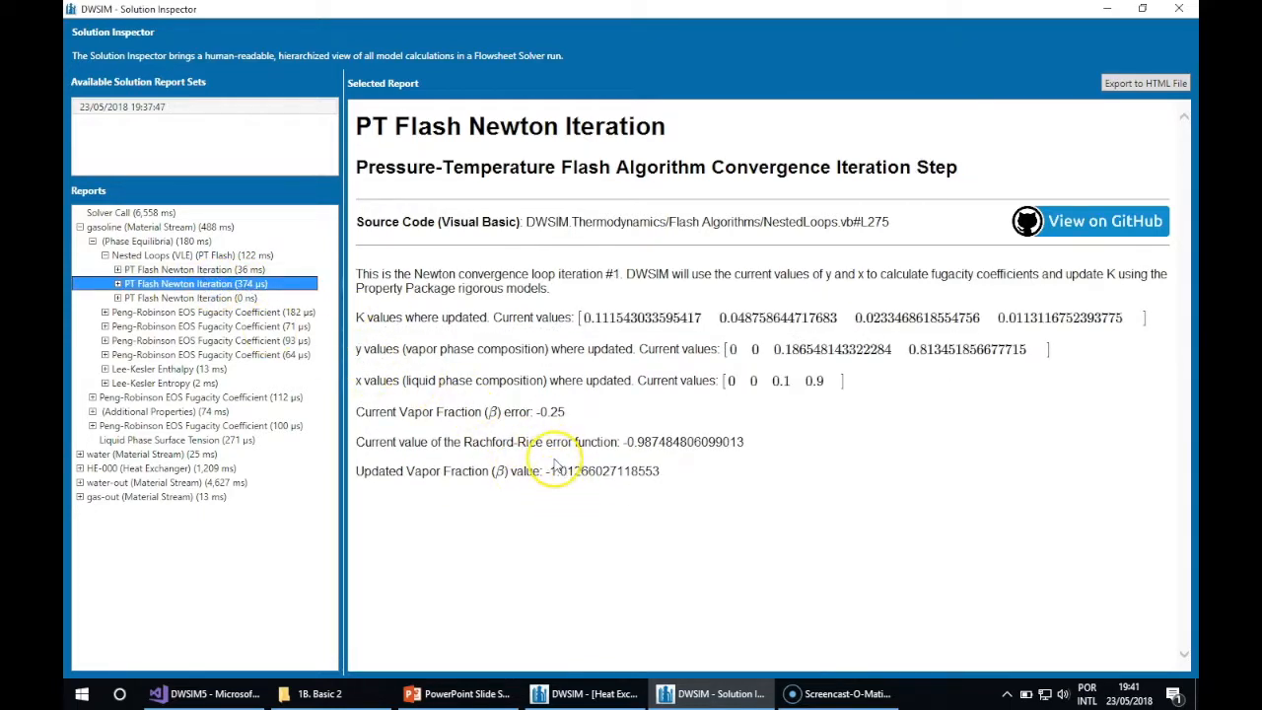
{"action": "mouse_move", "coordinate": [576, 458]}
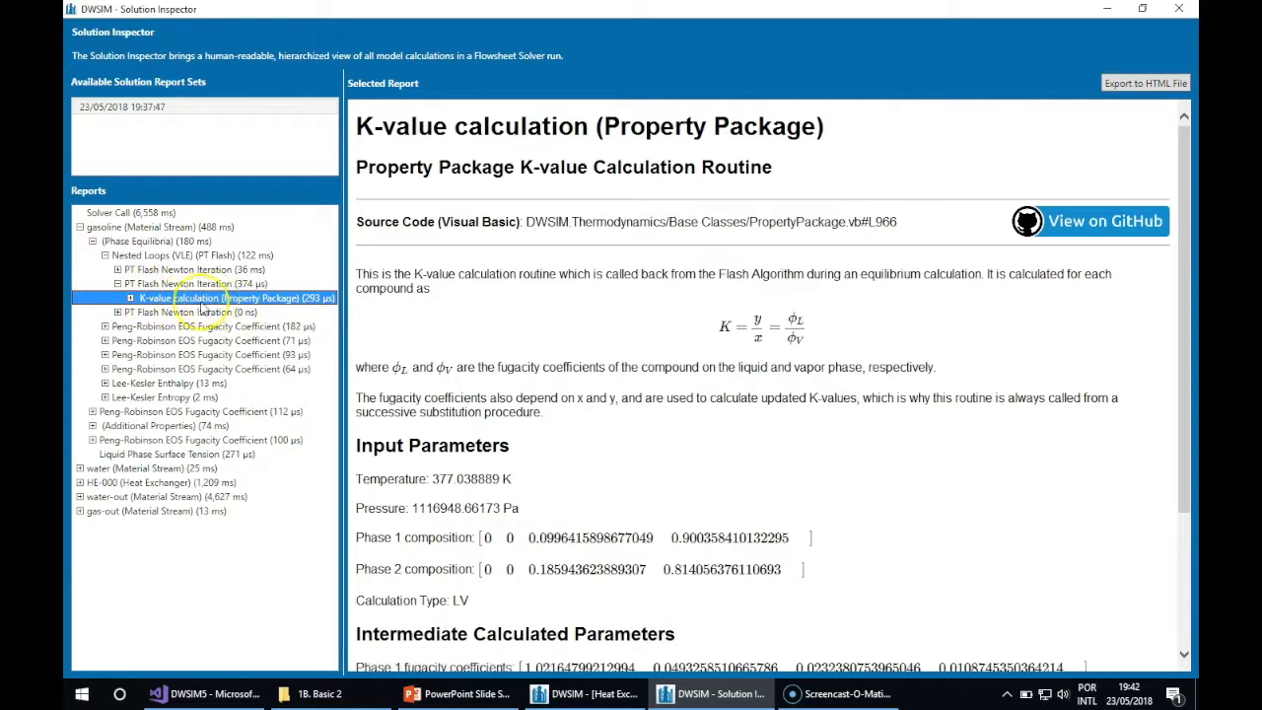
Expand the K-value calculation into the Peng-Robinson fugacity coefficient report and review its input parameters
{"action": "left_click", "coordinate": [130, 297]}
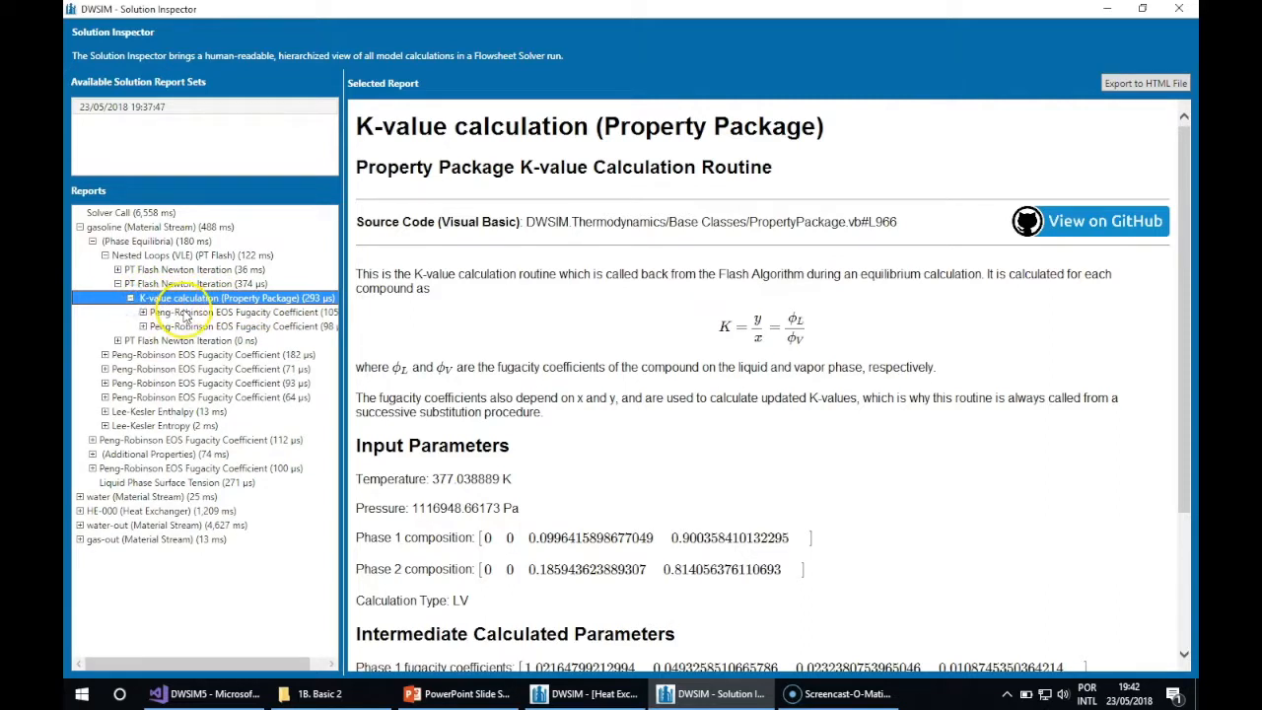
{"action": "left_click", "coordinate": [237, 311]}
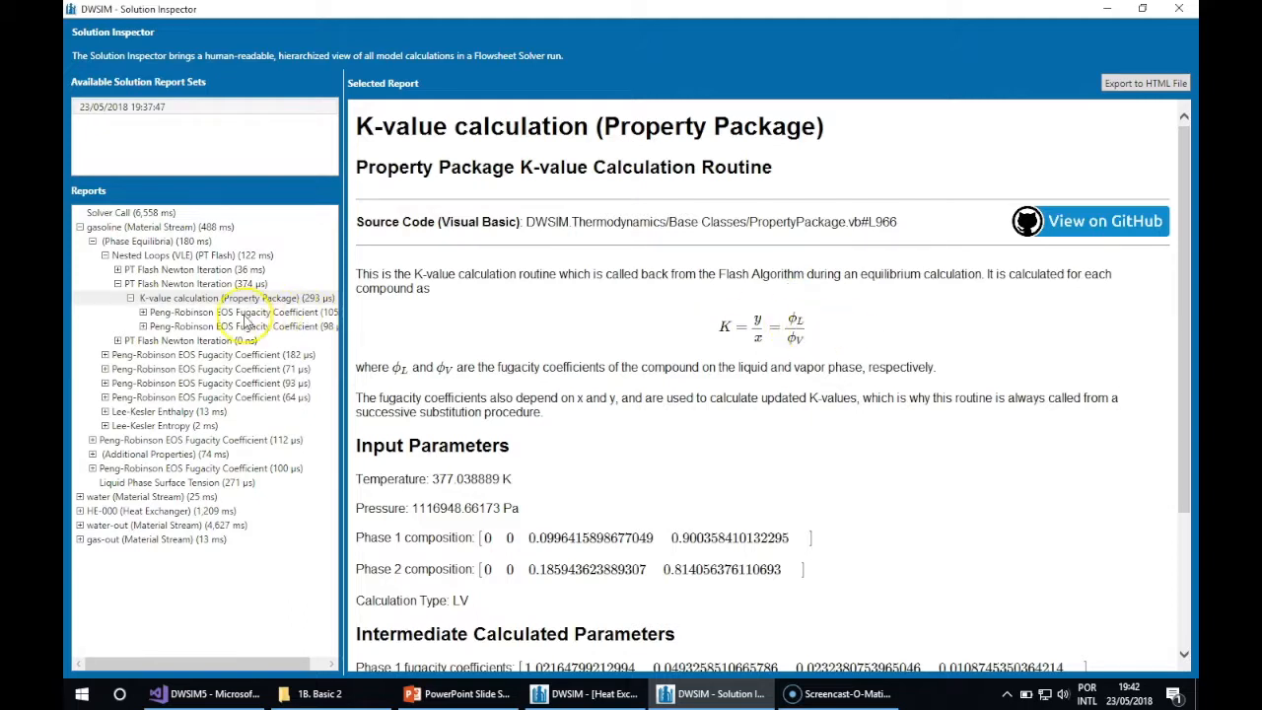
{"action": "left_click", "coordinate": [248, 311]}
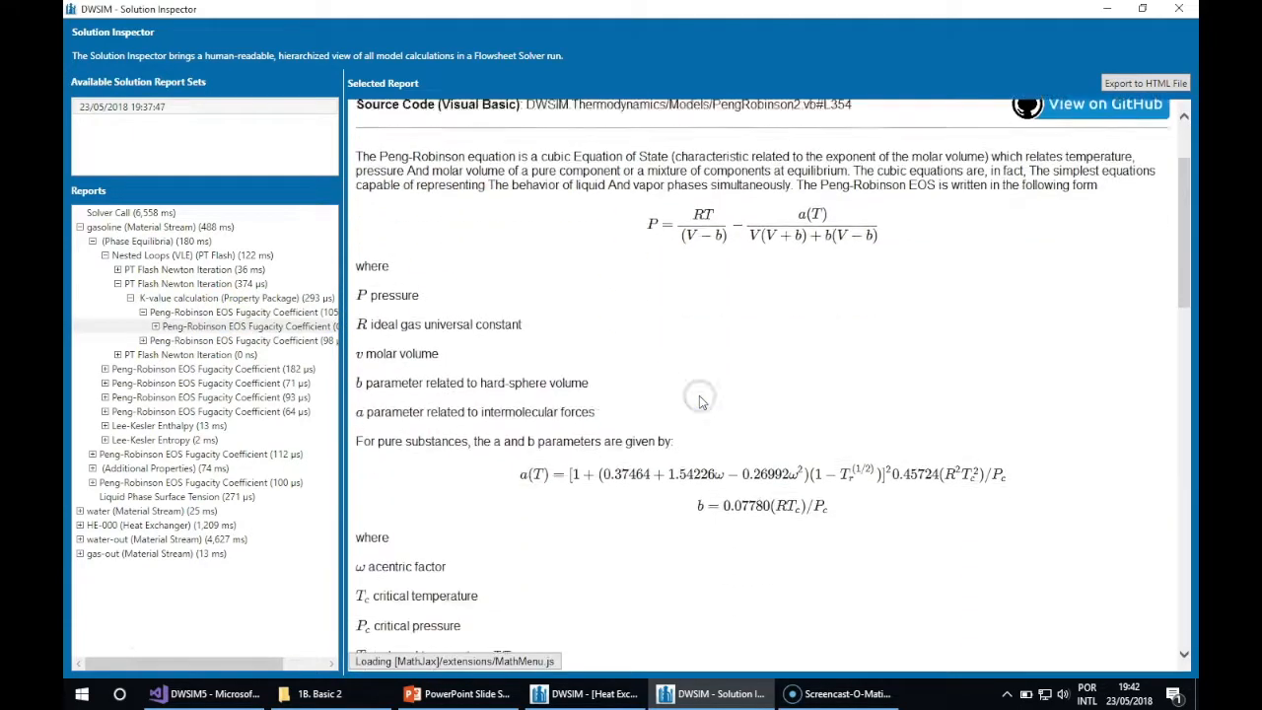
{"action": "scroll", "scroll_direction": "down", "scroll_amount": 3}
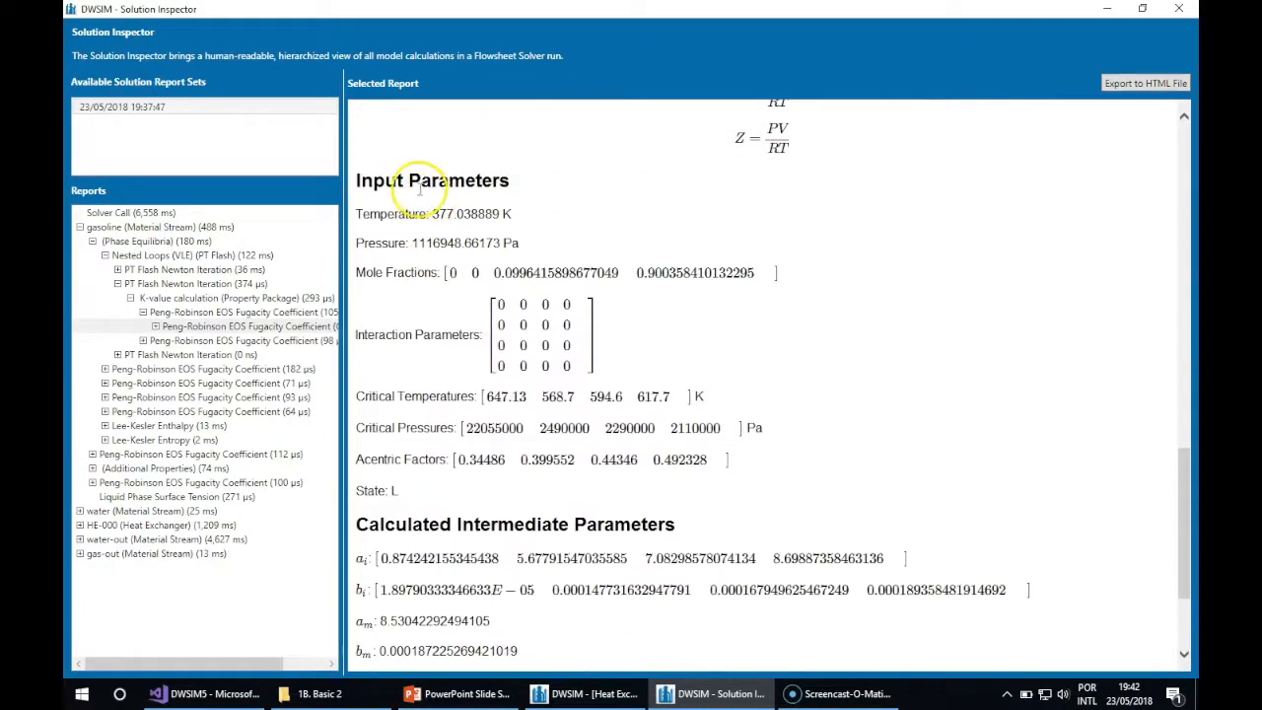
{"action": "mouse_move", "coordinate": [402, 509]}
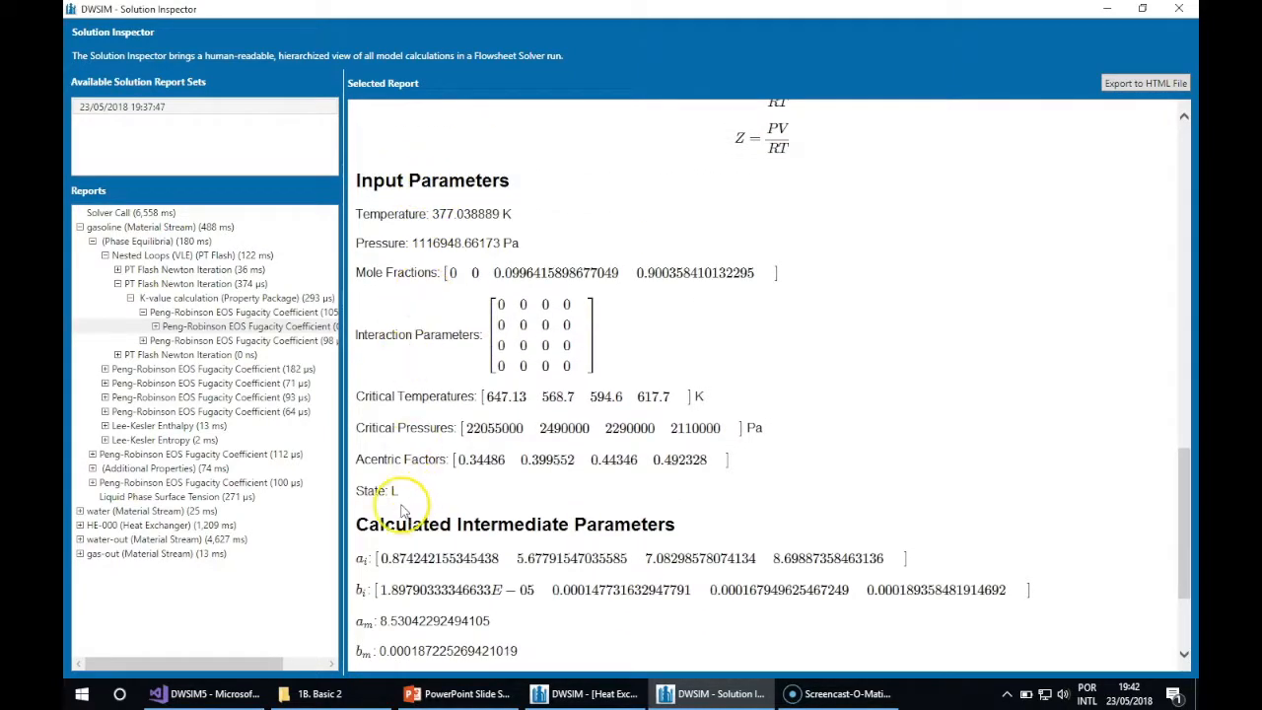
{"action": "scroll", "scroll_direction": "down", "scroll_amount": 3}
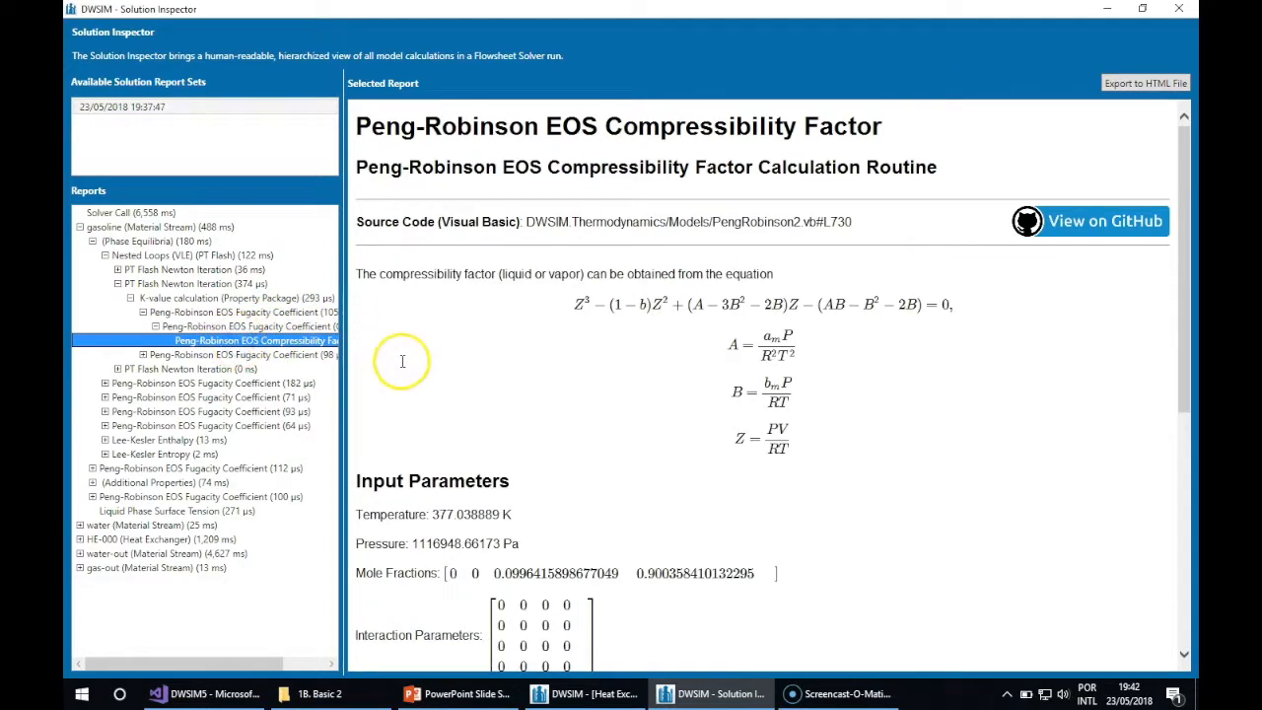
{"action": "mouse_move", "coordinate": [461, 343]}
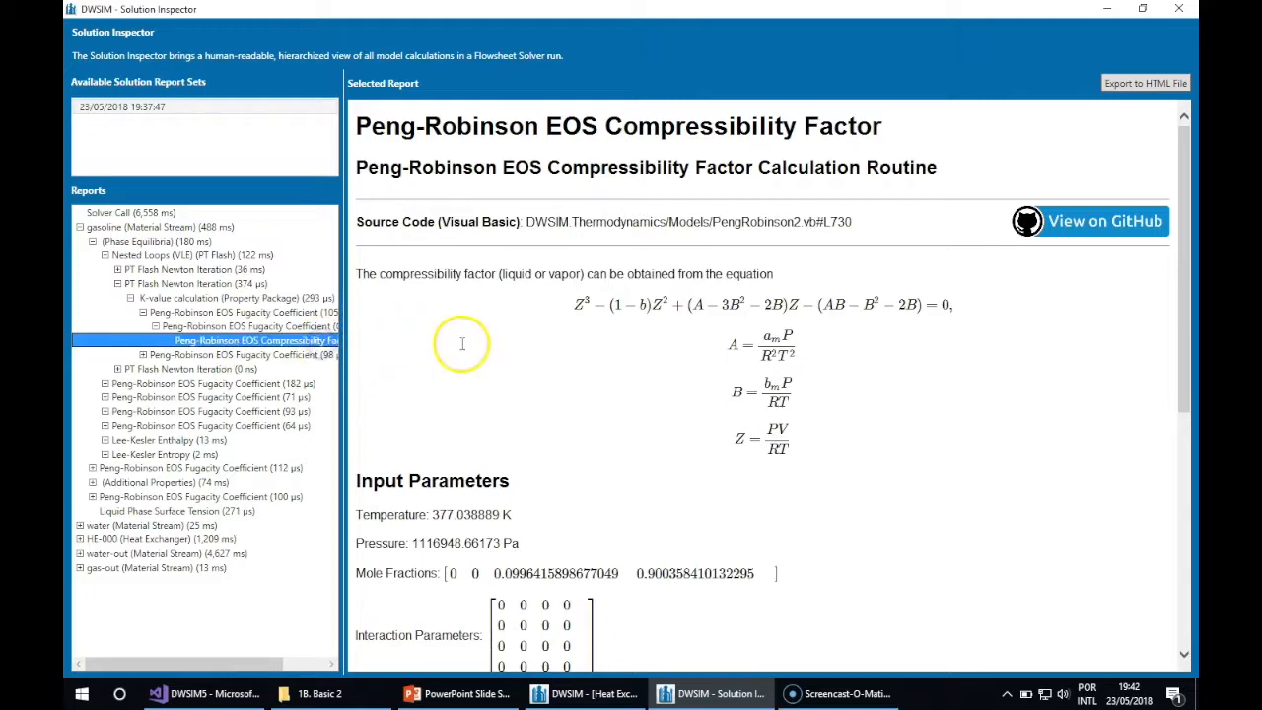
Check the three cubic compressibility roots, then display the Lee-Kesler Enthalpy report
{"action": "scroll", "scroll_direction": "down", "scroll_amount": 3}
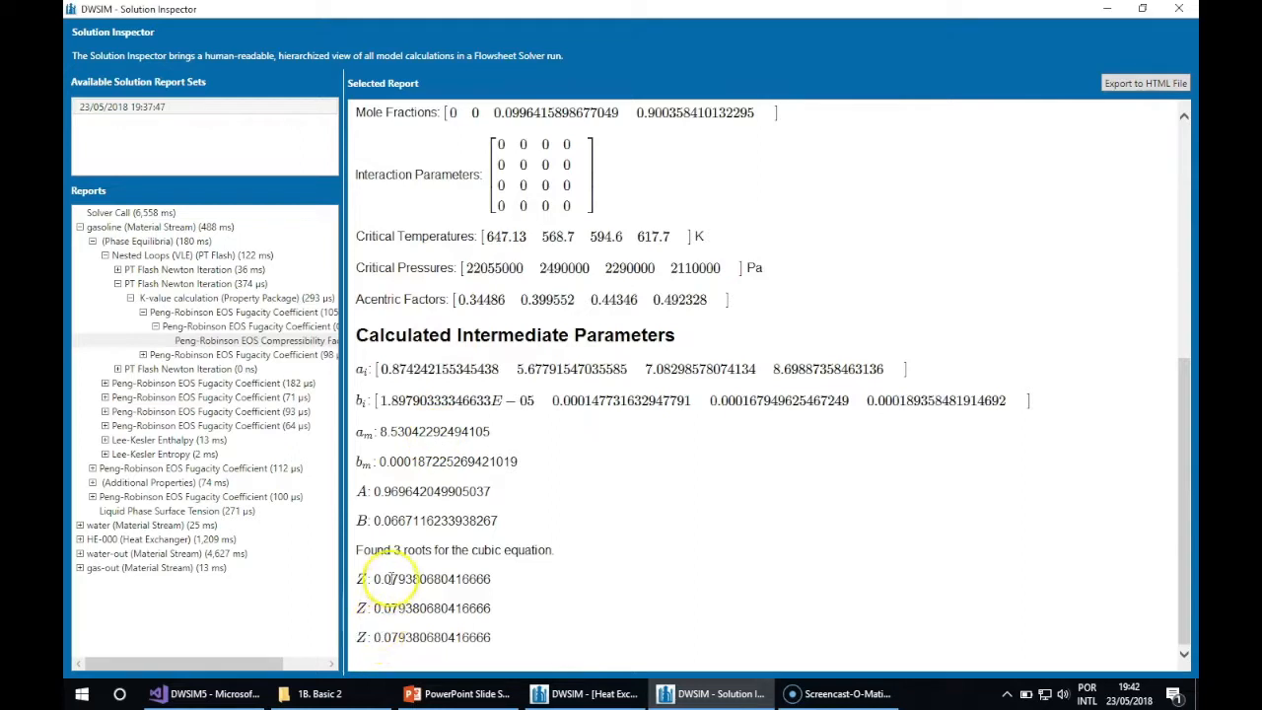
{"action": "double_click", "coordinate": [430, 580]}
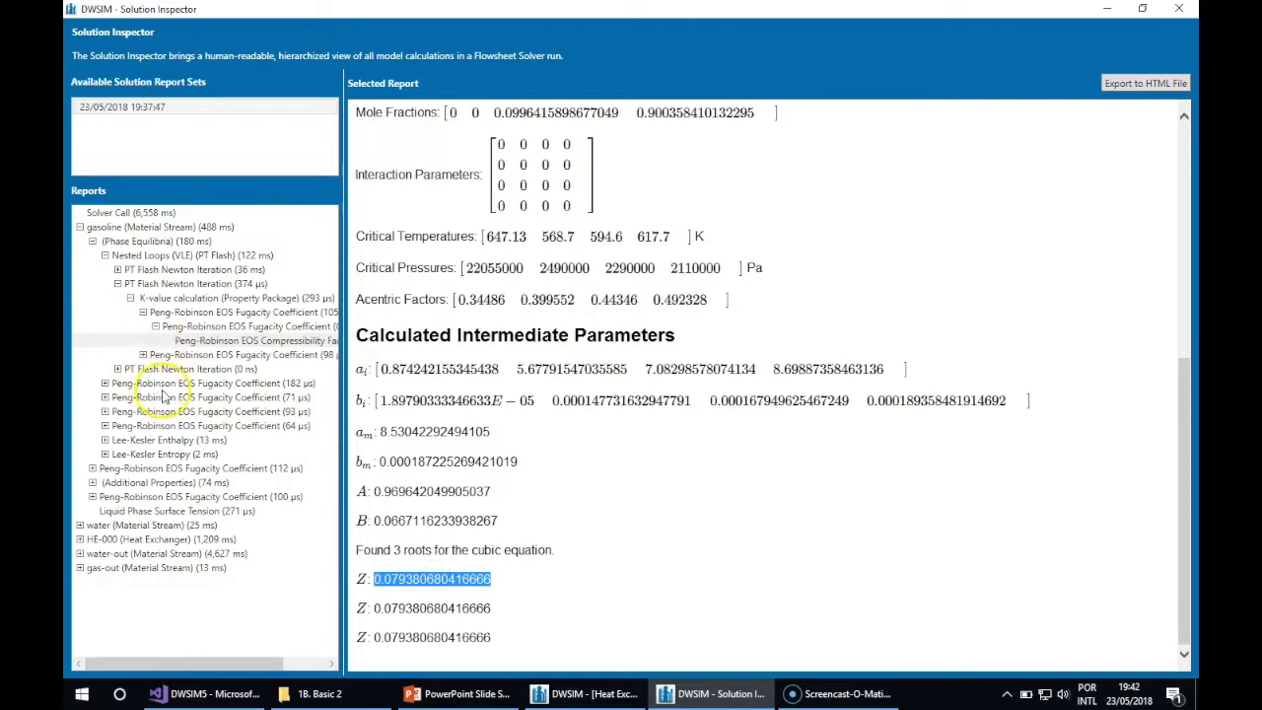
{"action": "left_click", "coordinate": [150, 440]}
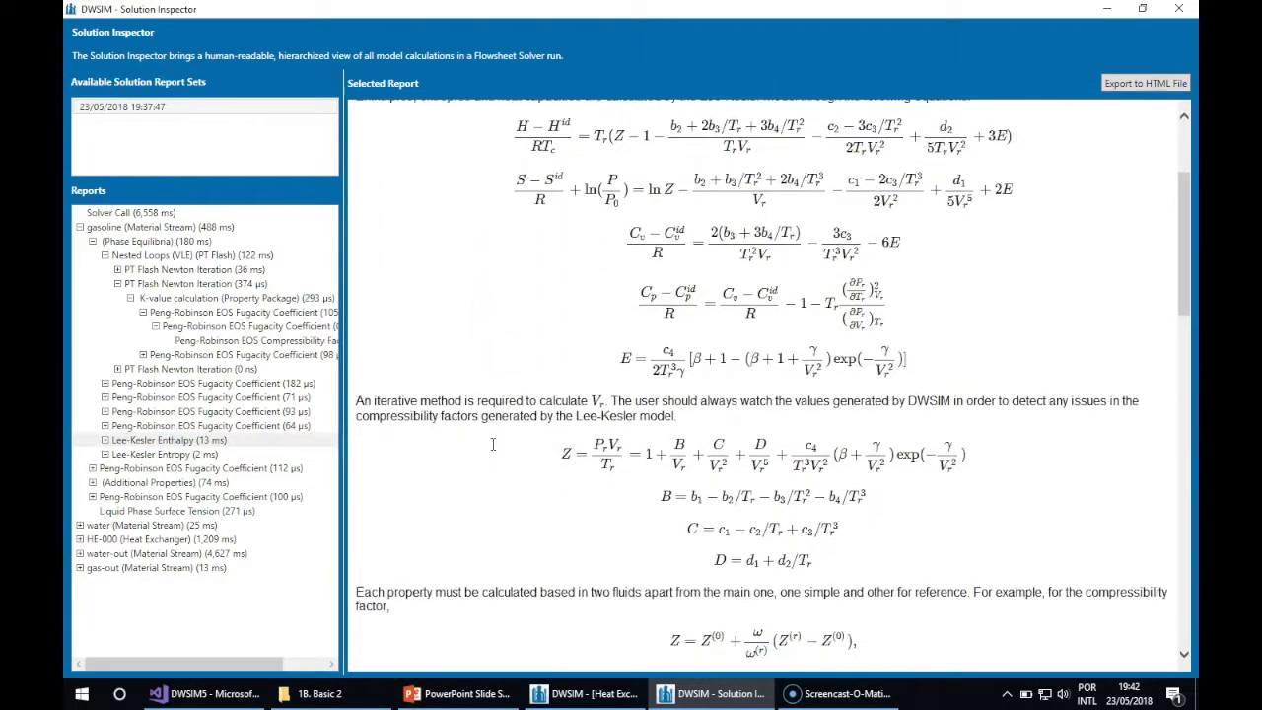
Expand the Lee-Kesler enthalpy sub-steps and load the HE-000 heat exchanger calculation report
{"action": "scroll", "scroll_direction": "down", "scroll_amount": 3}
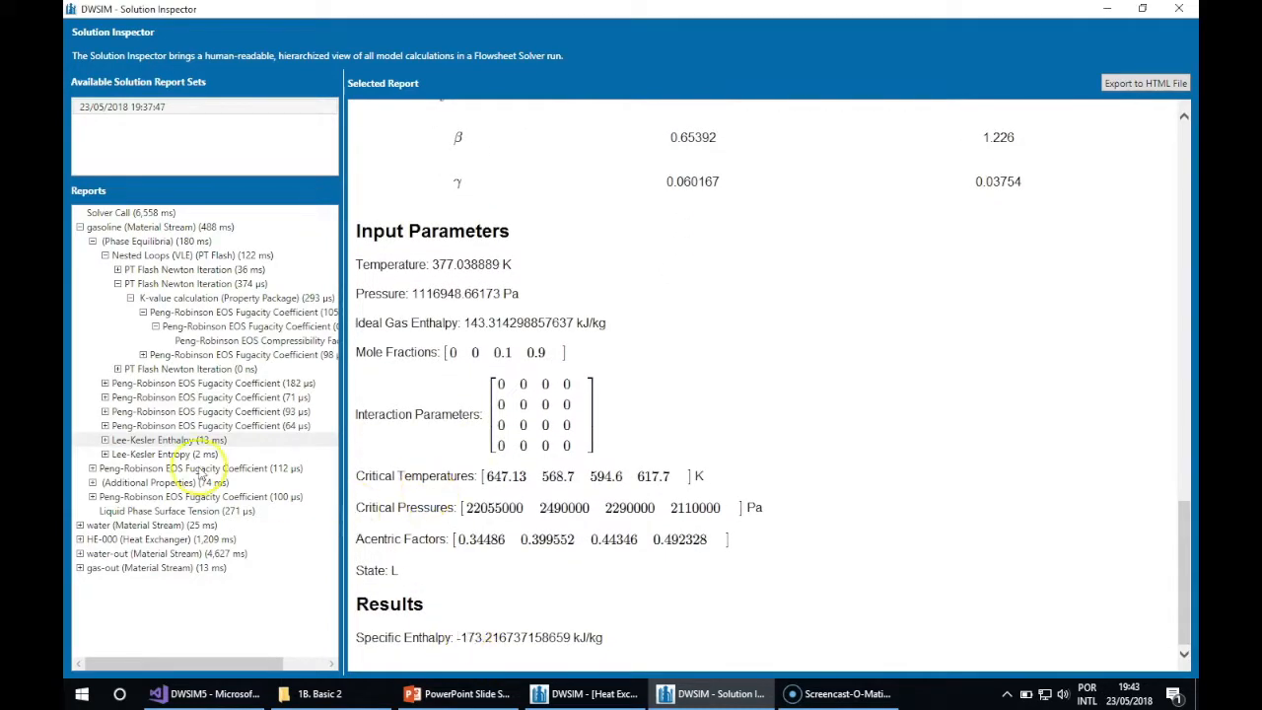
{"action": "left_click", "coordinate": [105, 440]}
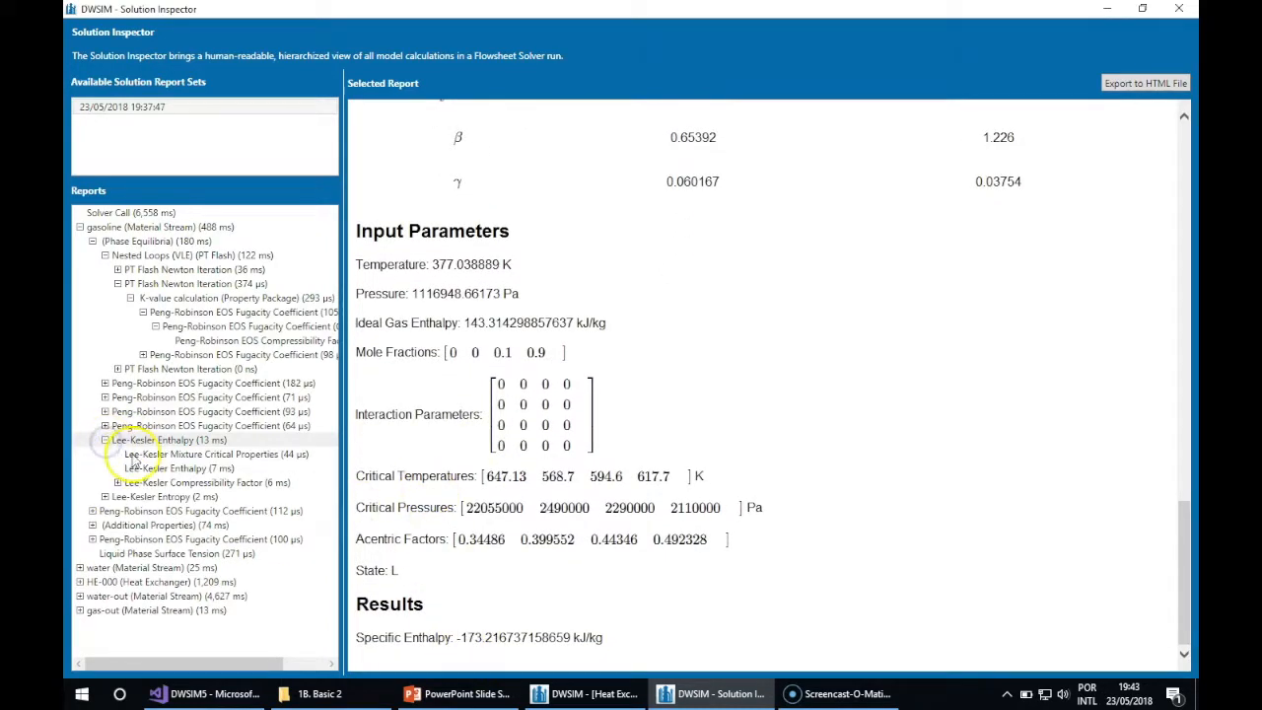
{"action": "left_click", "coordinate": [201, 454]}
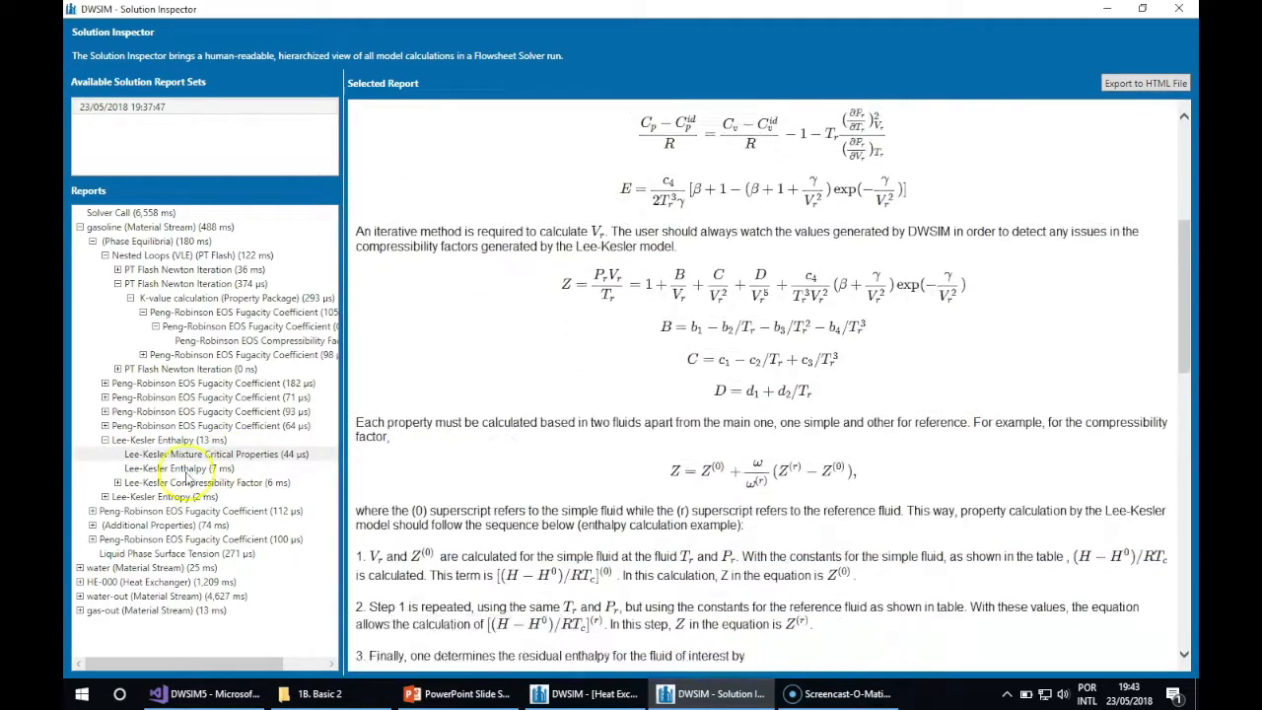
{"action": "left_click", "coordinate": [158, 582]}
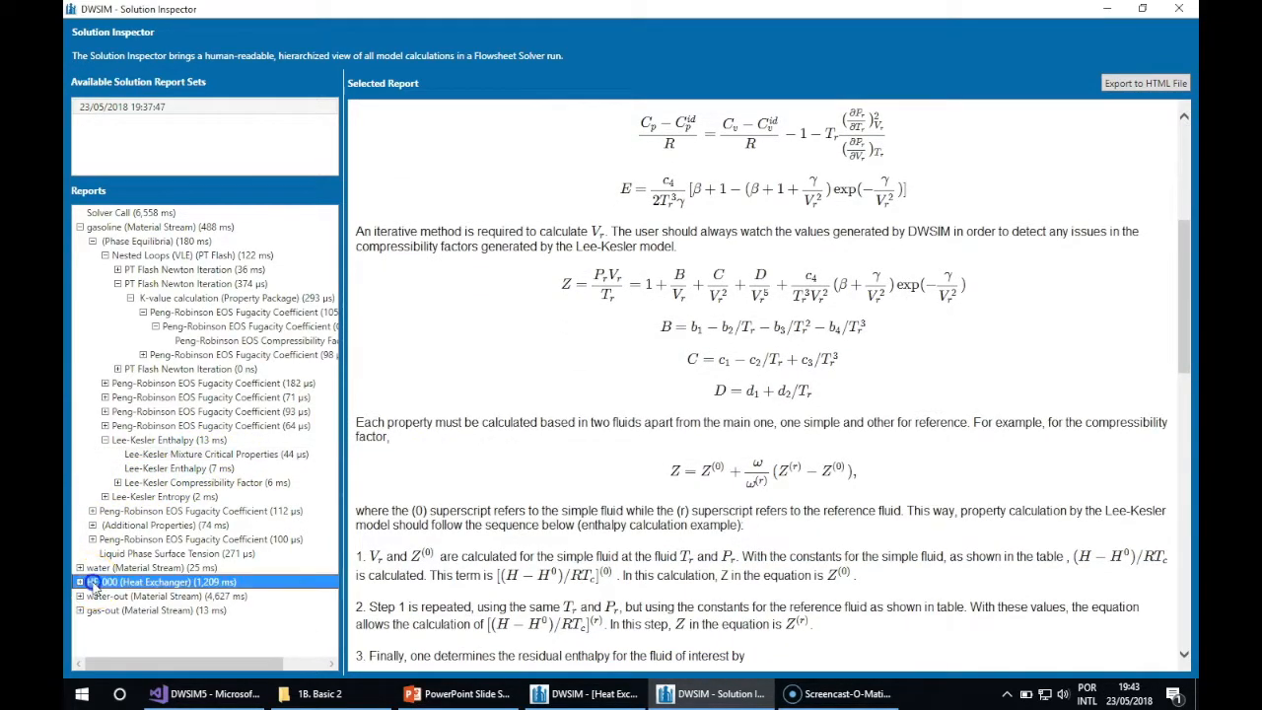
{"action": "left_click", "coordinate": [148, 582]}
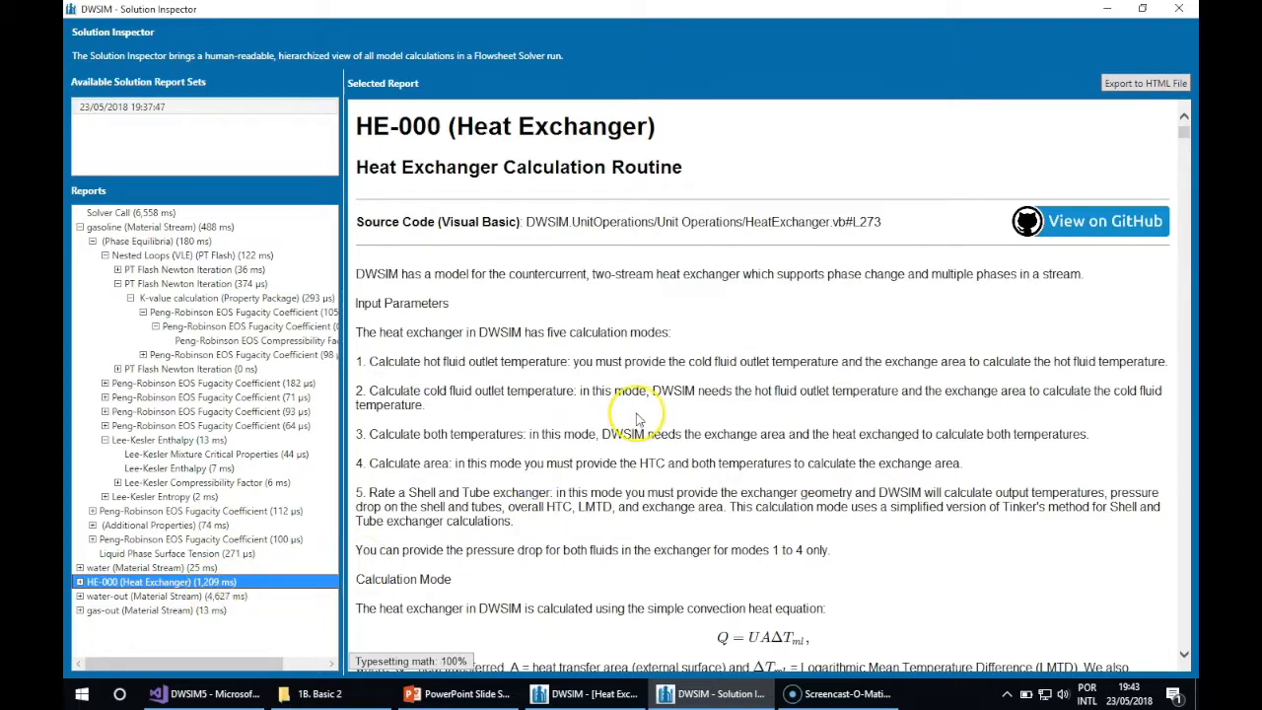
Scroll the HE-000 report down through its convergence loops to the final Results section
{"action": "scroll", "scroll_direction": "down", "scroll_amount": 3}
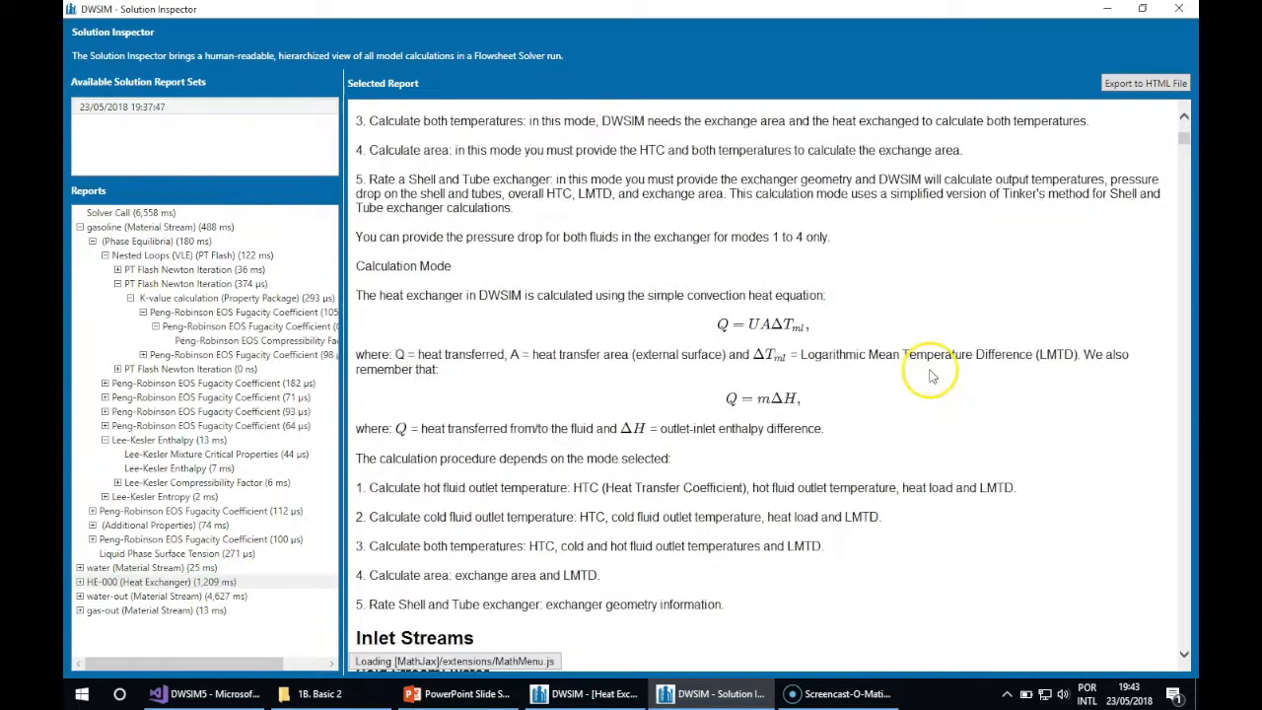
{"action": "scroll", "scroll_direction": "down", "scroll_amount": 3}
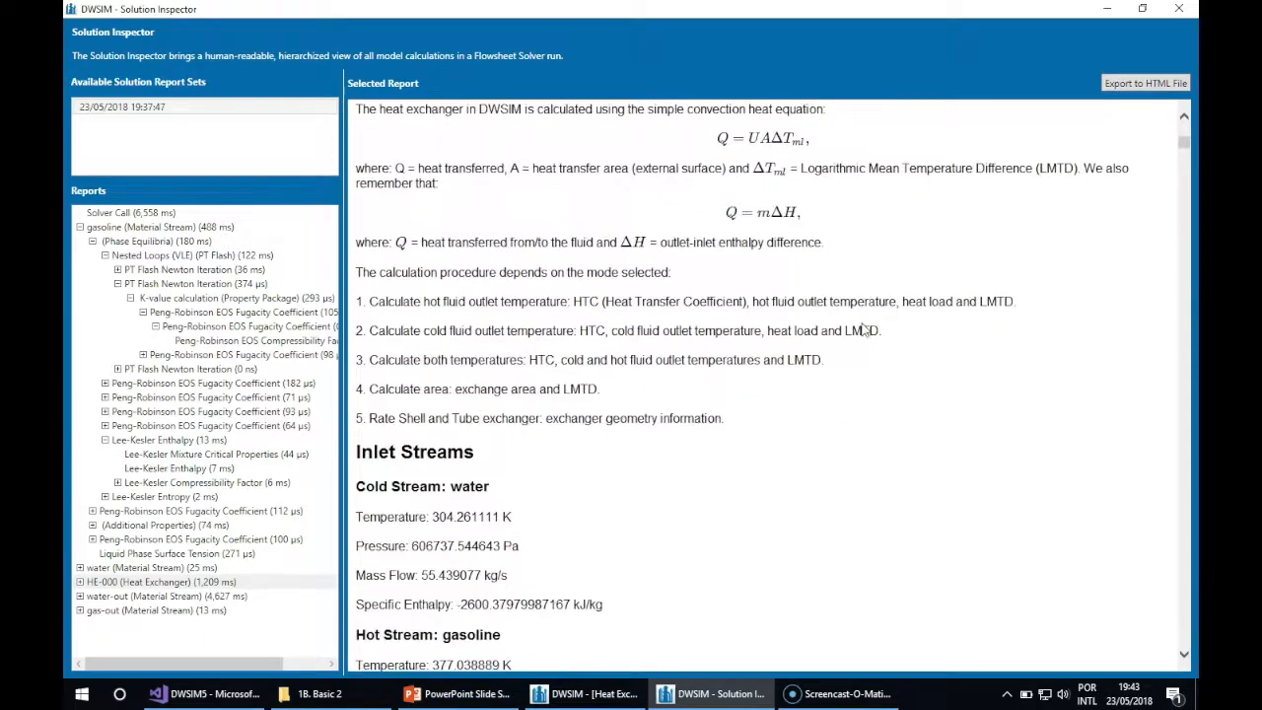
{"action": "scroll", "scroll_direction": "down", "scroll_amount": 3}
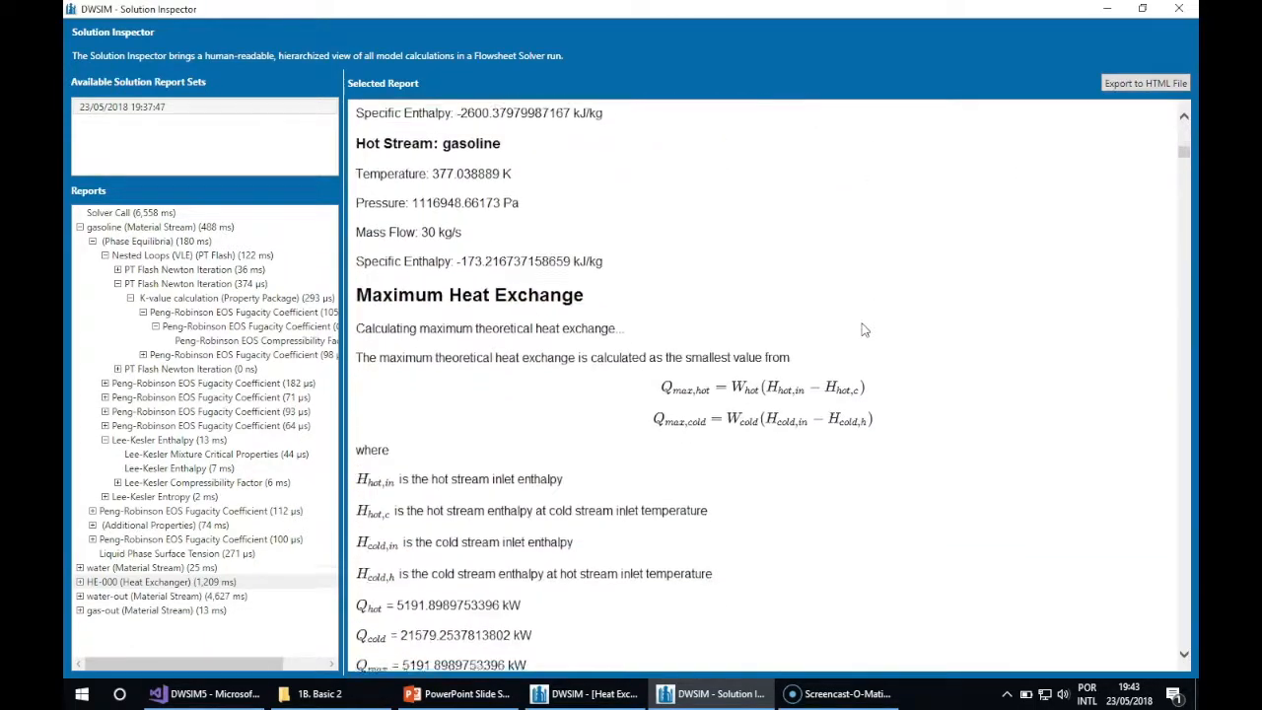
{"action": "scroll", "scroll_direction": "down", "scroll_amount": 3}
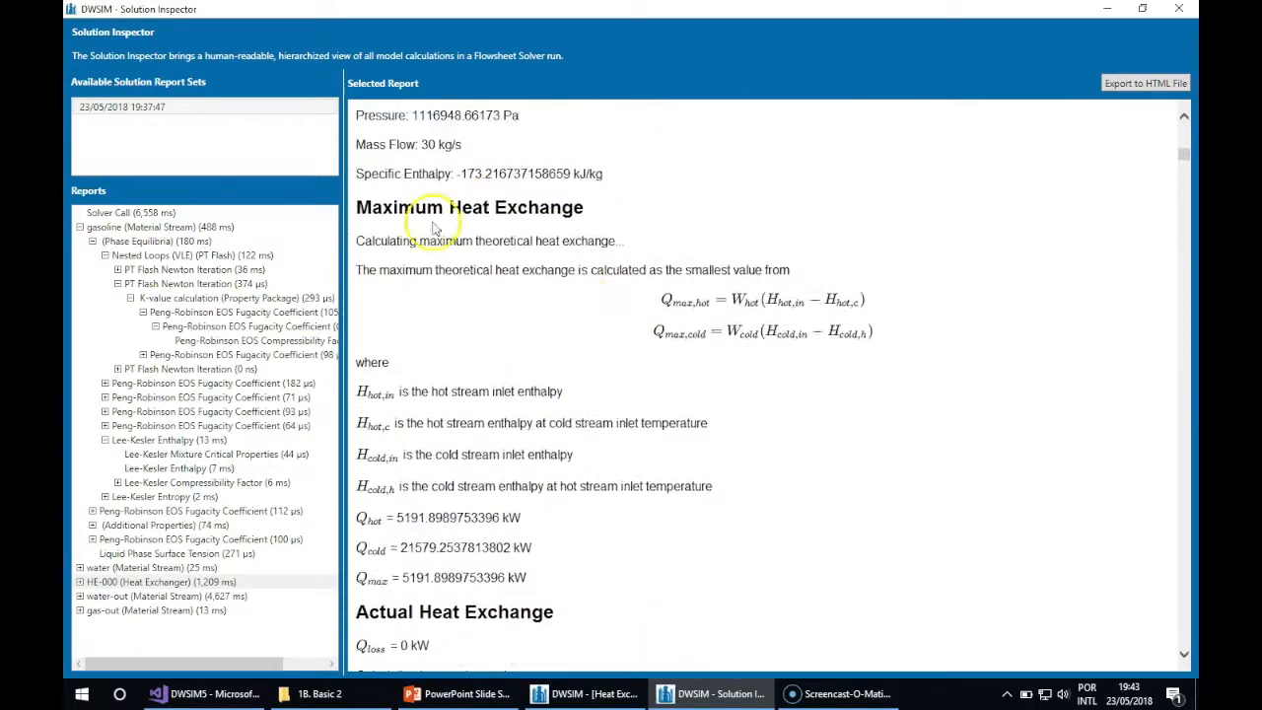
{"action": "scroll", "scroll_direction": "down", "scroll_amount": 3}
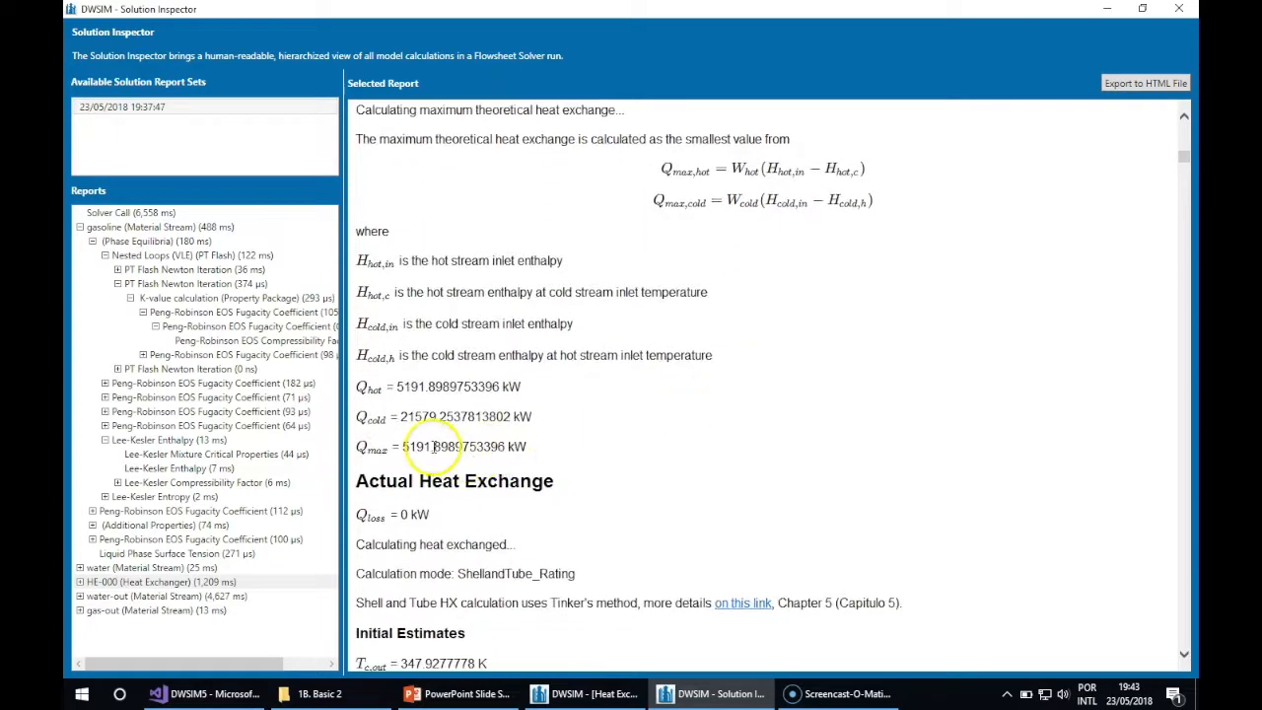
{"action": "scroll", "scroll_direction": "down", "scroll_amount": 3}
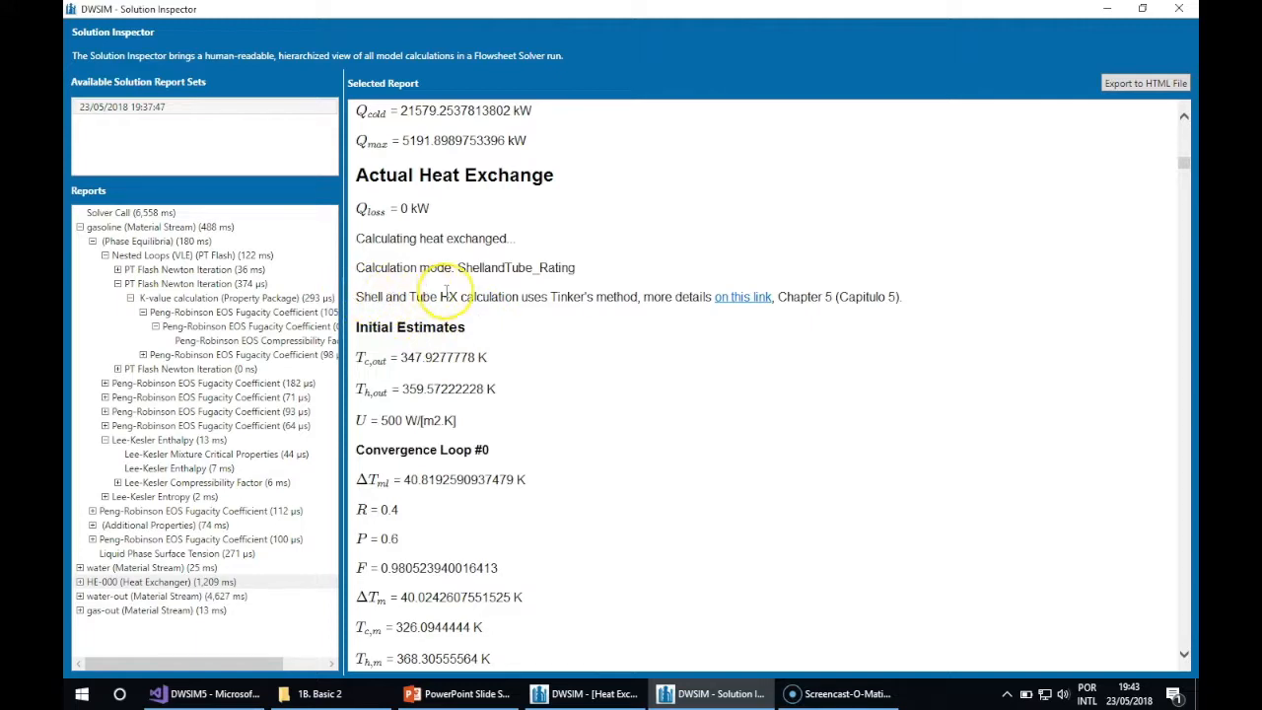
{"action": "scroll", "scroll_direction": "down", "scroll_amount": 3}
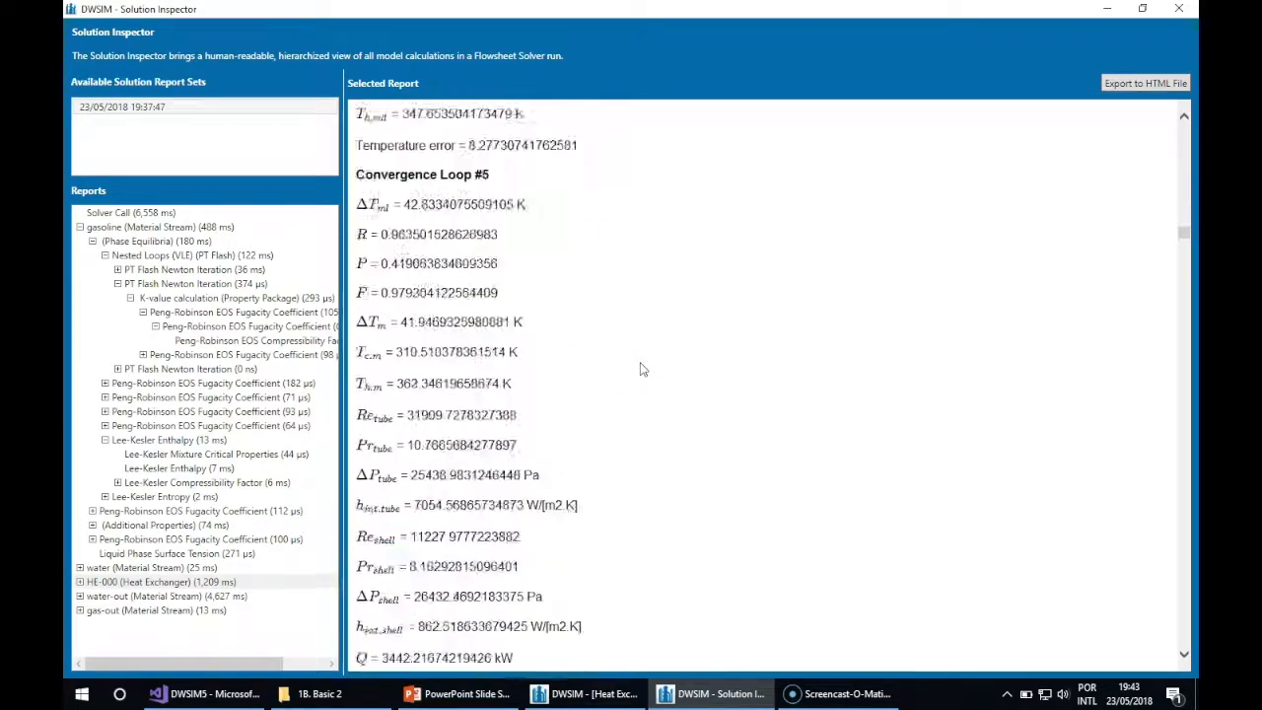
{"action": "scroll", "scroll_direction": "down", "scroll_amount": 3}
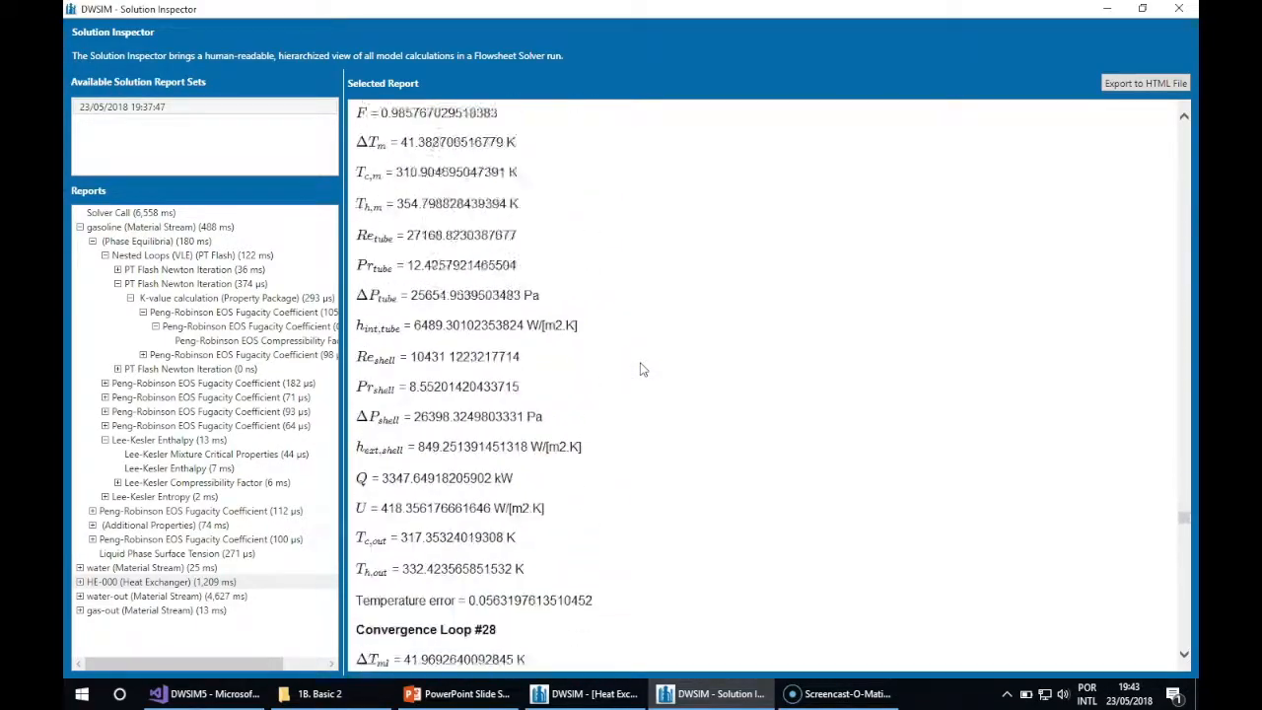
{"action": "scroll", "scroll_direction": "down", "scroll_amount": 3}
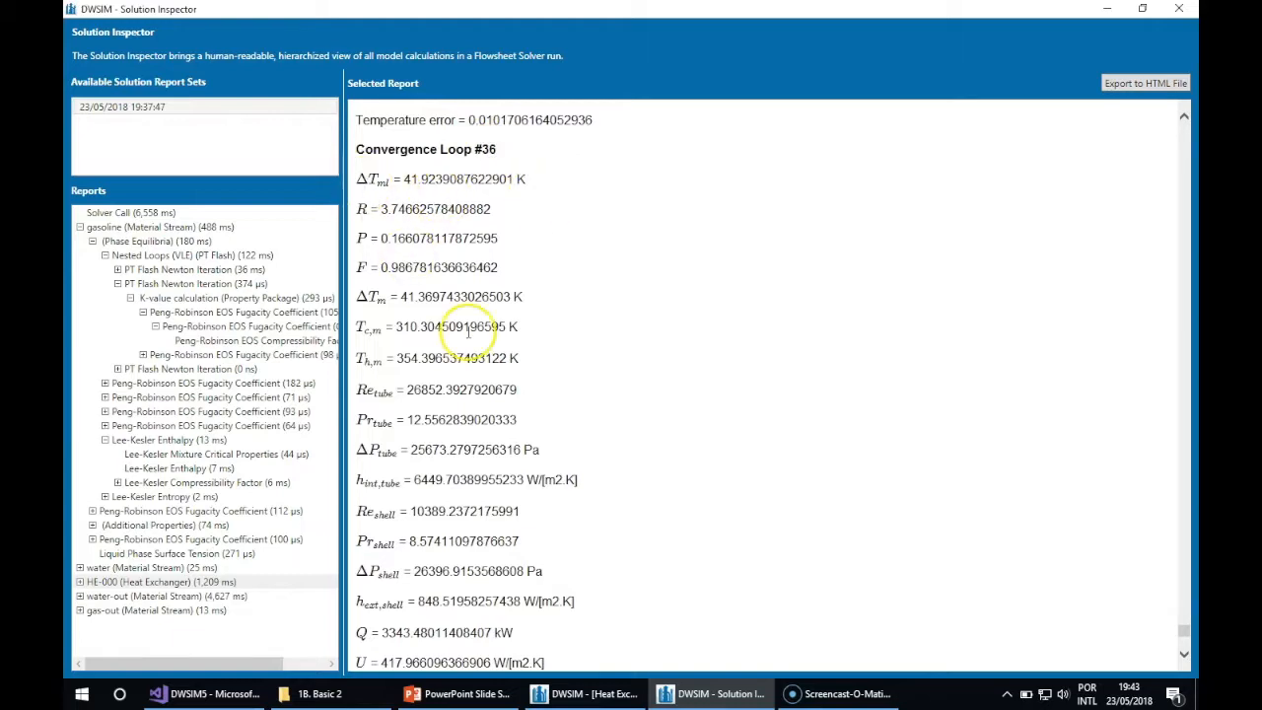
{"action": "scroll", "scroll_direction": "down", "scroll_amount": 3}
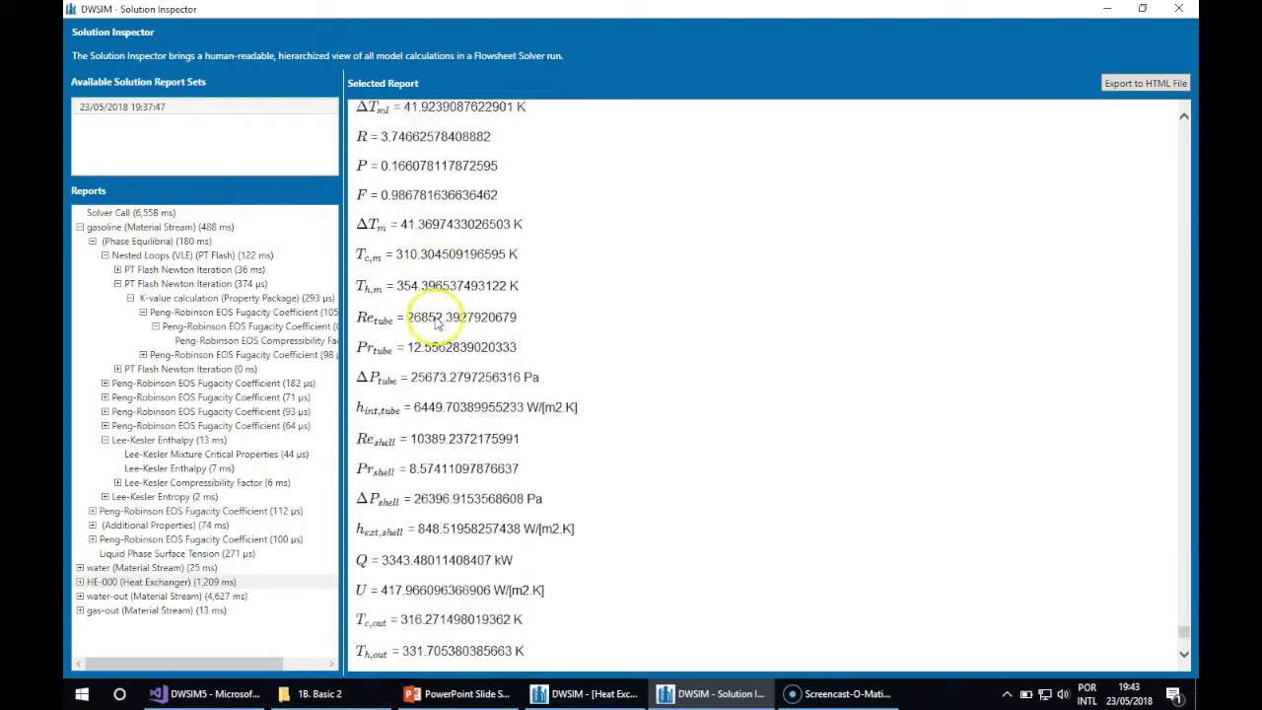
{"action": "scroll", "scroll_direction": "down", "scroll_amount": 3}
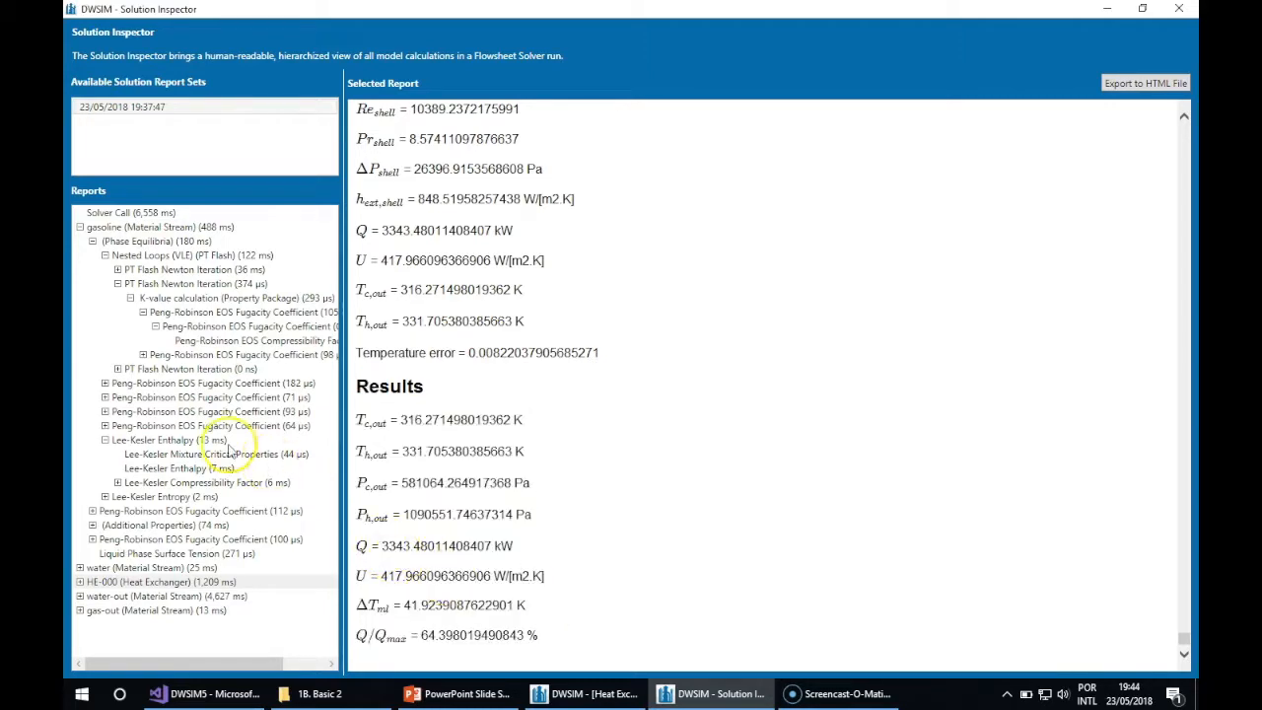
{"action": "scroll", "scroll_direction": "down", "scroll_amount": 3}
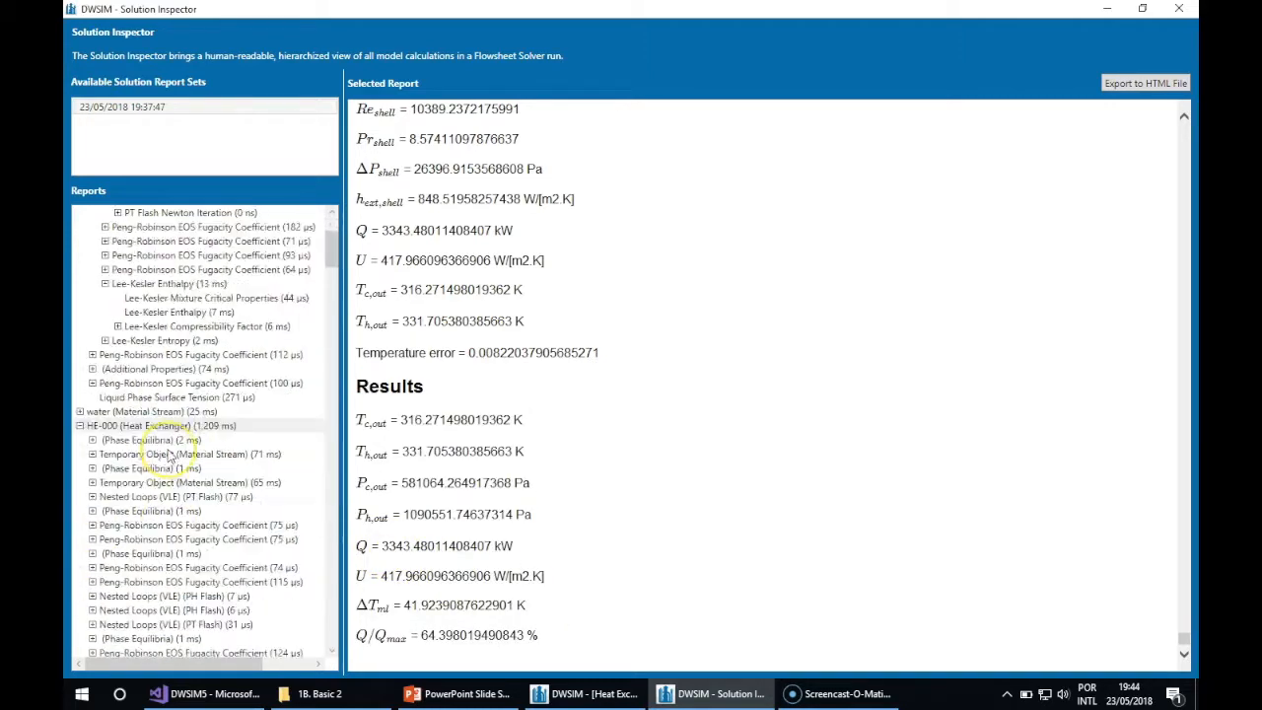
View the heat exchanger's Phase Equilibria, Temporary Object stream and Peng-Robinson fugacity coefficient reports
{"action": "scroll", "scroll_direction": "down", "scroll_amount": 3}
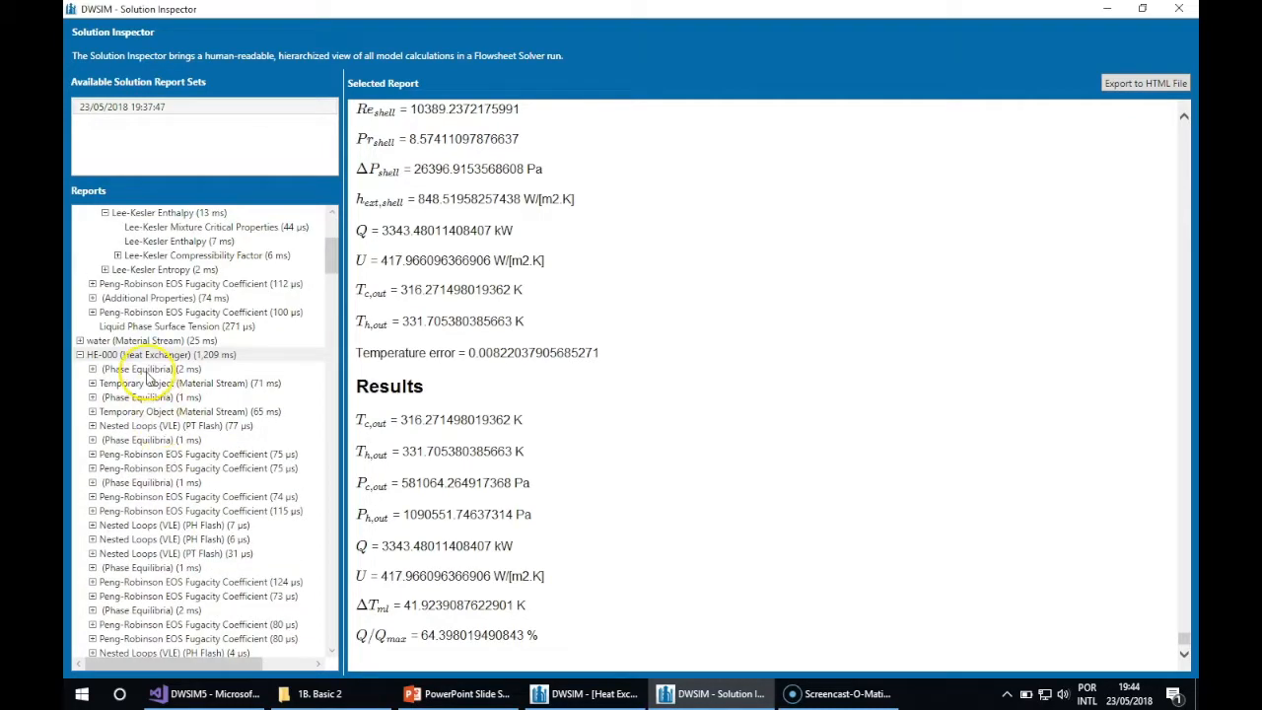
{"action": "left_click", "coordinate": [148, 369]}
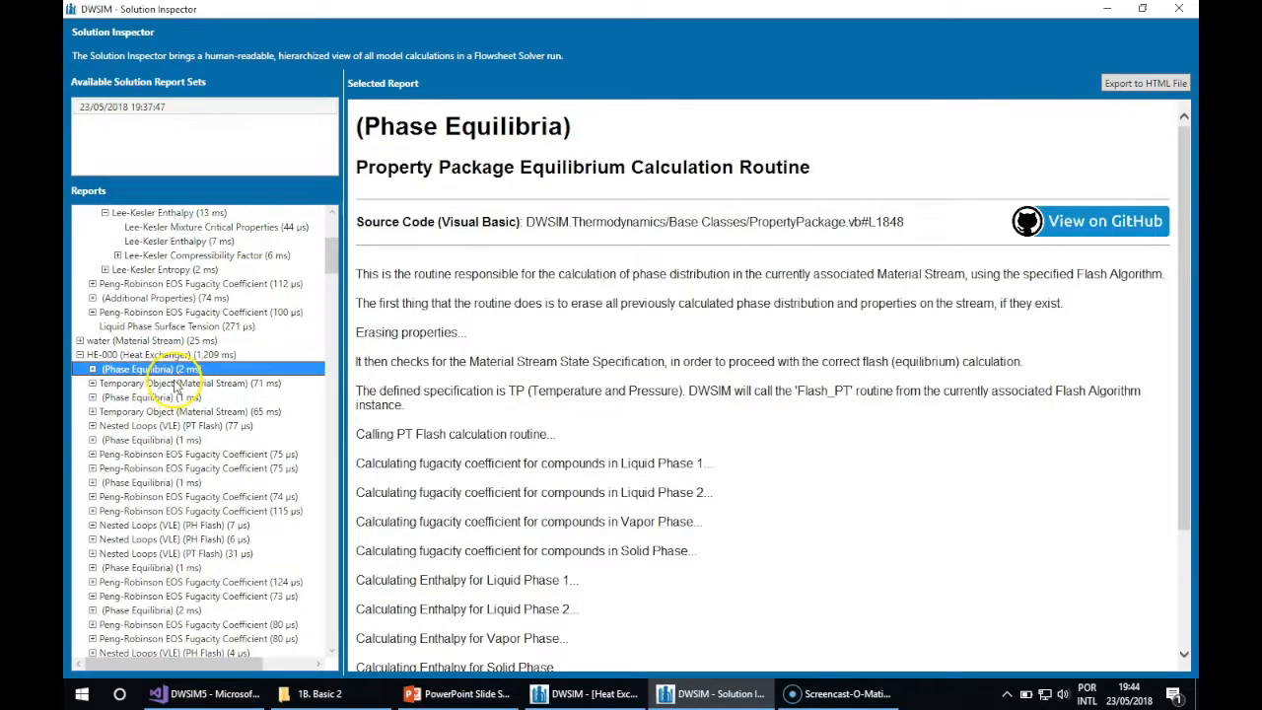
{"action": "left_click", "coordinate": [177, 383]}
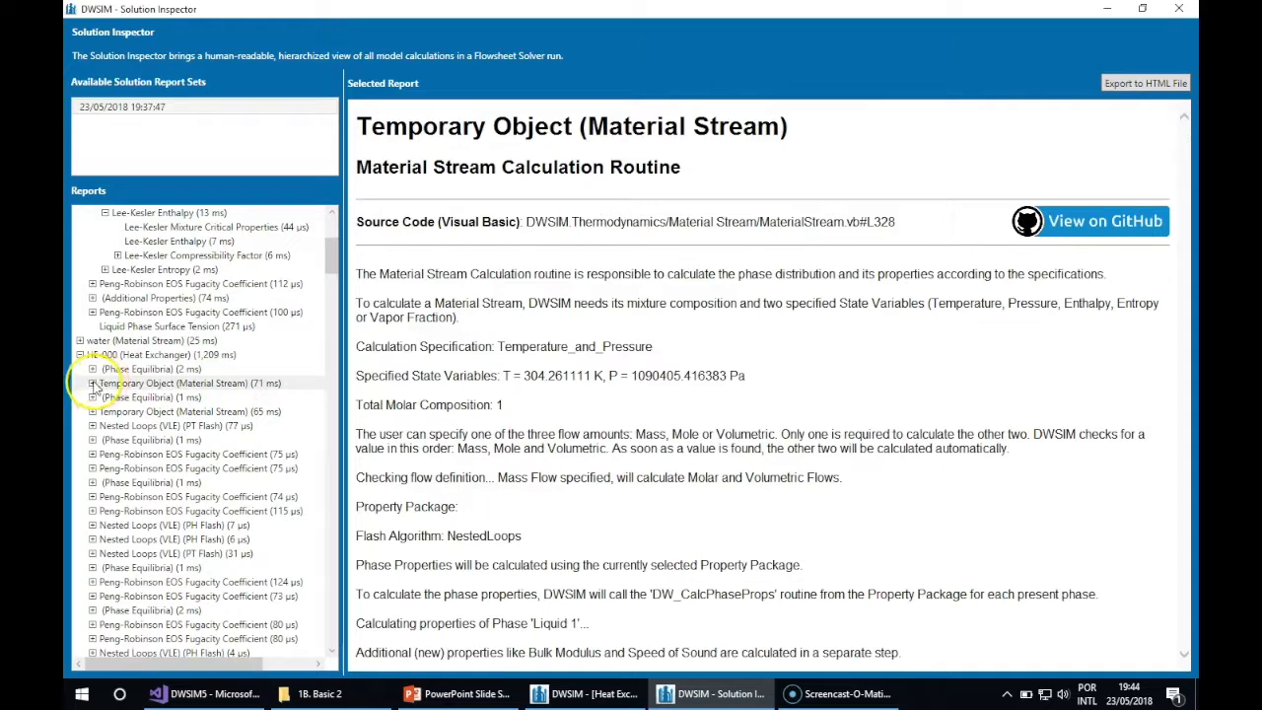
{"action": "left_click", "coordinate": [197, 397]}
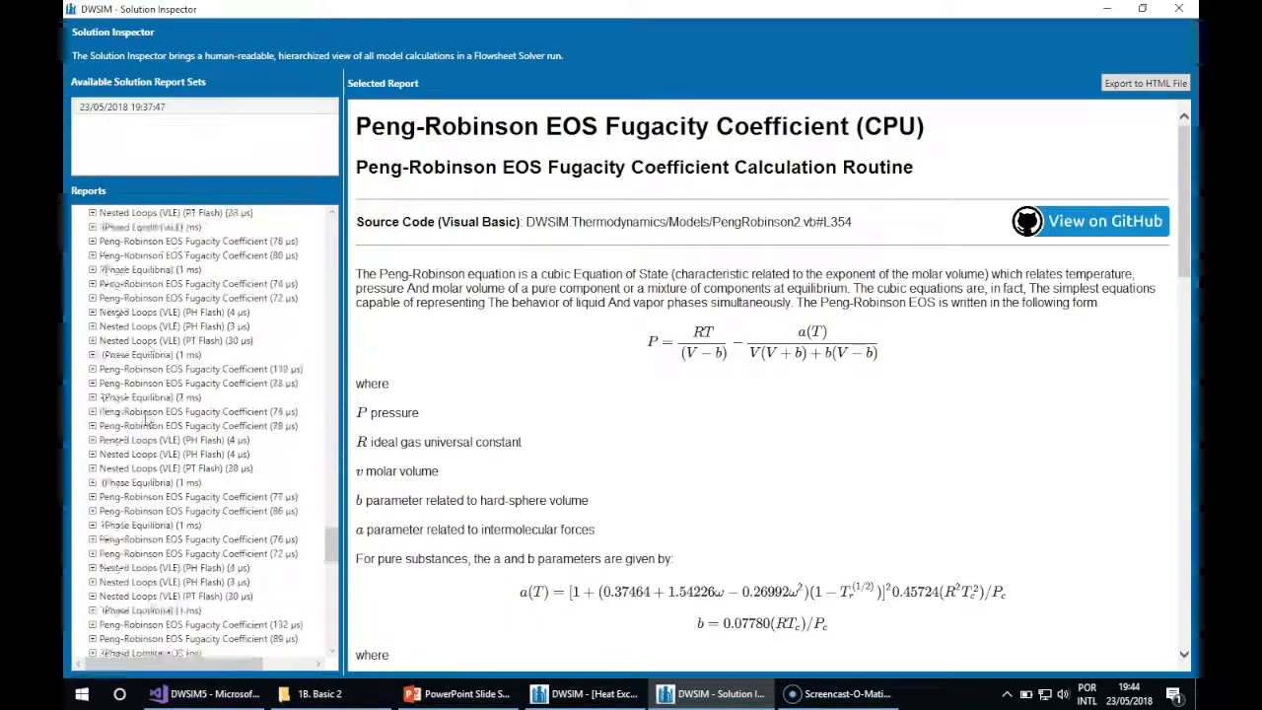
View the water-out and then the gas-out material stream calculation reports
{"action": "scroll", "scroll_direction": "down", "scroll_amount": 3}
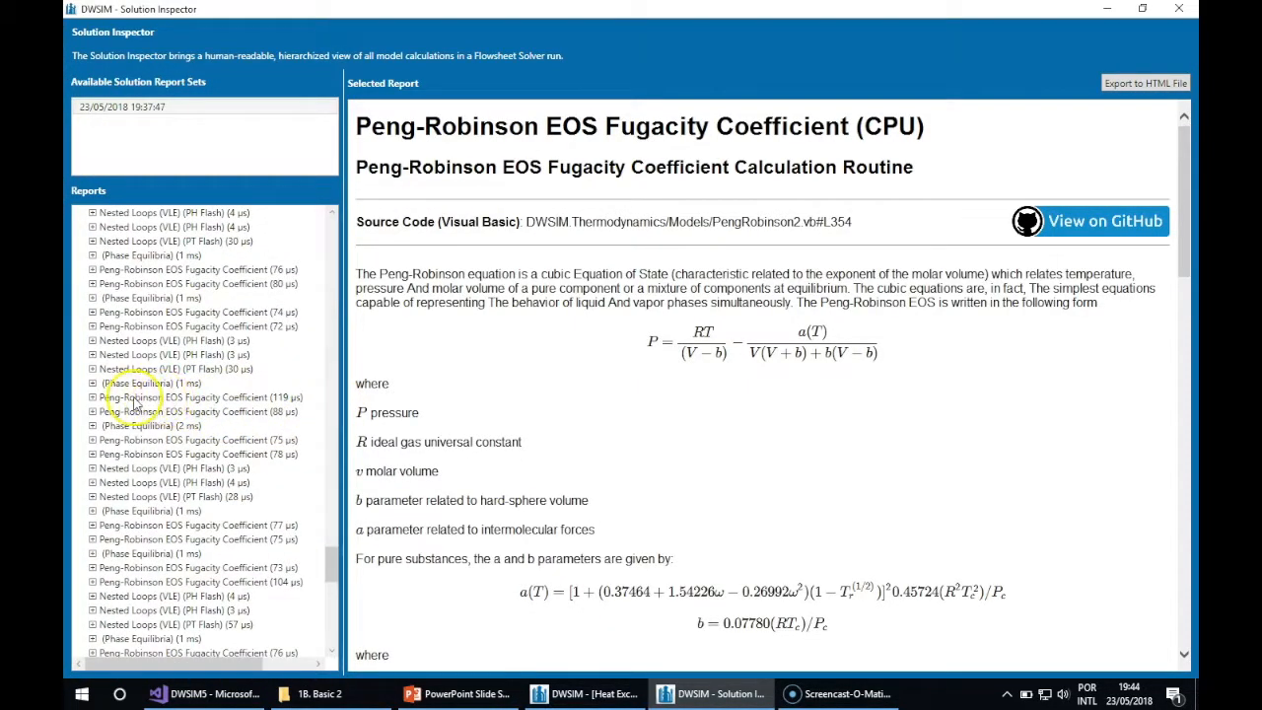
{"action": "scroll", "scroll_direction": "down", "scroll_amount": 3}
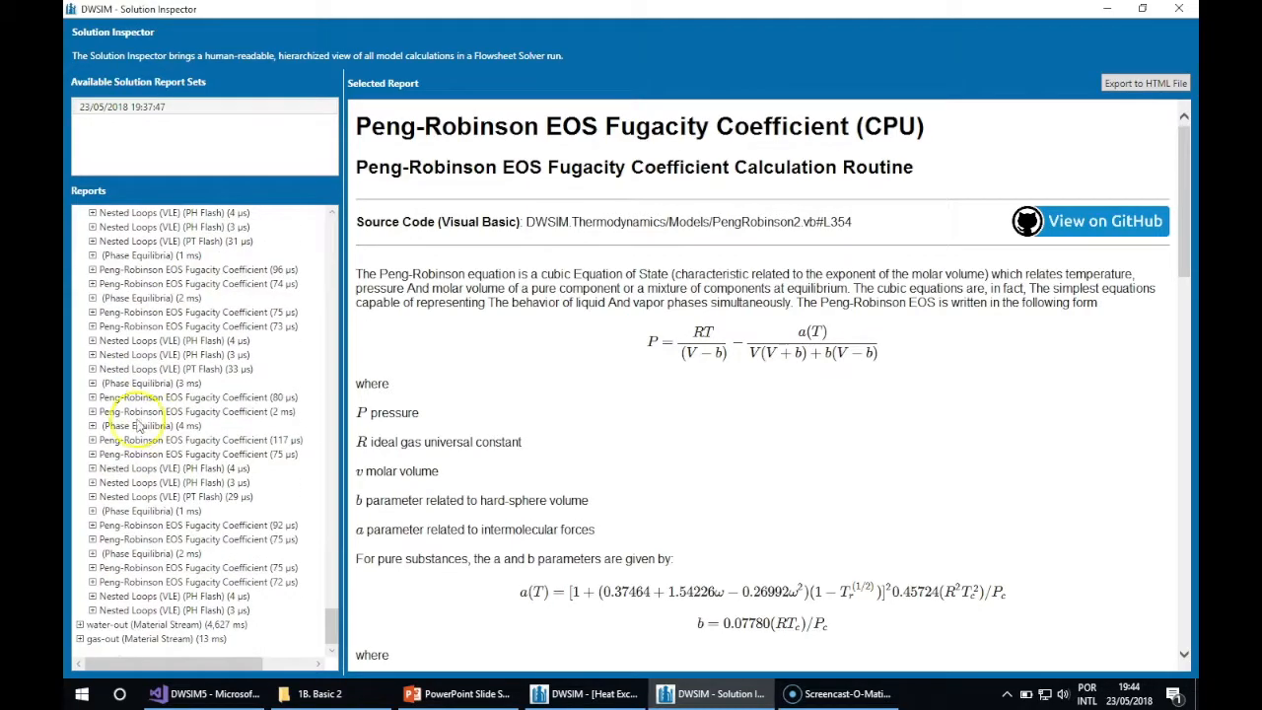
{"action": "left_click", "coordinate": [157, 624]}
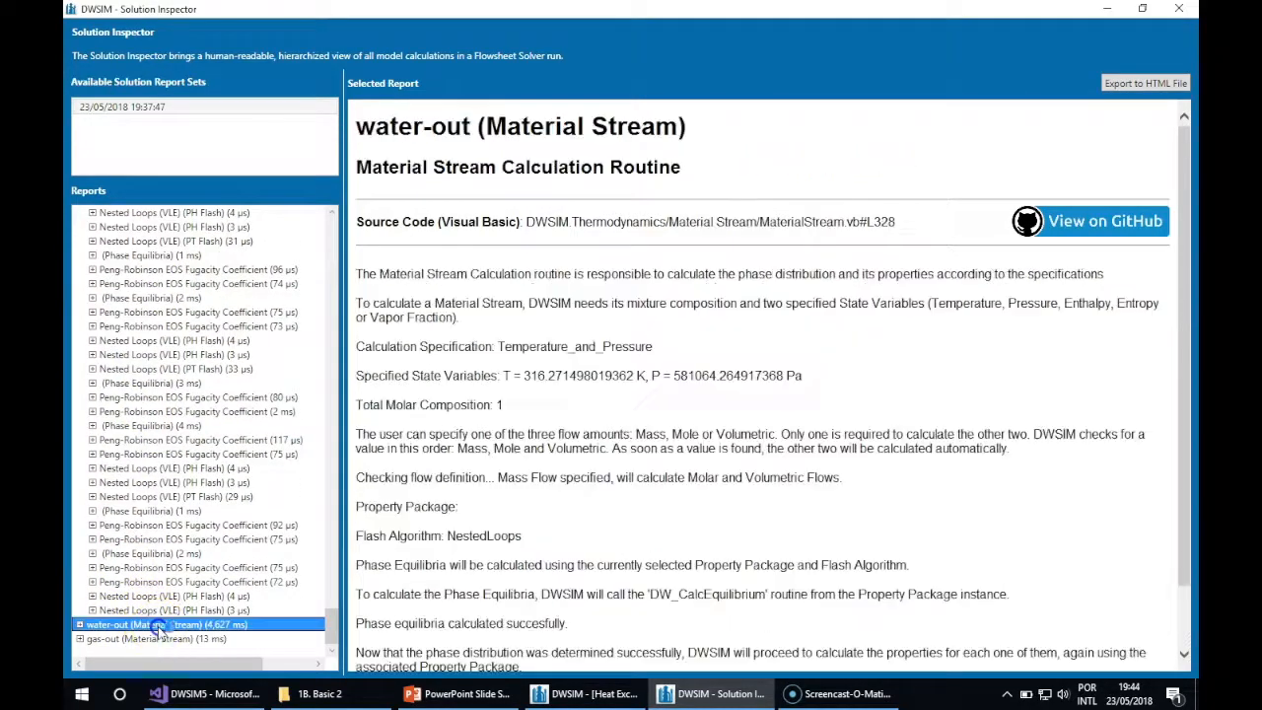
{"action": "left_click", "coordinate": [154, 639]}
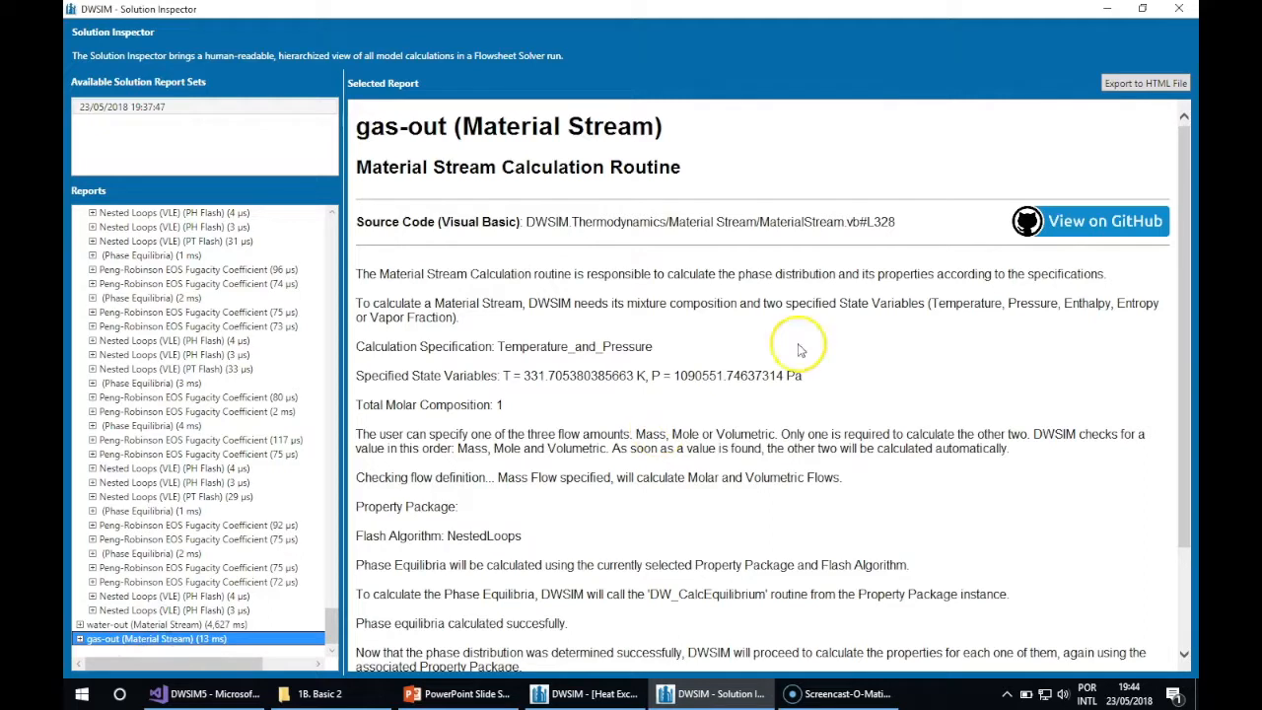